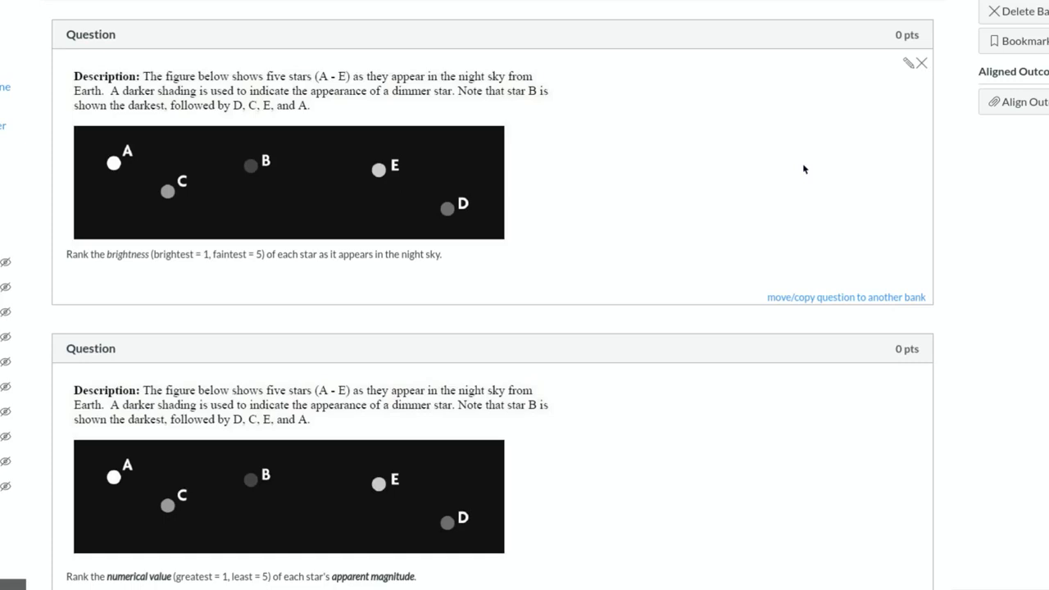
pyautogui.moveTo(892, 209)
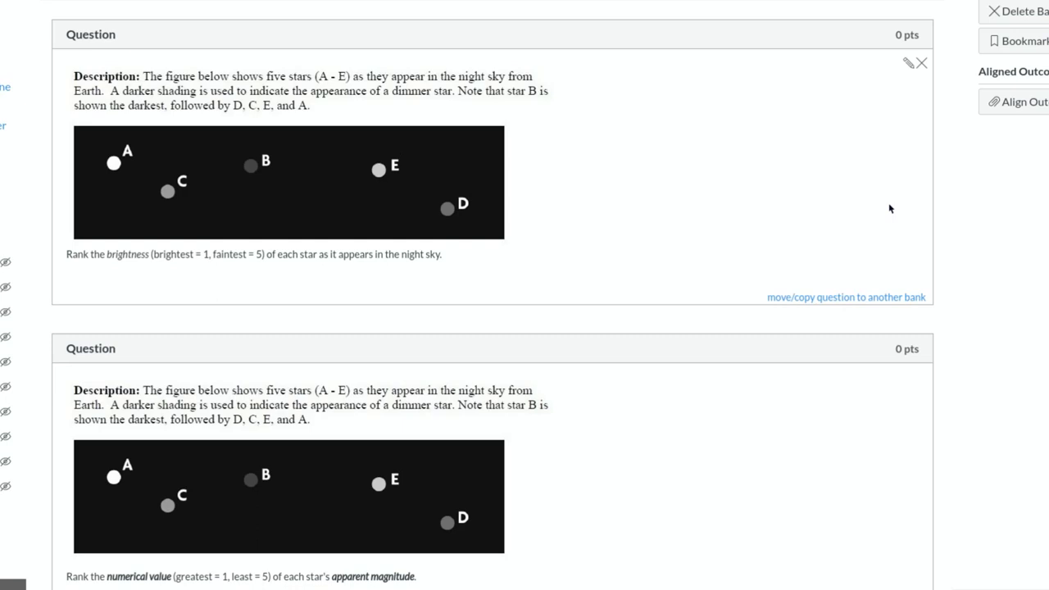
pyautogui.moveTo(659, 217)
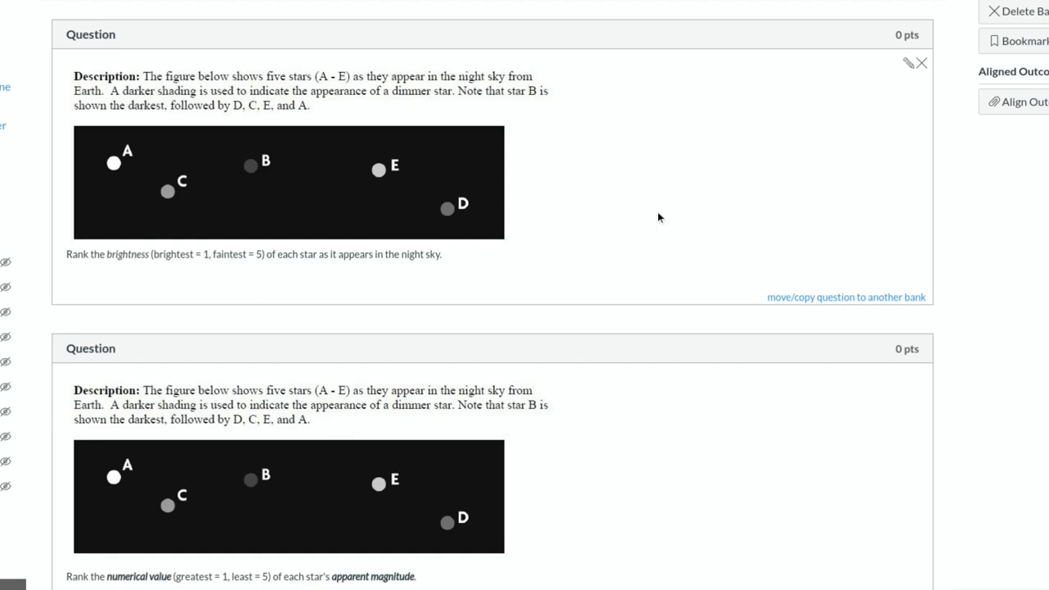
pyautogui.moveTo(334, 440)
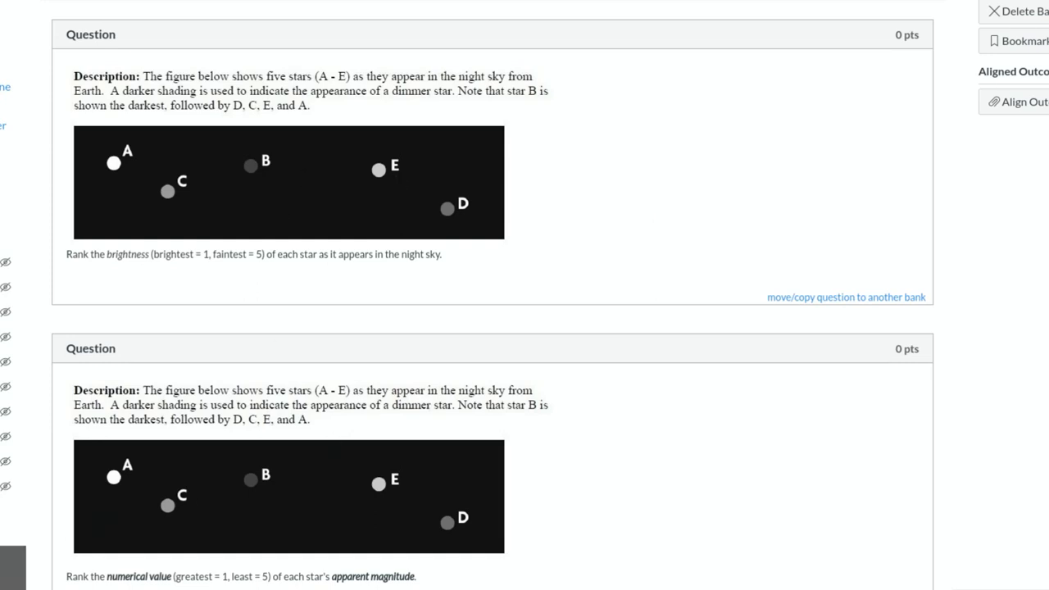
pyautogui.moveTo(226, 85)
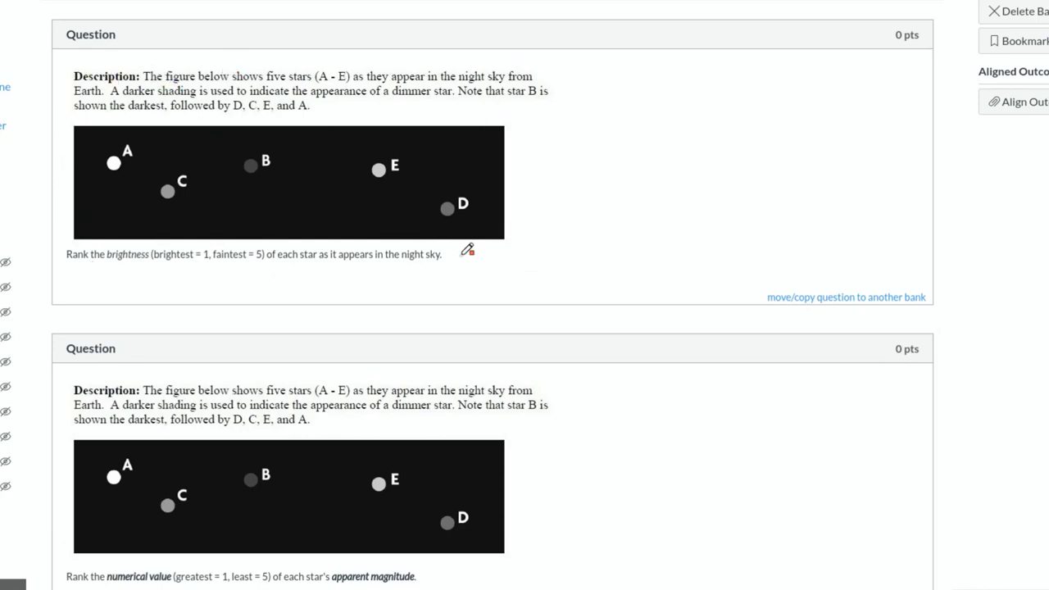
pyautogui.moveTo(243, 63)
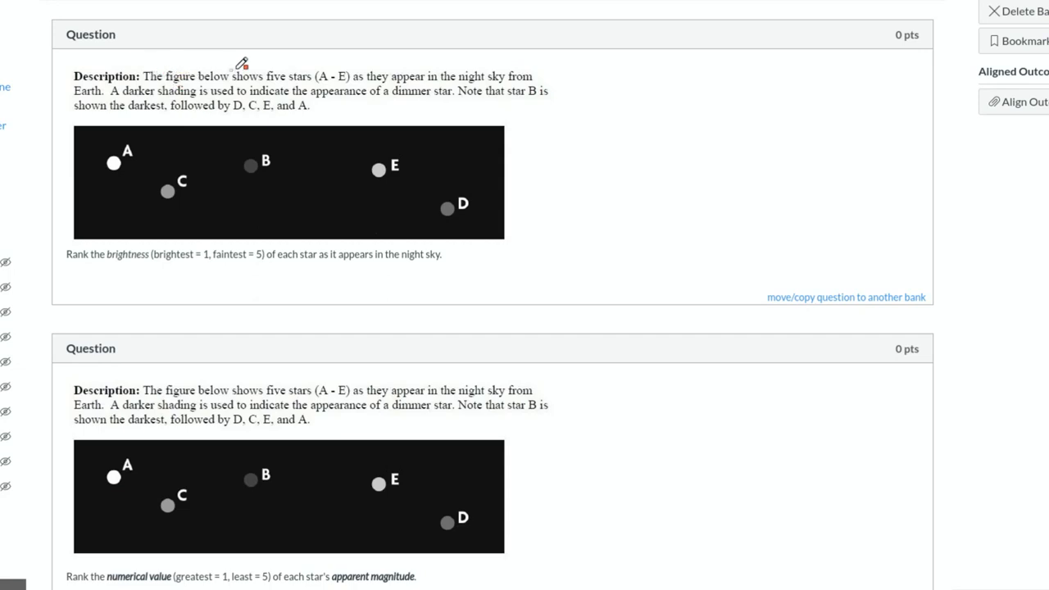
pyautogui.moveTo(363, 64)
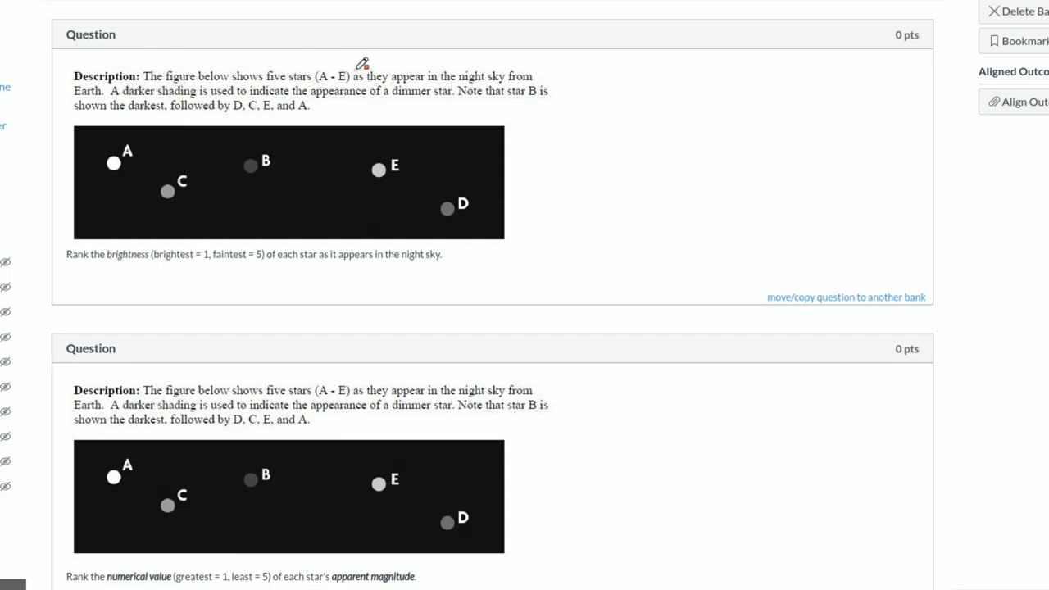
pyautogui.moveTo(113, 127)
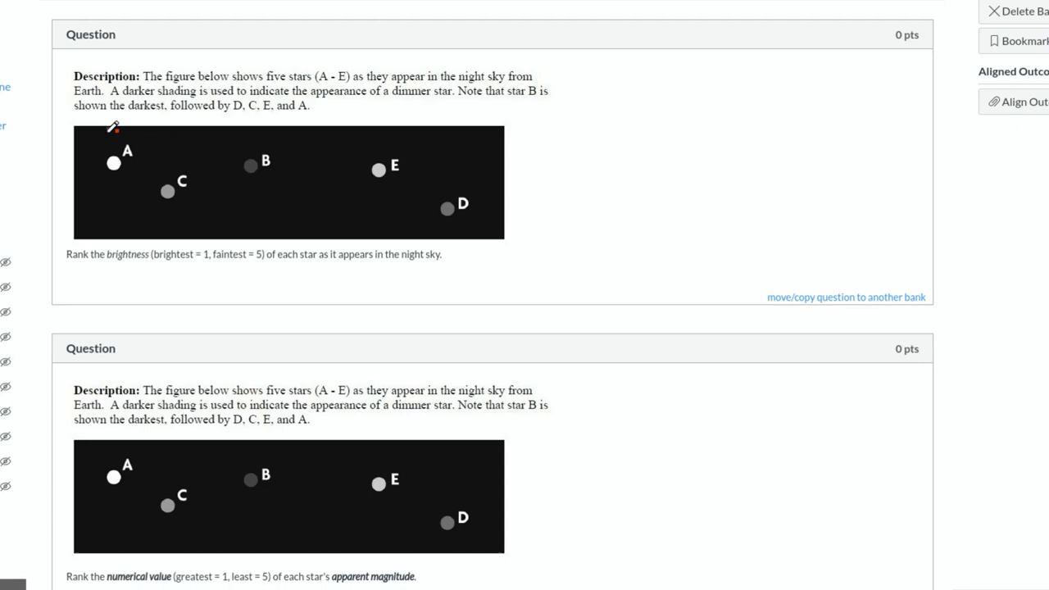
pyautogui.moveTo(443, 180)
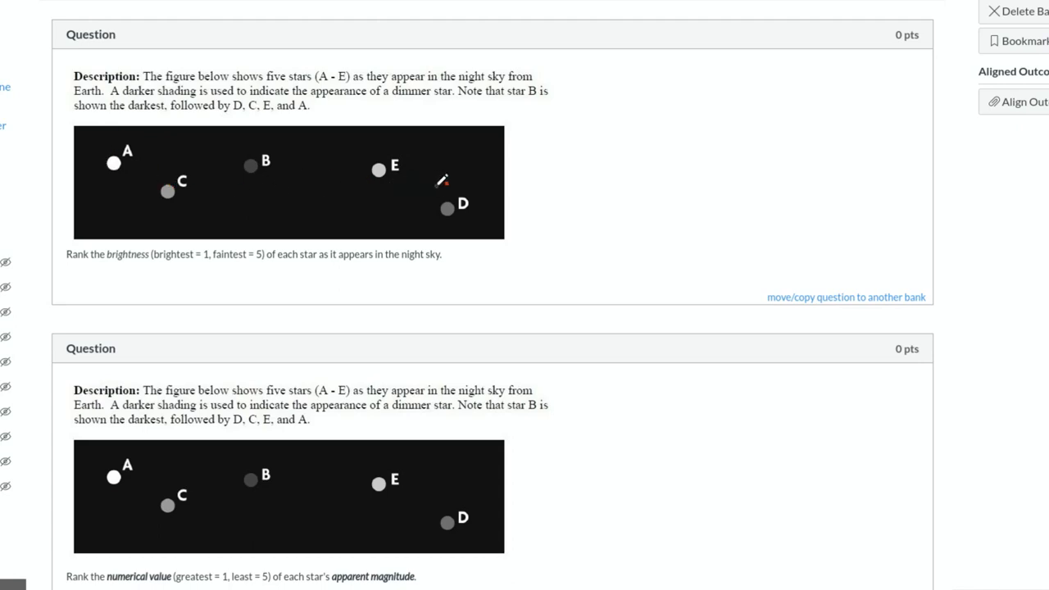
pyautogui.moveTo(272, 92)
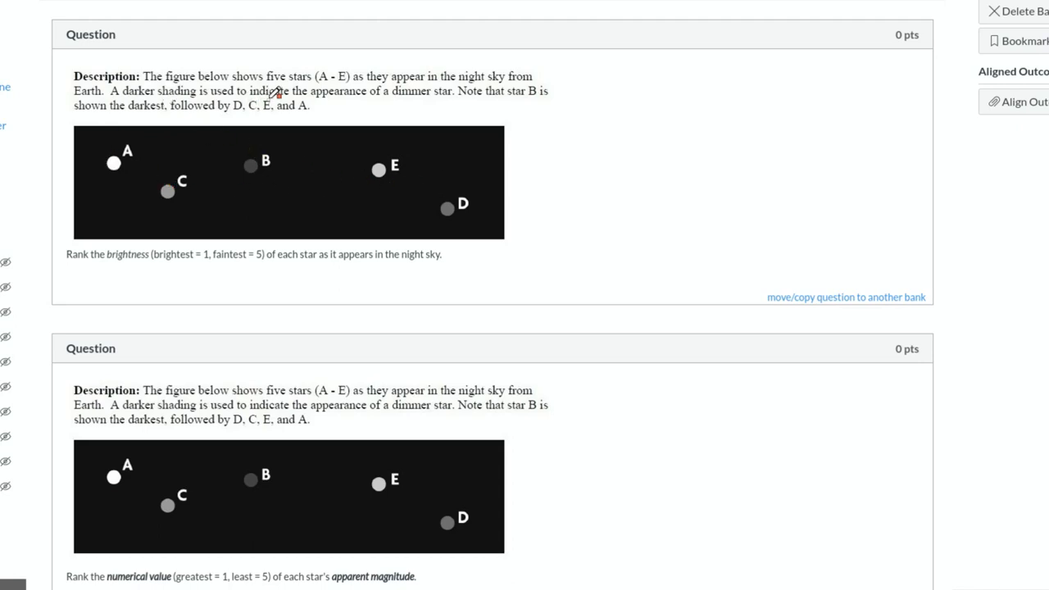
pyautogui.moveTo(414, 114)
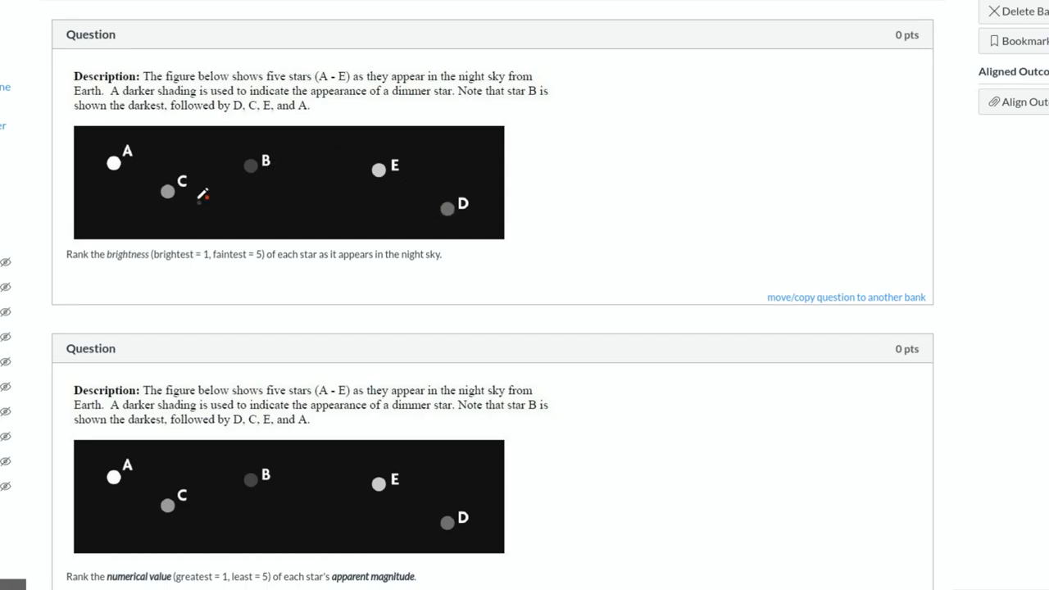
pyautogui.moveTo(130, 162)
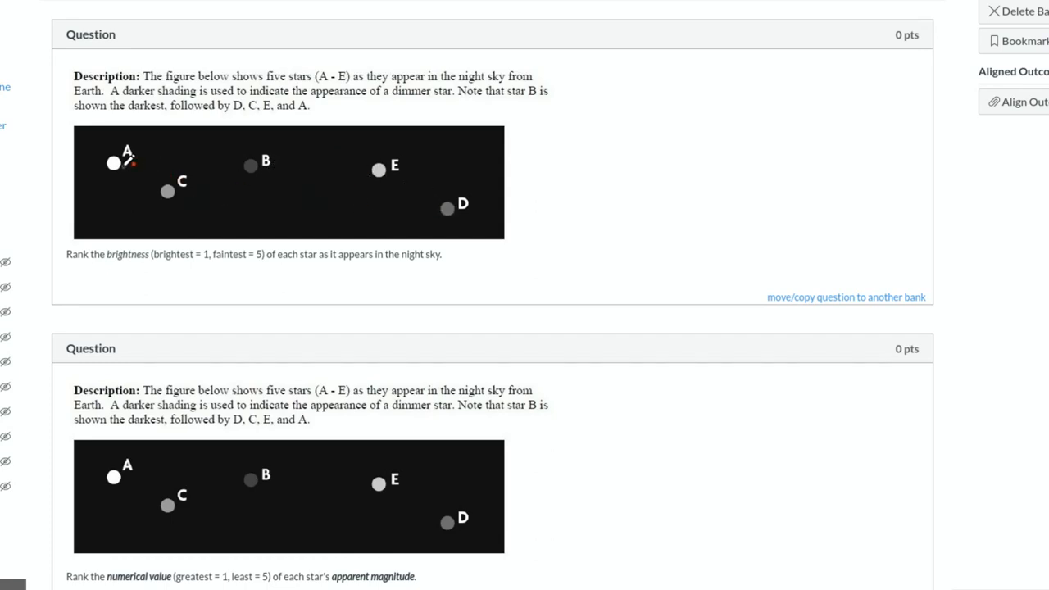
pyautogui.moveTo(106, 249)
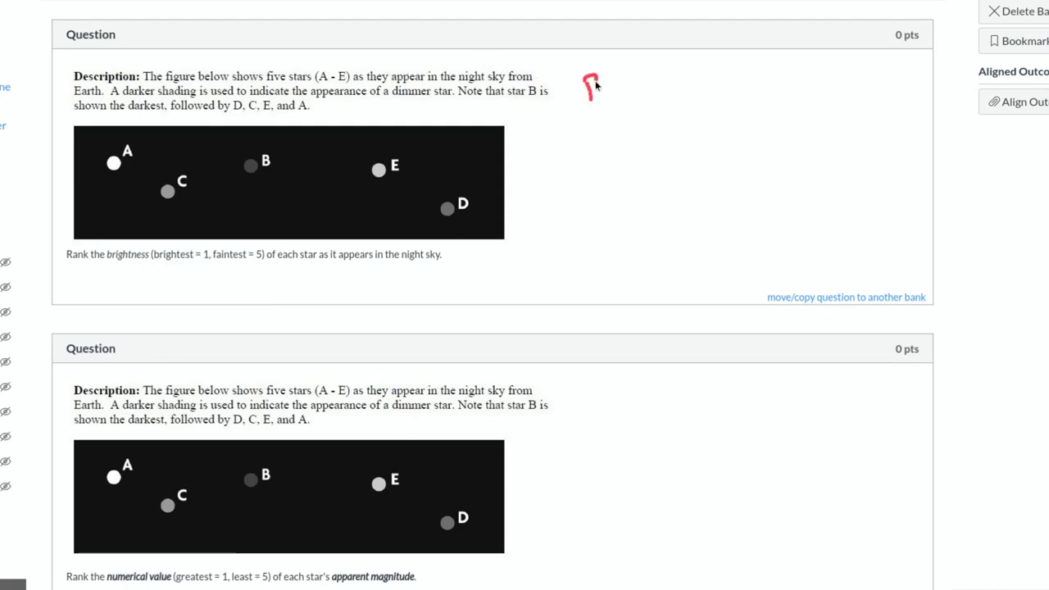
# Write Brightest and Faintest beside the figure, then list Star A through Star D between them
pyautogui.moveTo(584, 91); pyautogui.dragTo(648, 94)
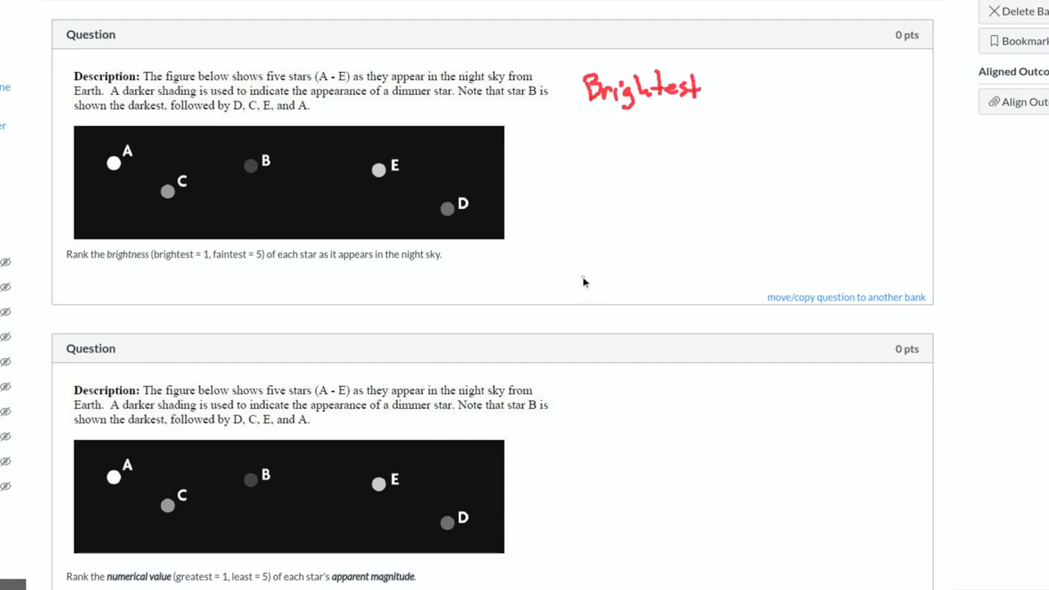
pyautogui.moveTo(582, 282); pyautogui.dragTo(627, 279)
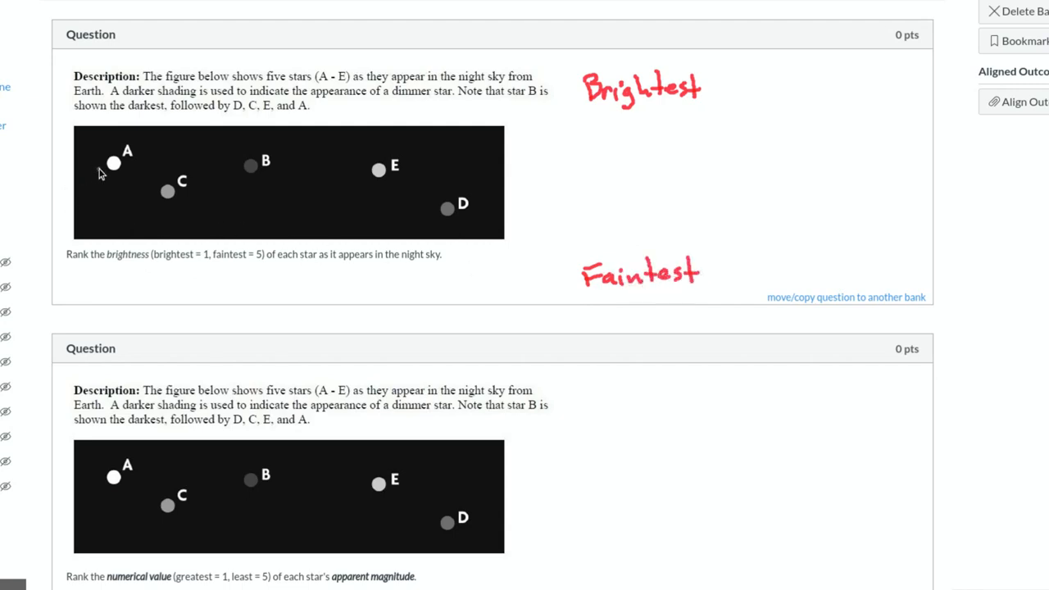
pyautogui.moveTo(597, 118)
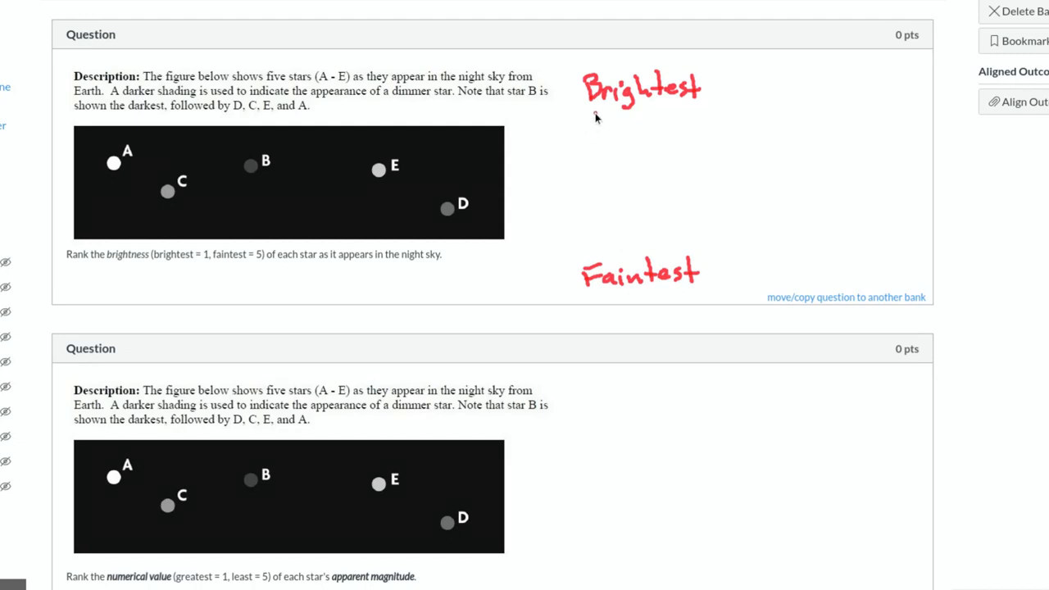
pyautogui.moveTo(582, 127); pyautogui.dragTo(676, 122)
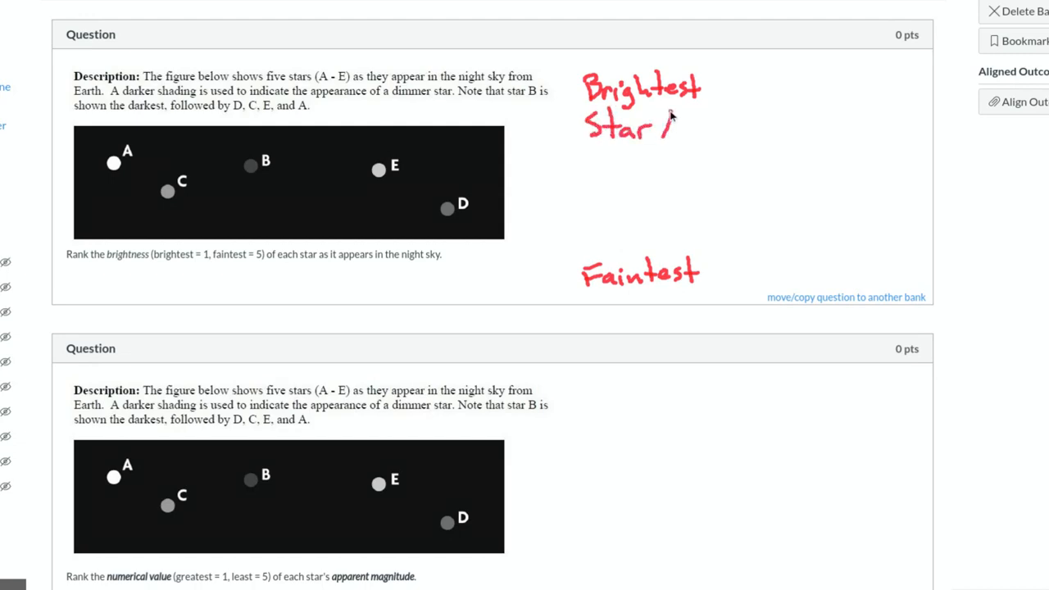
pyautogui.write('A')
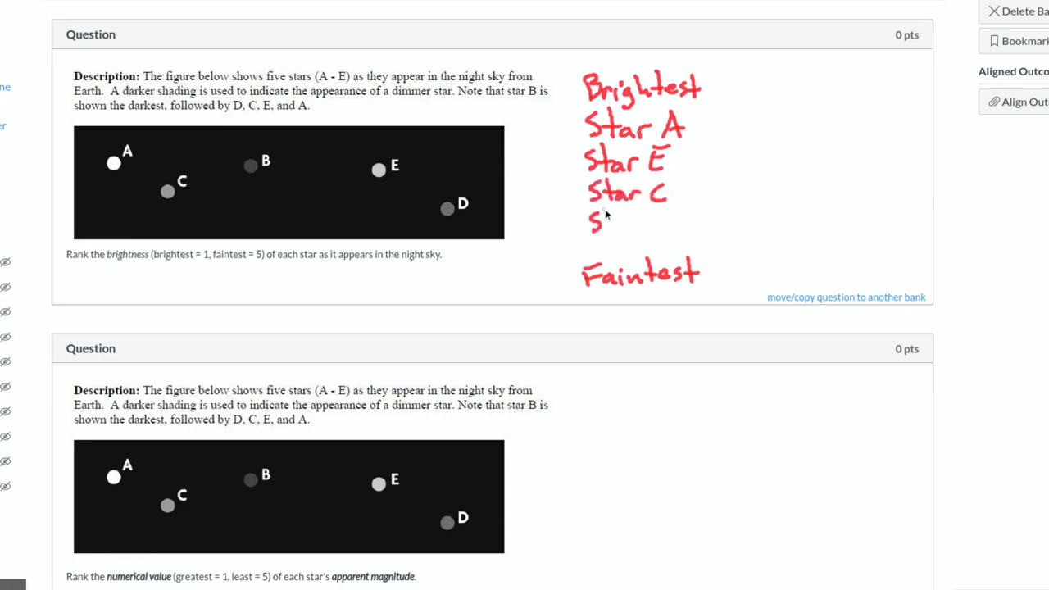
pyautogui.write('Star D')
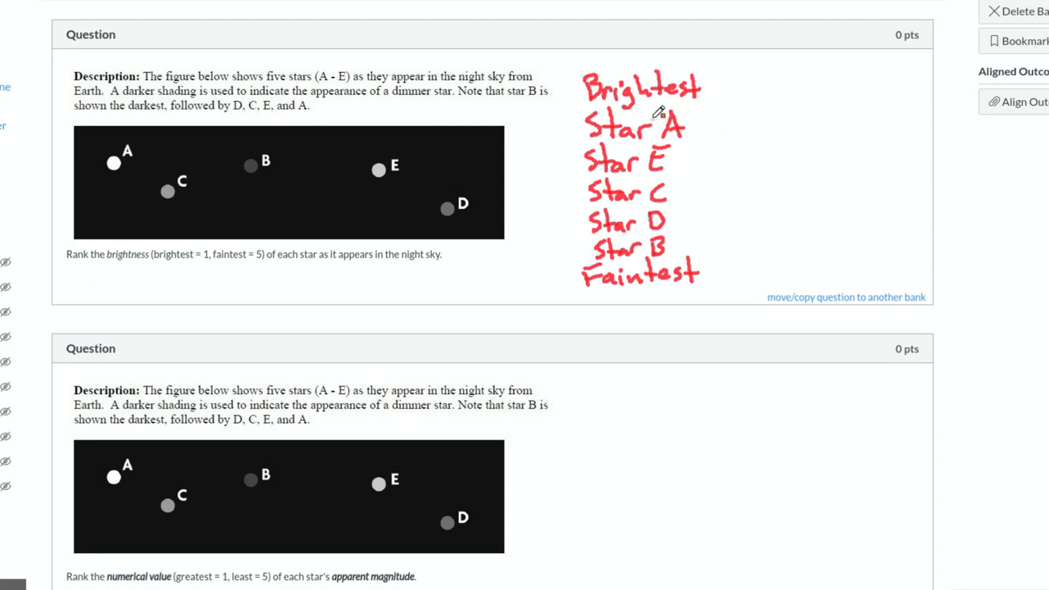
pyautogui.moveTo(505, 330)
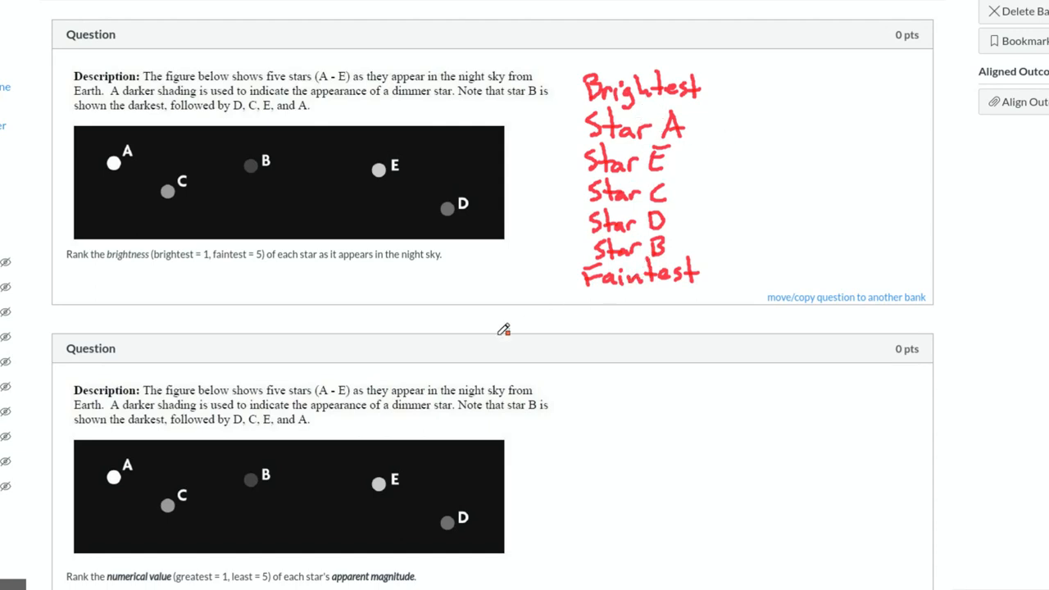
# Scroll down to the apparent magnitude question
pyautogui.scroll(-3)
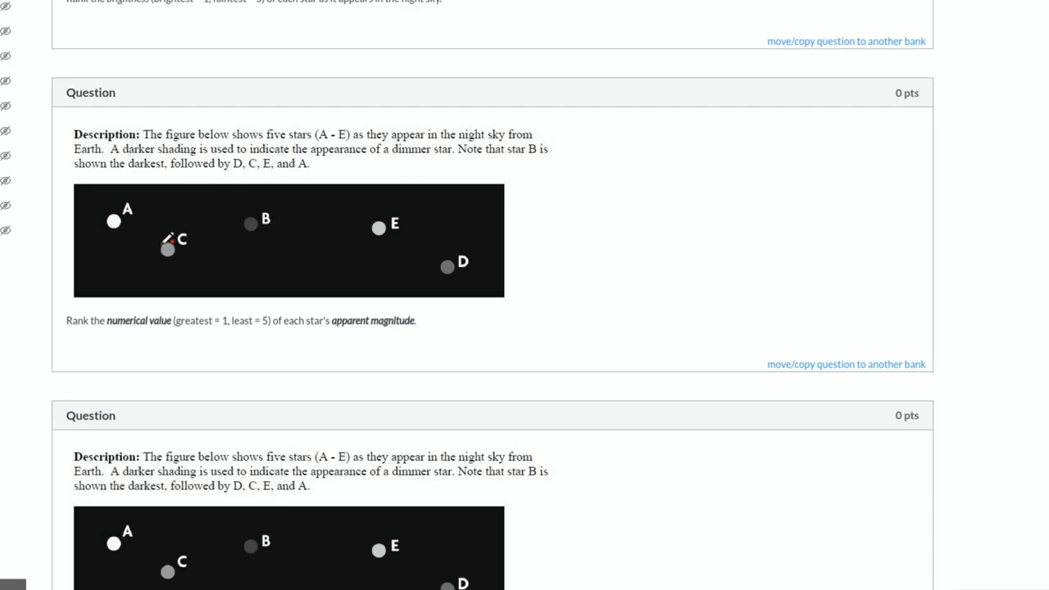
pyautogui.moveTo(131, 328)
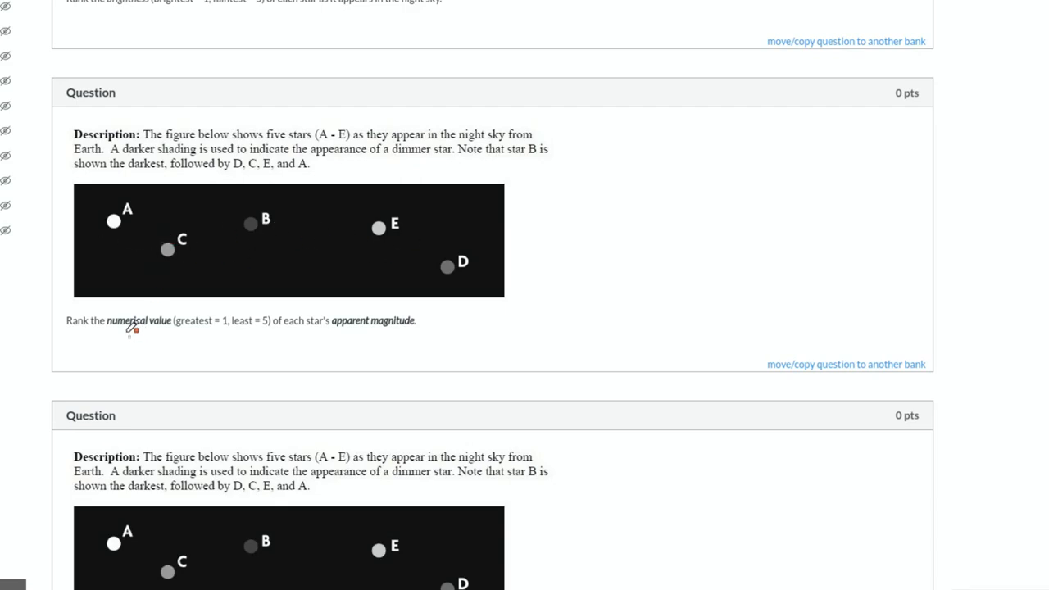
pyautogui.moveTo(115, 328)
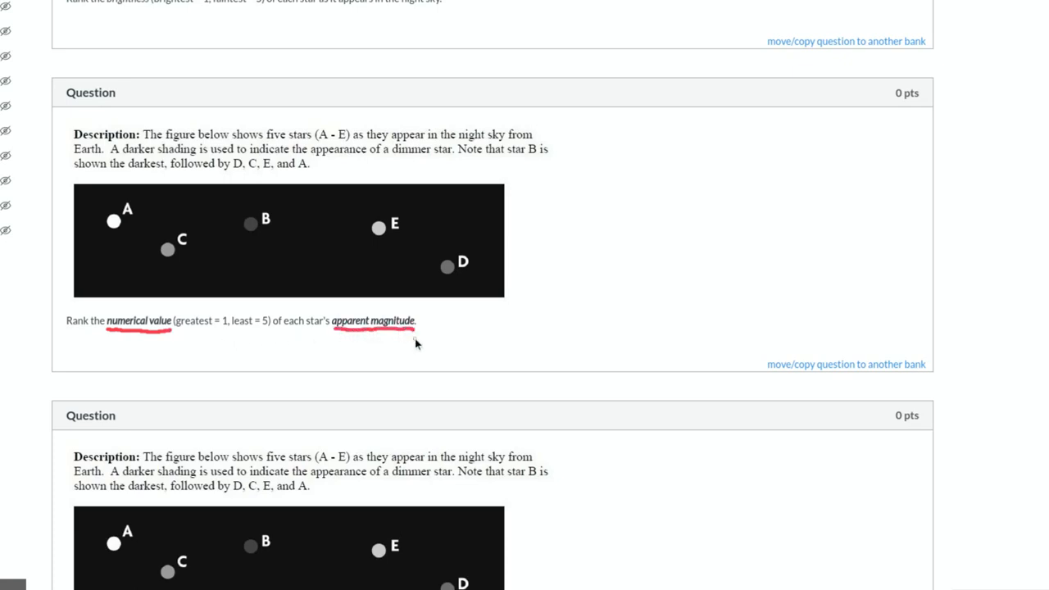
pyautogui.moveTo(66, 360)
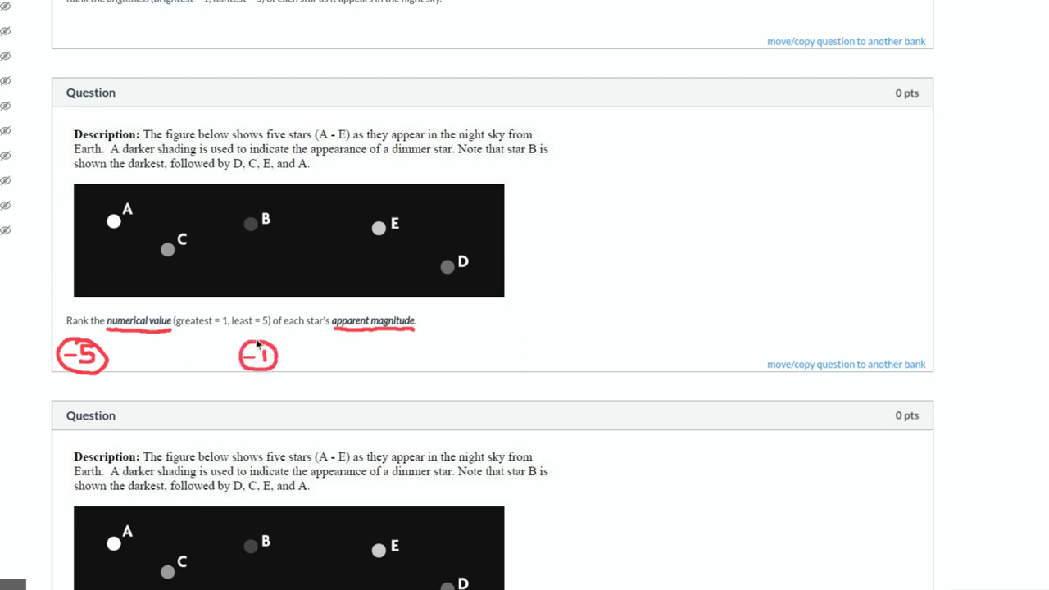
pyautogui.moveTo(416, 360)
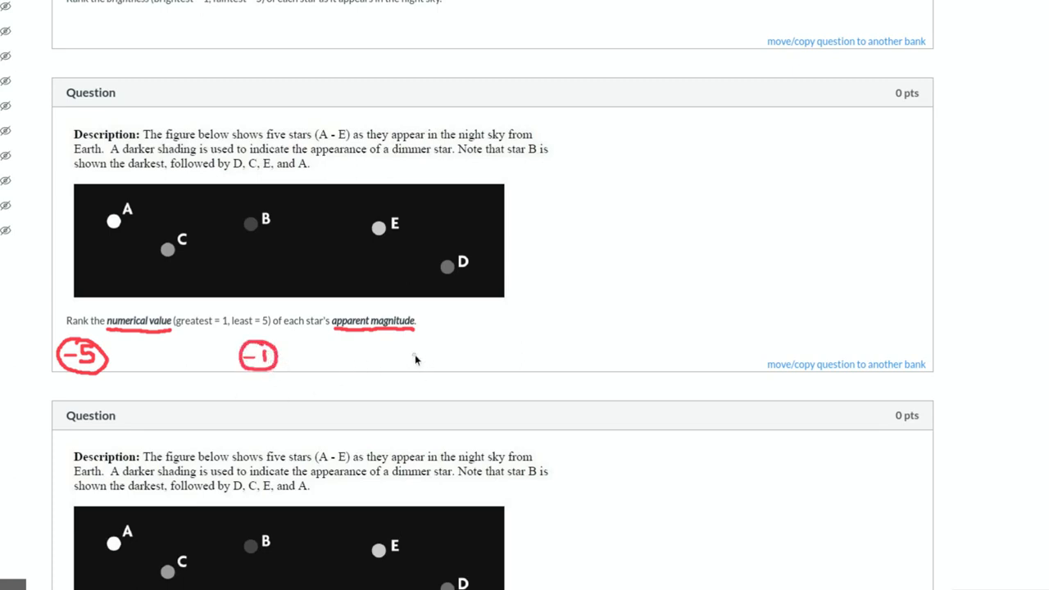
pyautogui.moveTo(408, 352)
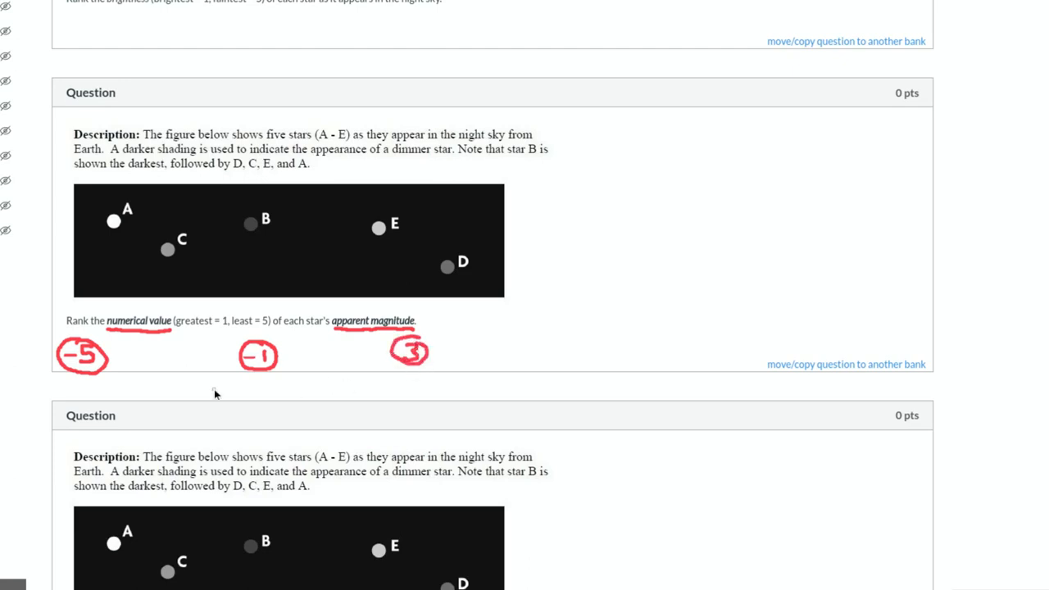
pyautogui.moveTo(148, 328)
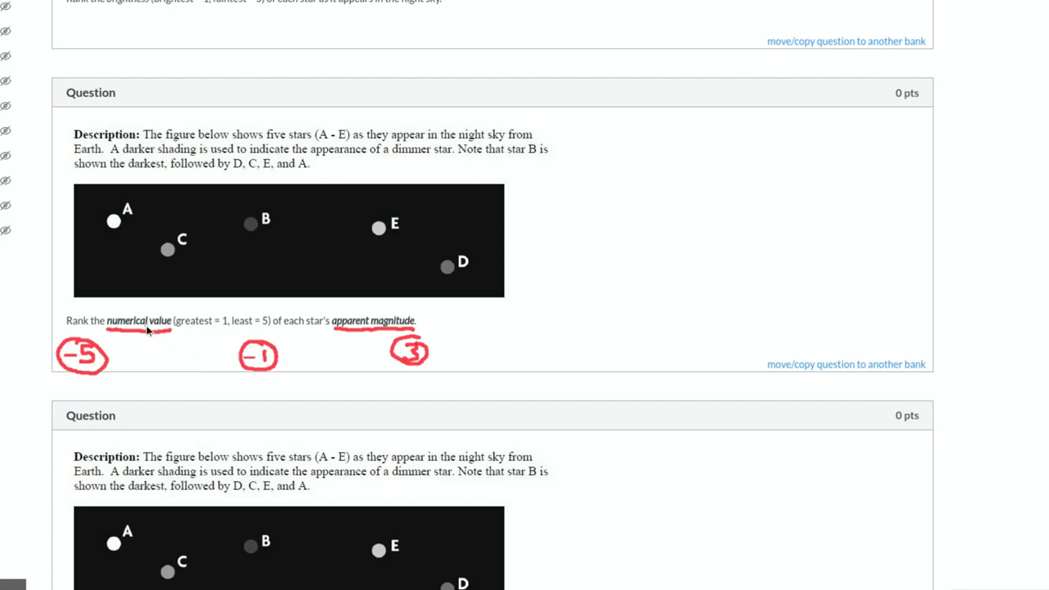
pyautogui.moveTo(194, 330)
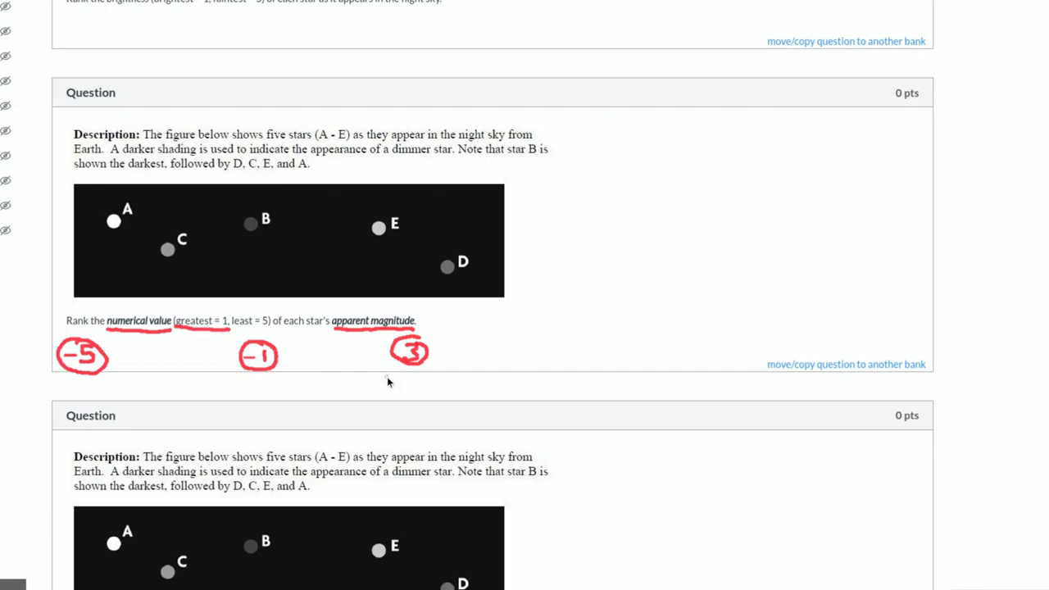
# Underline greatest = 1, write Greatest under the circled 3, and draw an arrow at the circled -5
pyautogui.moveTo(375, 385); pyautogui.dragTo(417, 392)
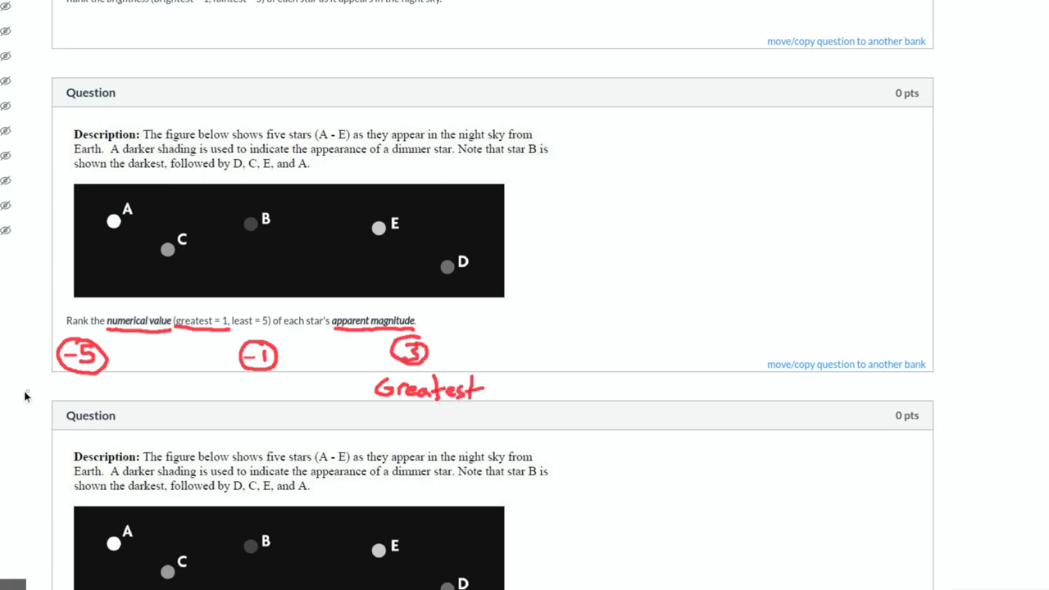
pyautogui.moveTo(49, 386); pyautogui.dragTo(69, 399)
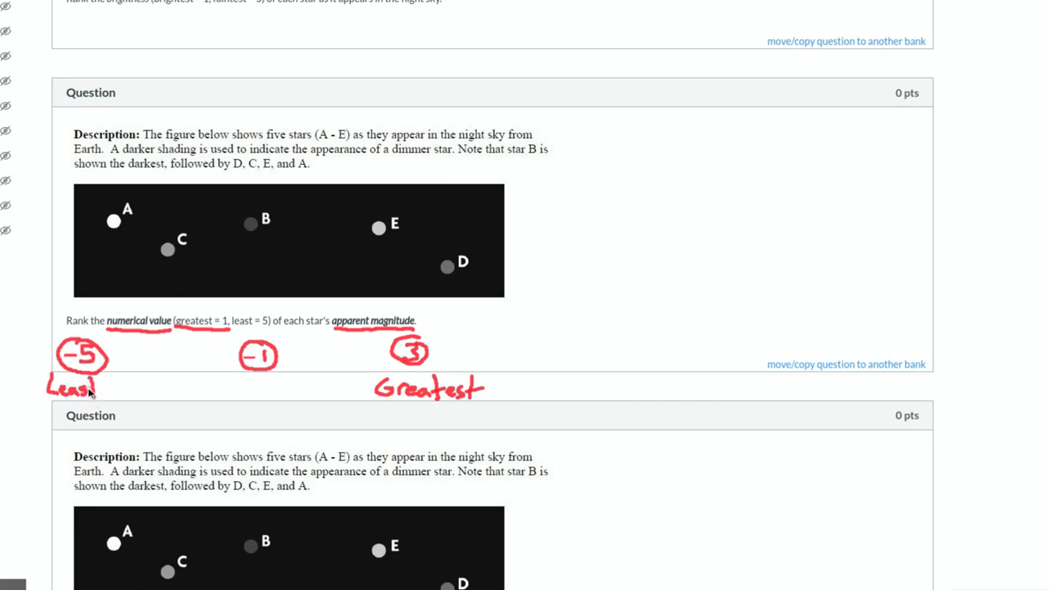
pyautogui.moveTo(236, 335)
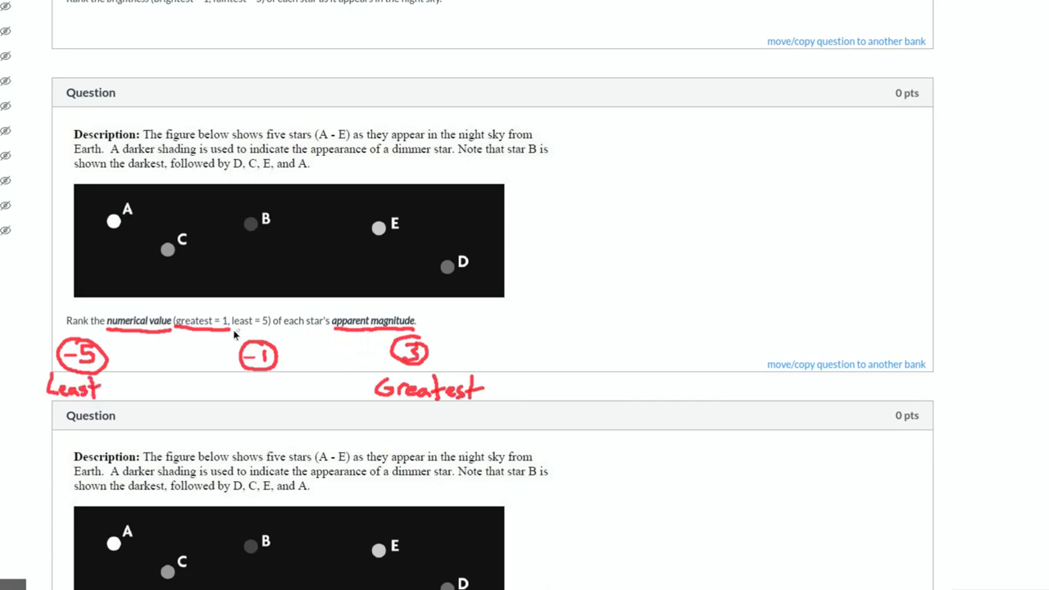
pyautogui.moveTo(137, 362)
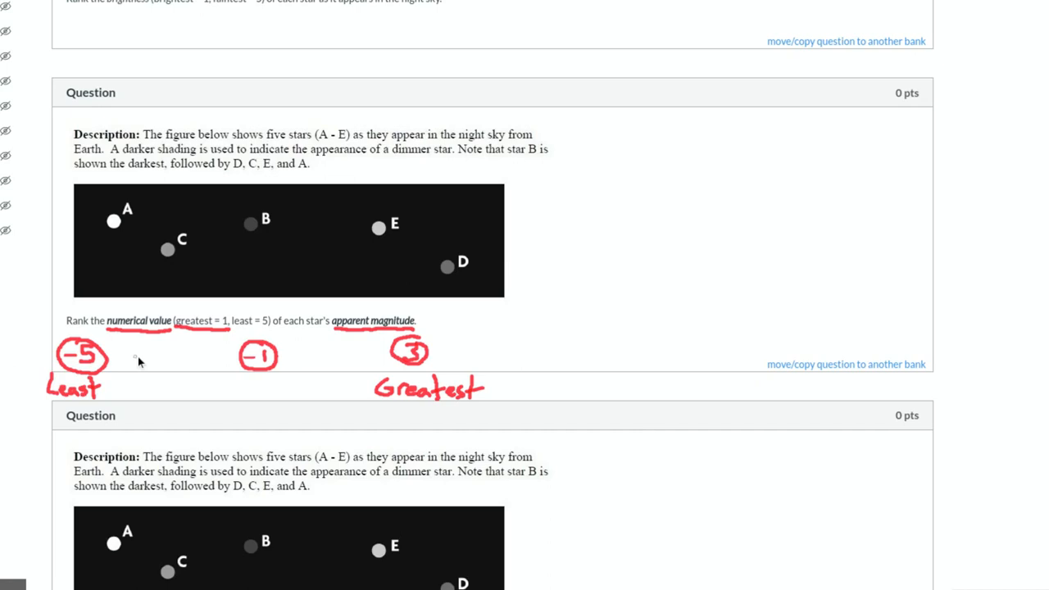
pyautogui.moveTo(118, 355); pyautogui.dragTo(135, 357)
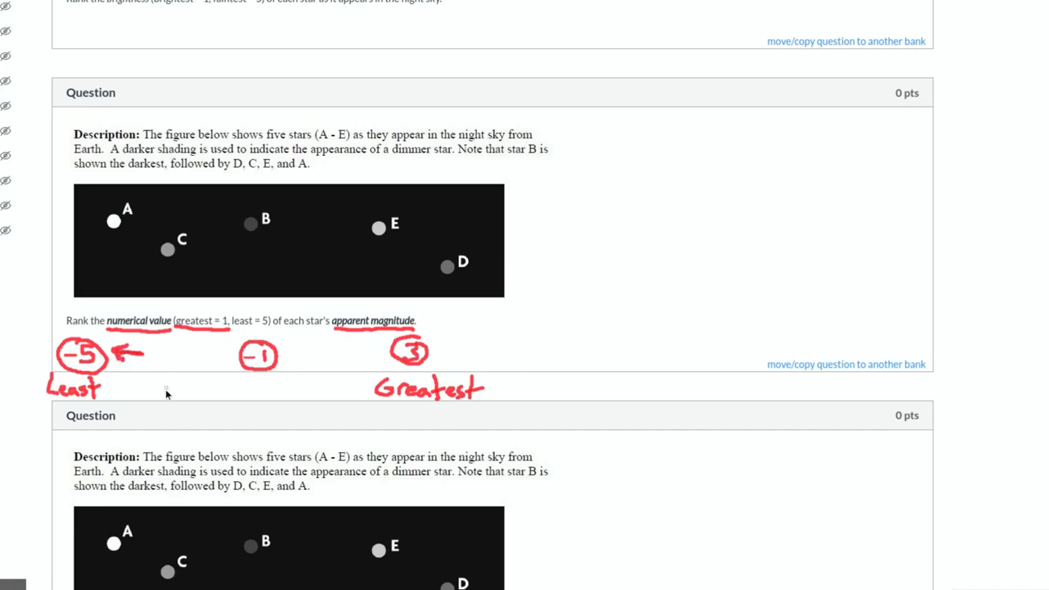
pyautogui.moveTo(417, 328)
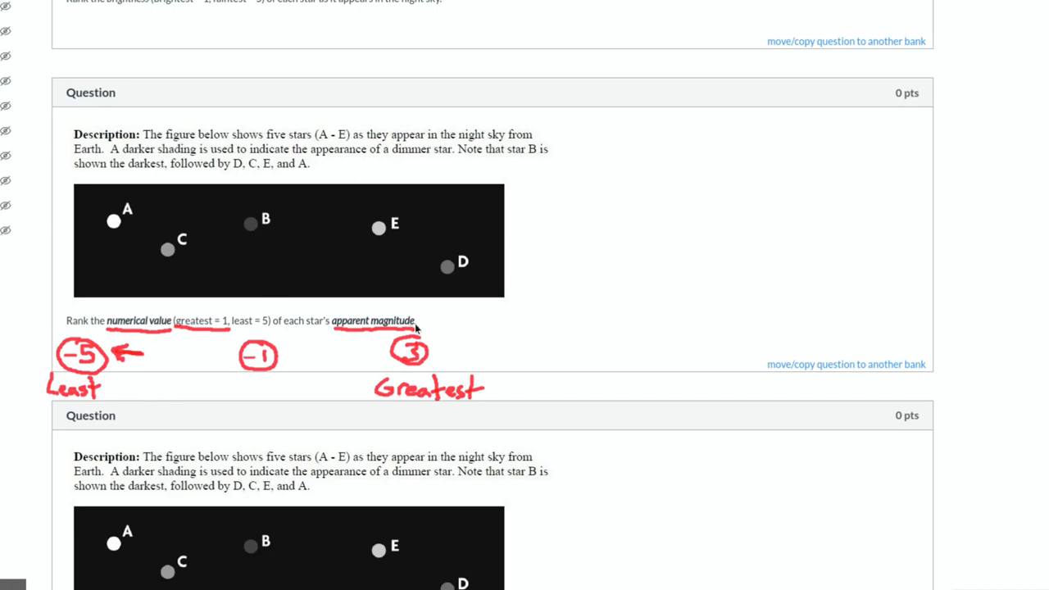
pyautogui.moveTo(247, 351)
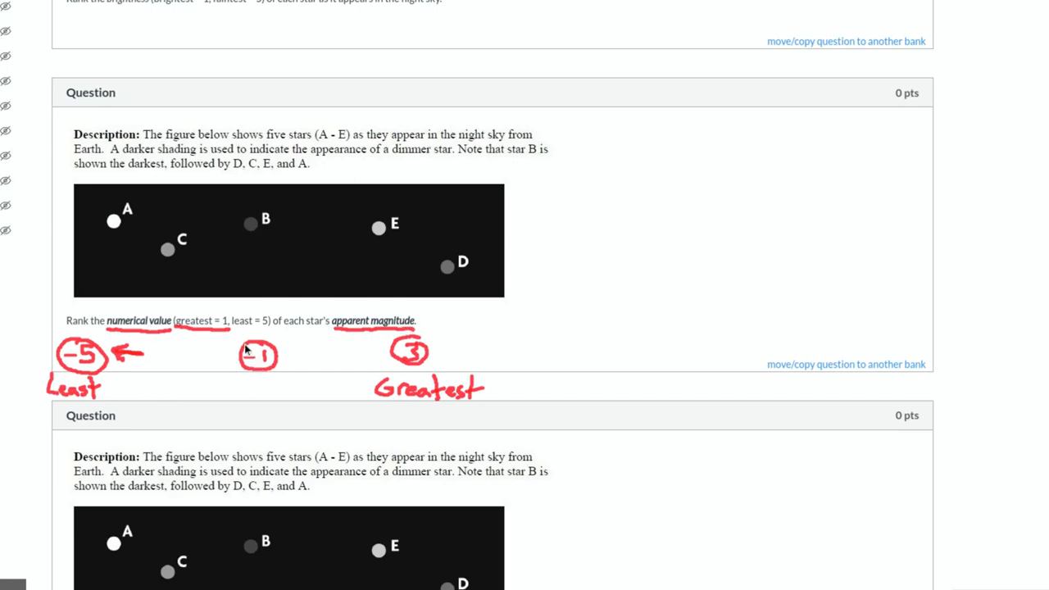
pyautogui.moveTo(577, 141)
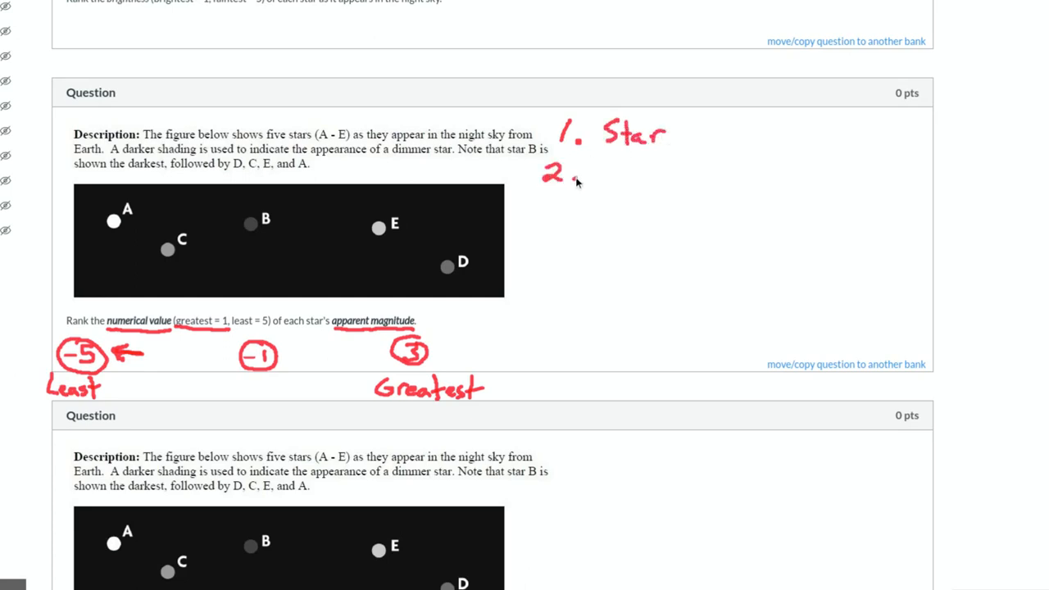
# Handwrite the ranking lines Star D, Star C, Star E and Star A to the right of the image
pyautogui.moveTo(566, 177); pyautogui.dragTo(631, 177)
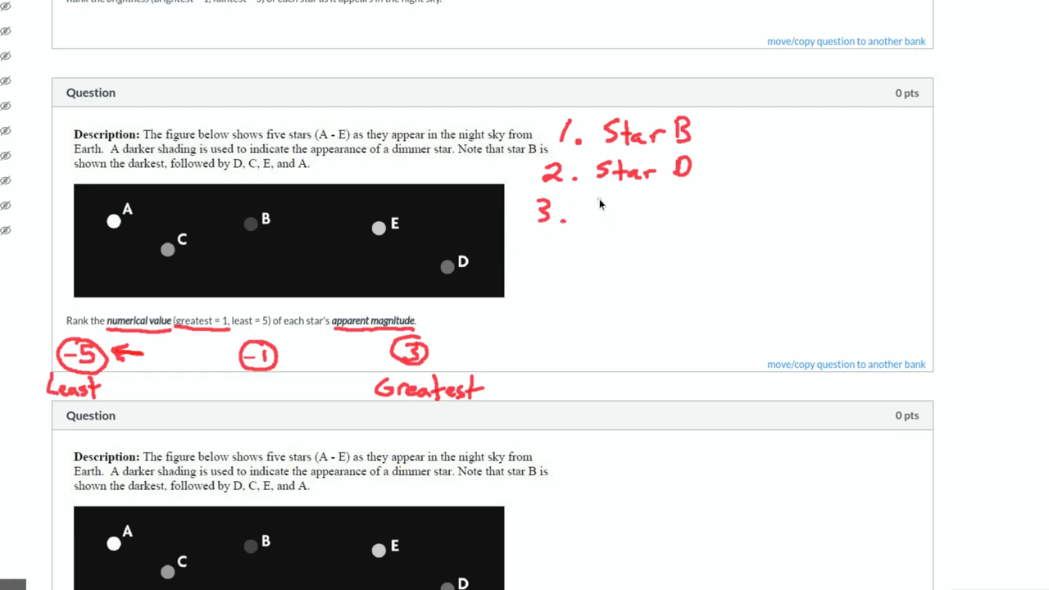
pyautogui.moveTo(594, 209); pyautogui.dragTo(656, 210)
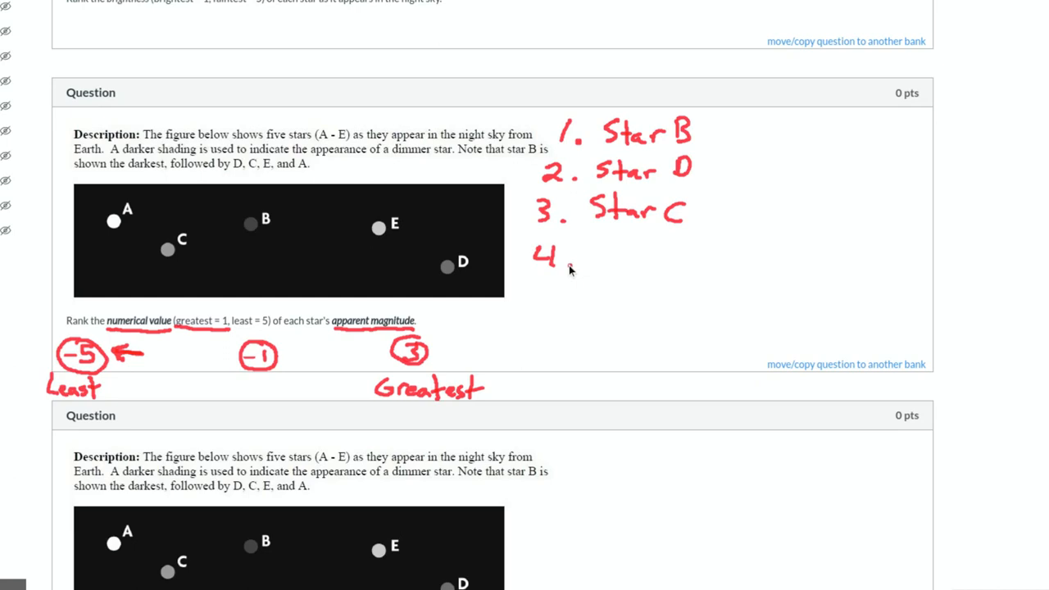
pyautogui.moveTo(582, 259); pyautogui.dragTo(647, 266)
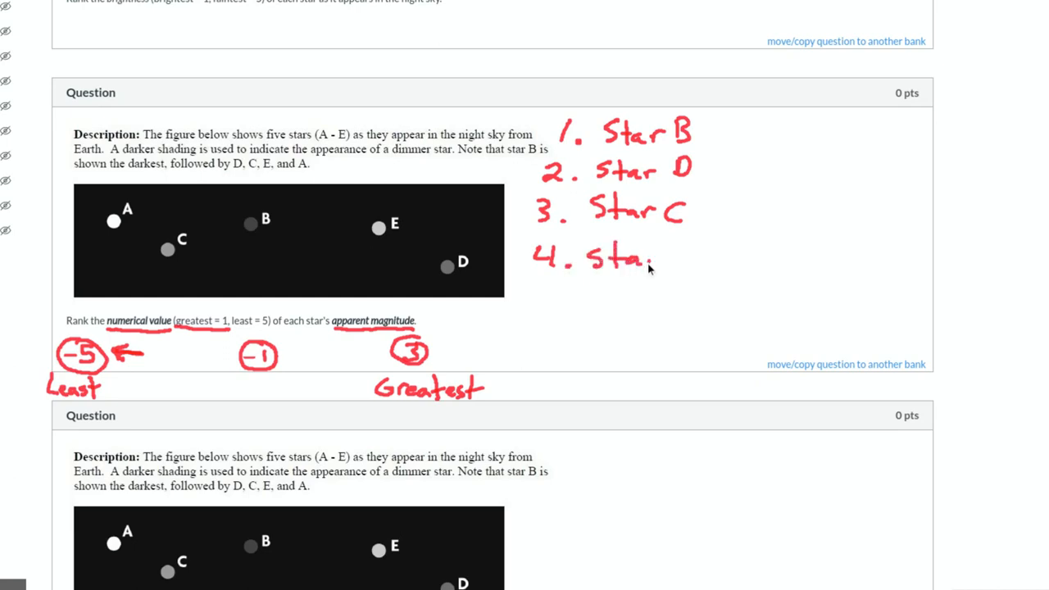
pyautogui.moveTo(648, 271); pyautogui.dragTo(688, 249)
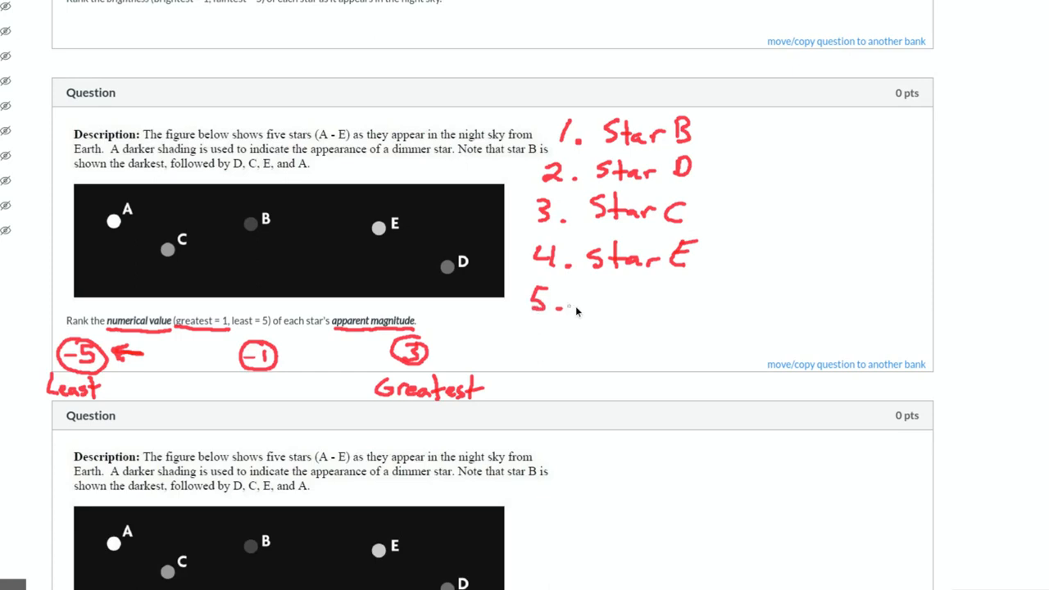
pyautogui.moveTo(582, 296); pyautogui.dragTo(631, 308)
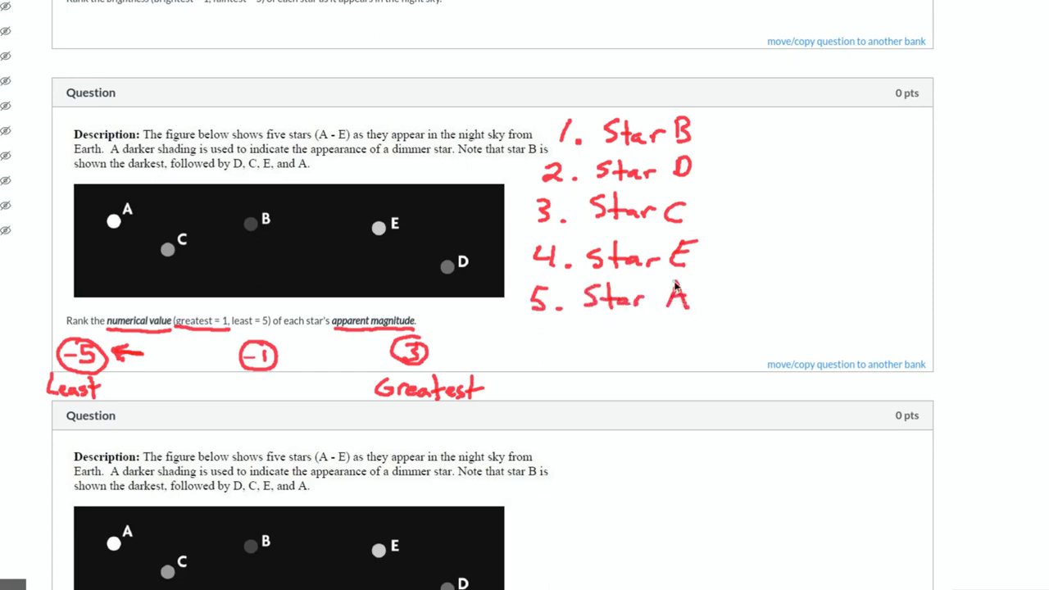
pyautogui.moveTo(239, 332)
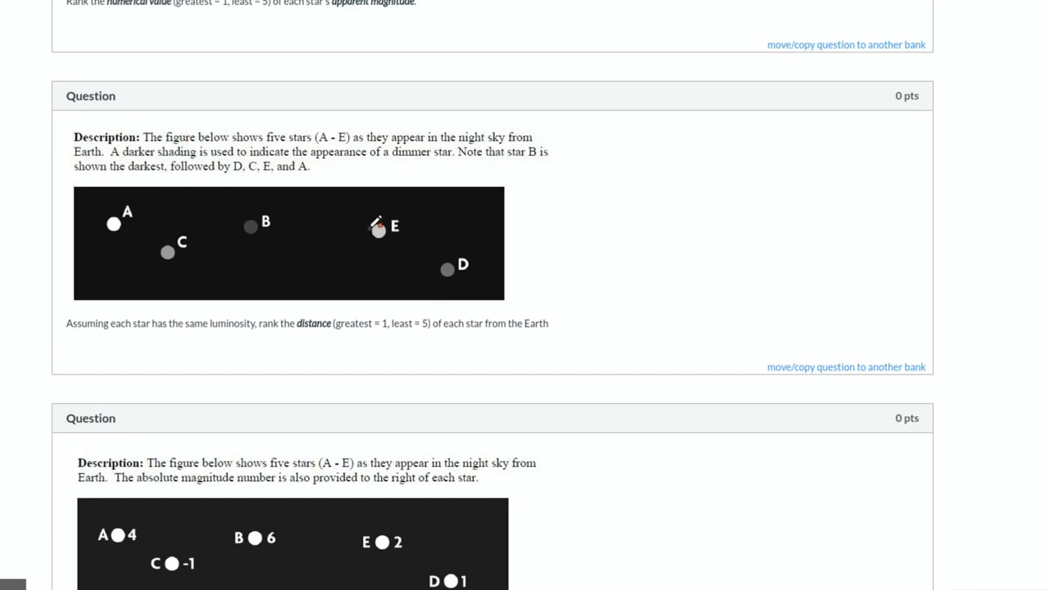
pyautogui.moveTo(130, 332)
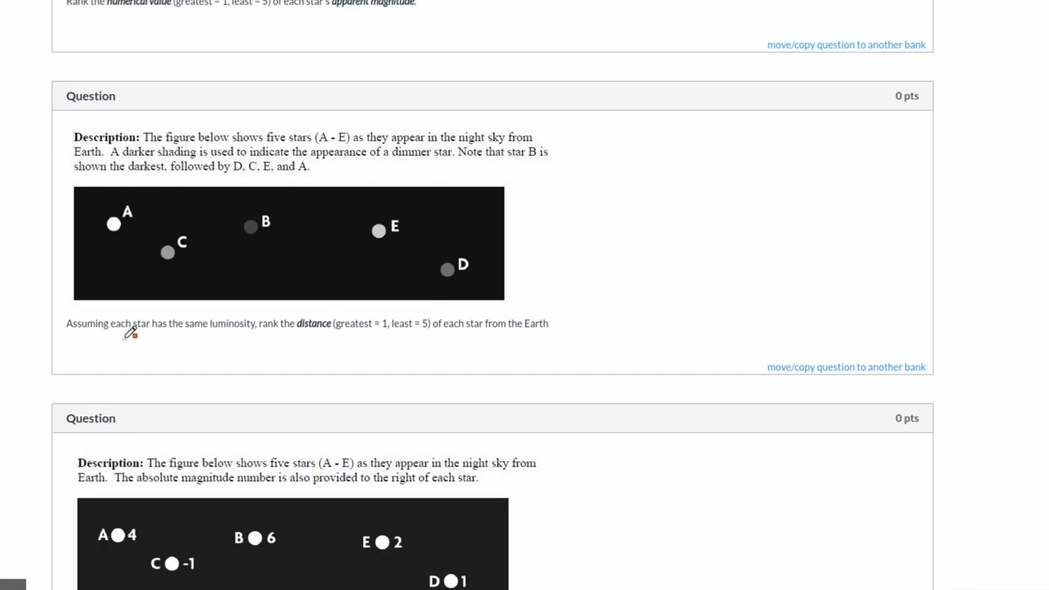
pyautogui.moveTo(197, 336)
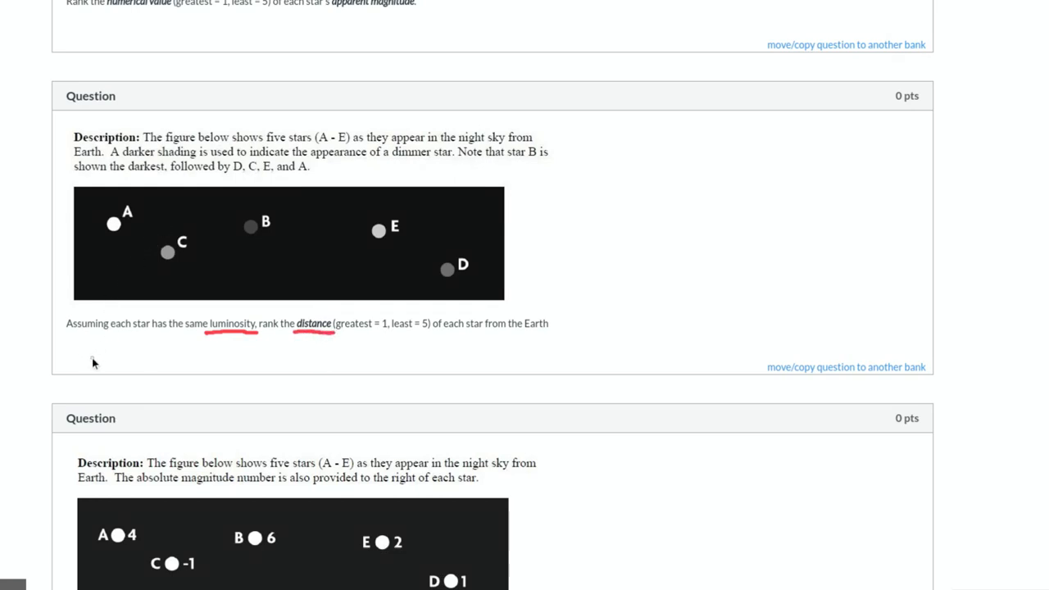
pyautogui.moveTo(82, 368)
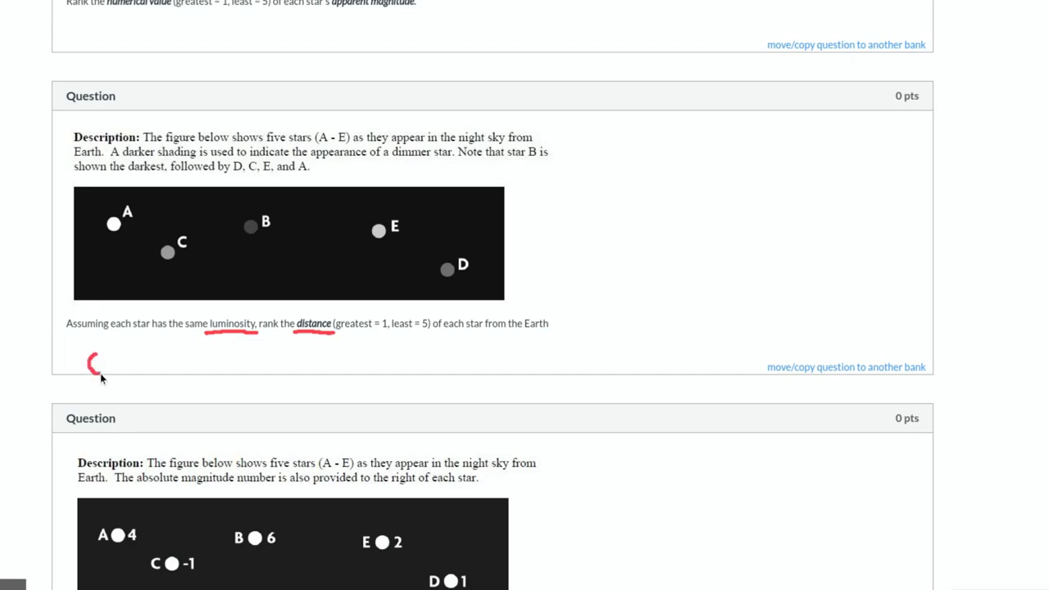
# Sketch a star with rays below the question and begin a second star to its right
pyautogui.moveTo(95, 364); pyautogui.dragTo(123, 357)
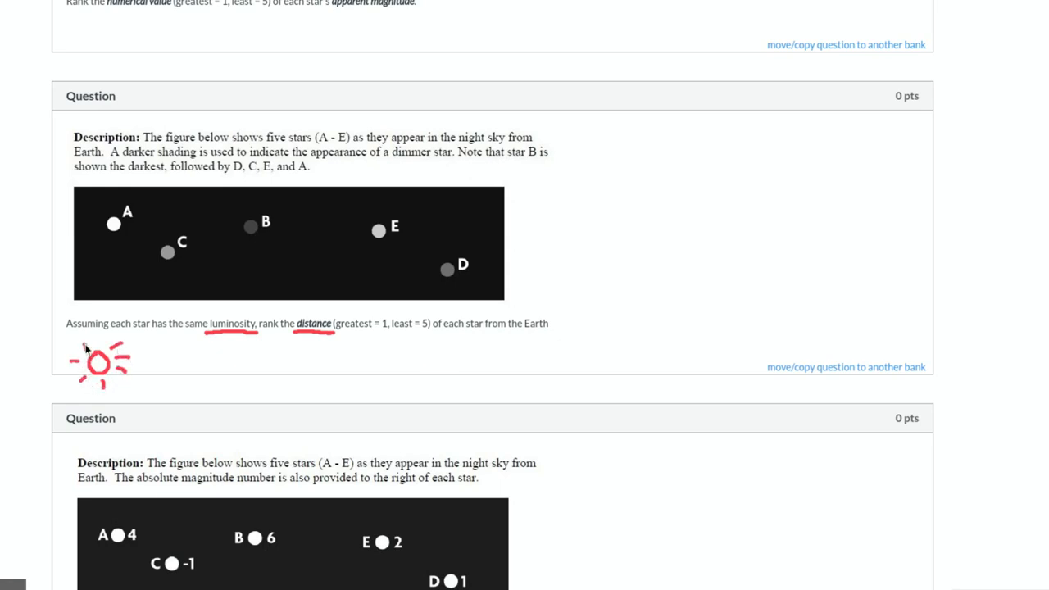
pyautogui.moveTo(242, 328)
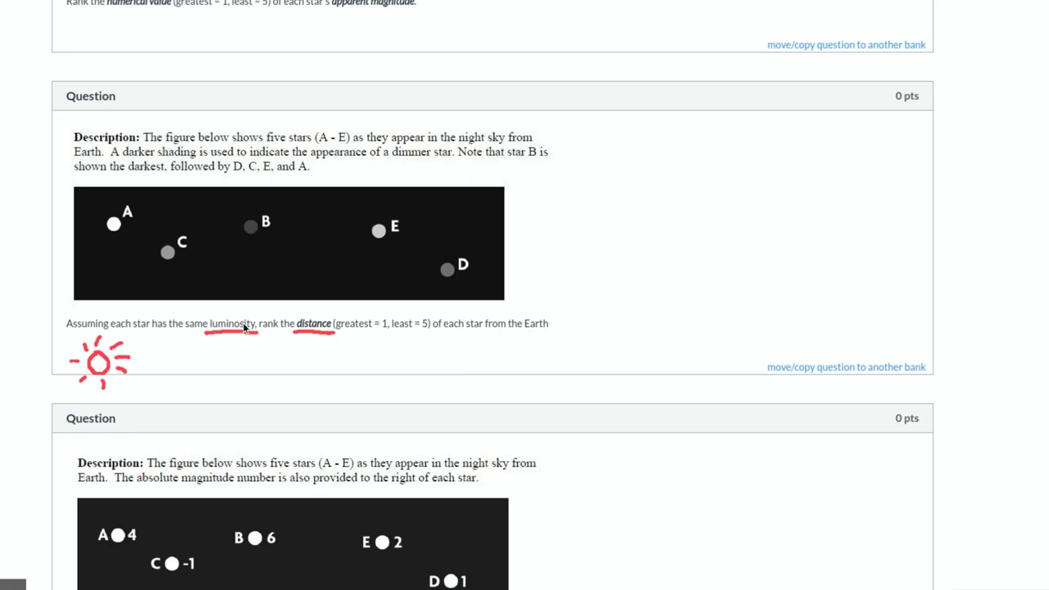
pyautogui.moveTo(187, 262)
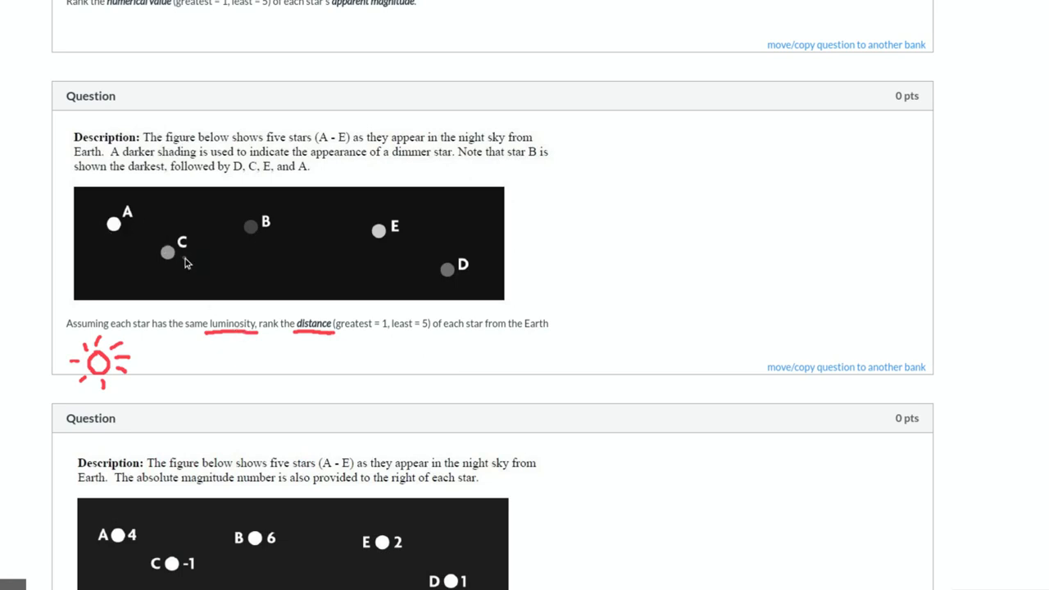
pyautogui.moveTo(141, 301)
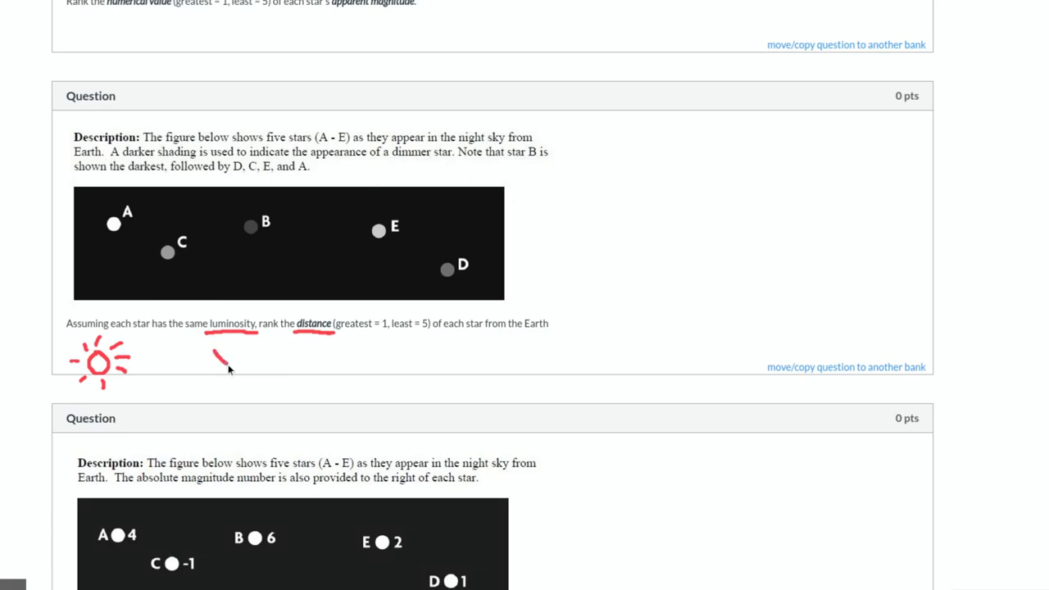
pyautogui.moveTo(216, 352); pyautogui.dragTo(221, 368)
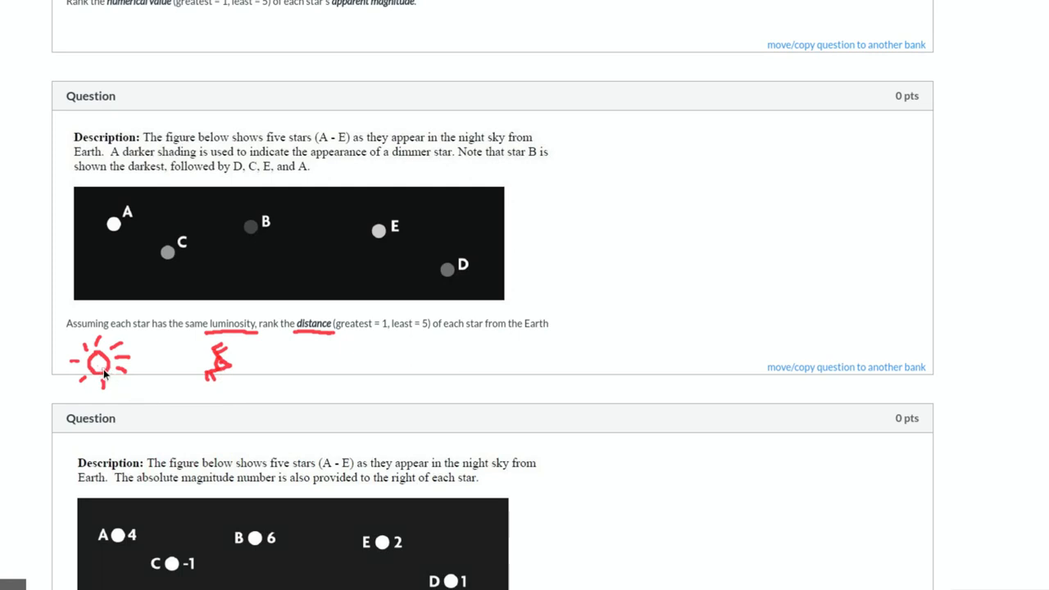
pyautogui.moveTo(515, 377)
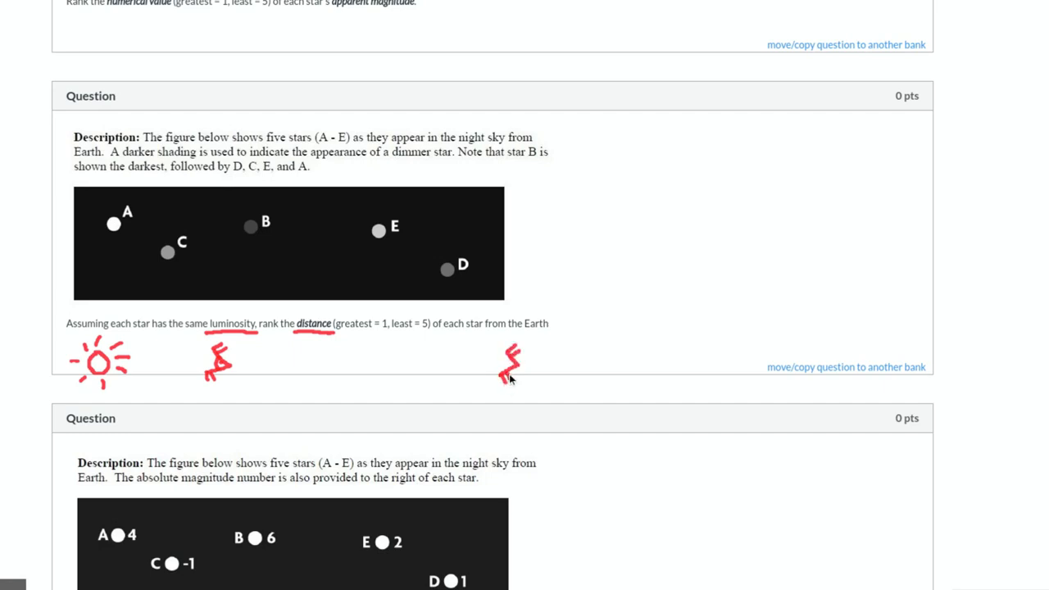
pyautogui.moveTo(506, 374)
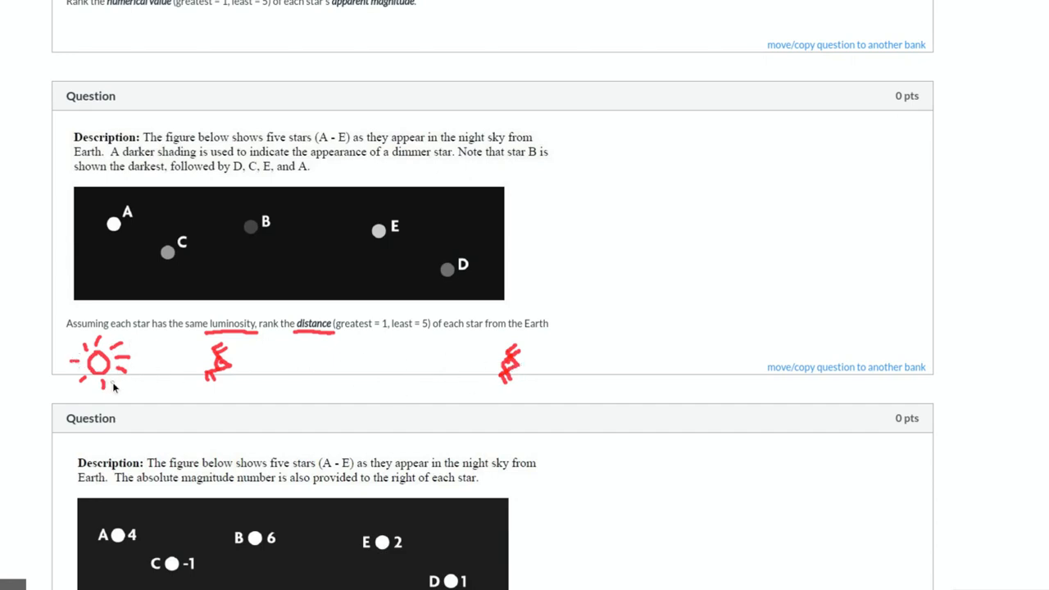
pyautogui.moveTo(233, 387)
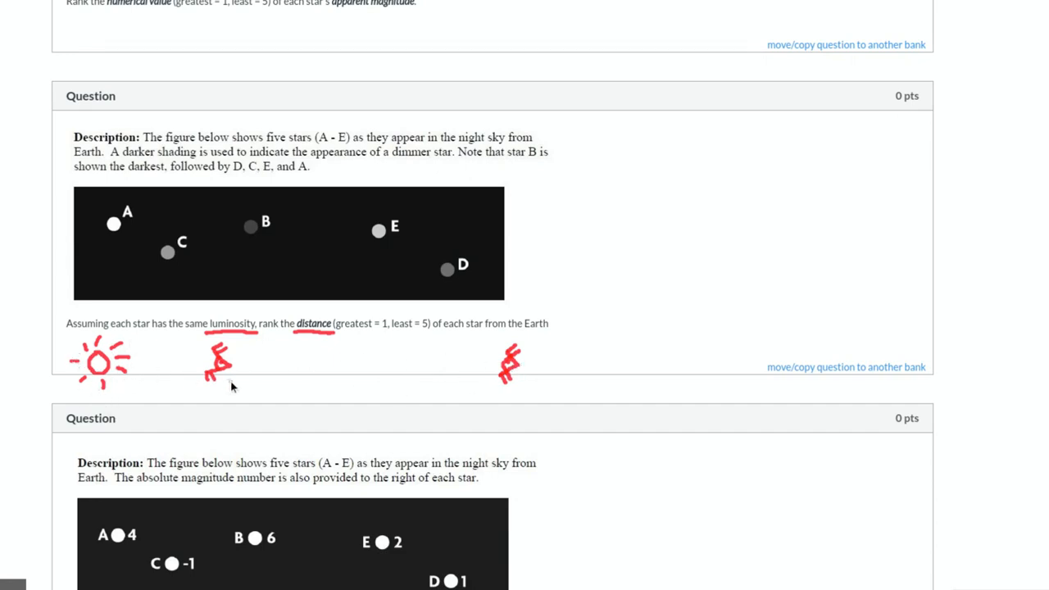
pyautogui.moveTo(230, 375)
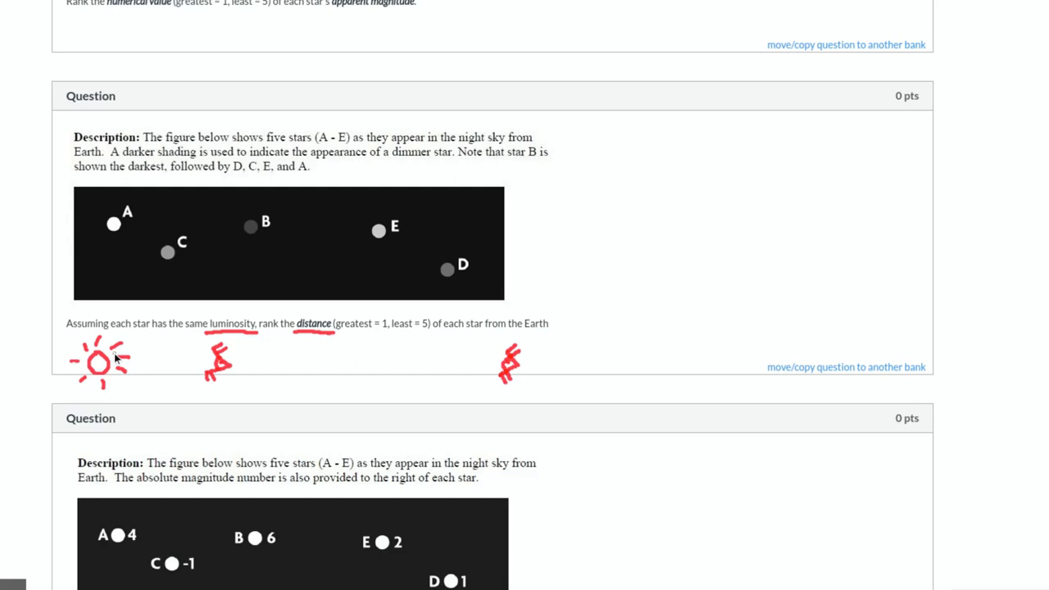
# Circle star A in the picture and label the bracketed sketches as least
pyautogui.moveTo(114, 193); pyautogui.dragTo(144, 238)
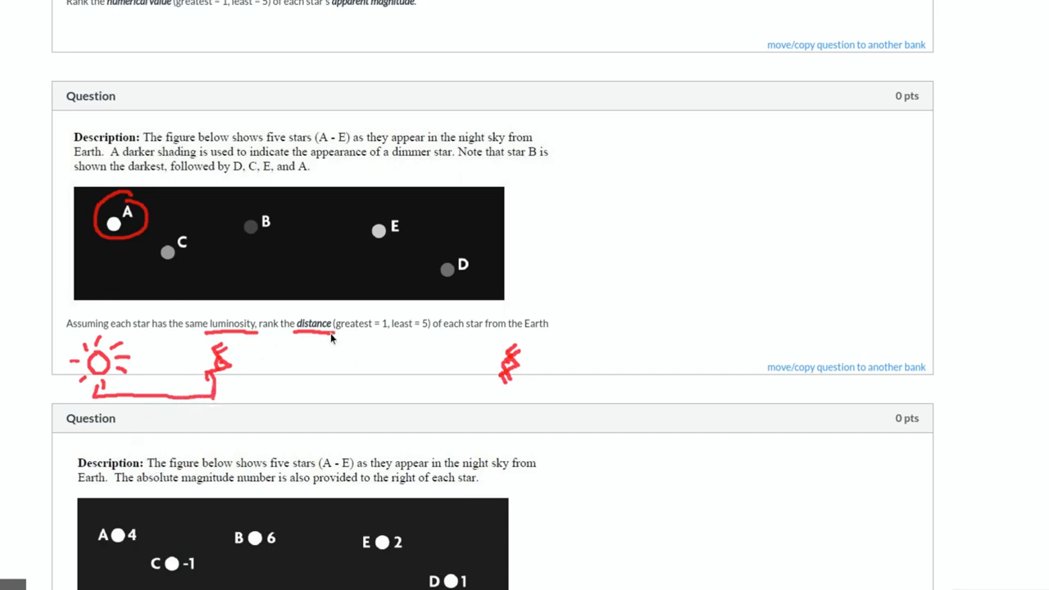
pyautogui.moveTo(395, 334)
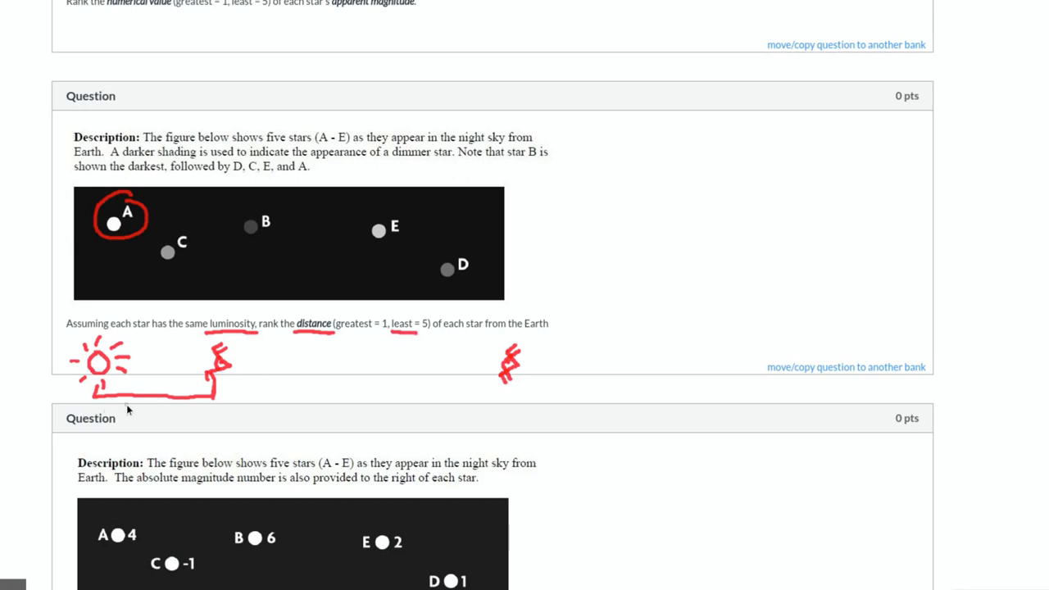
pyautogui.moveTo(123, 418); pyautogui.dragTo(161, 410)
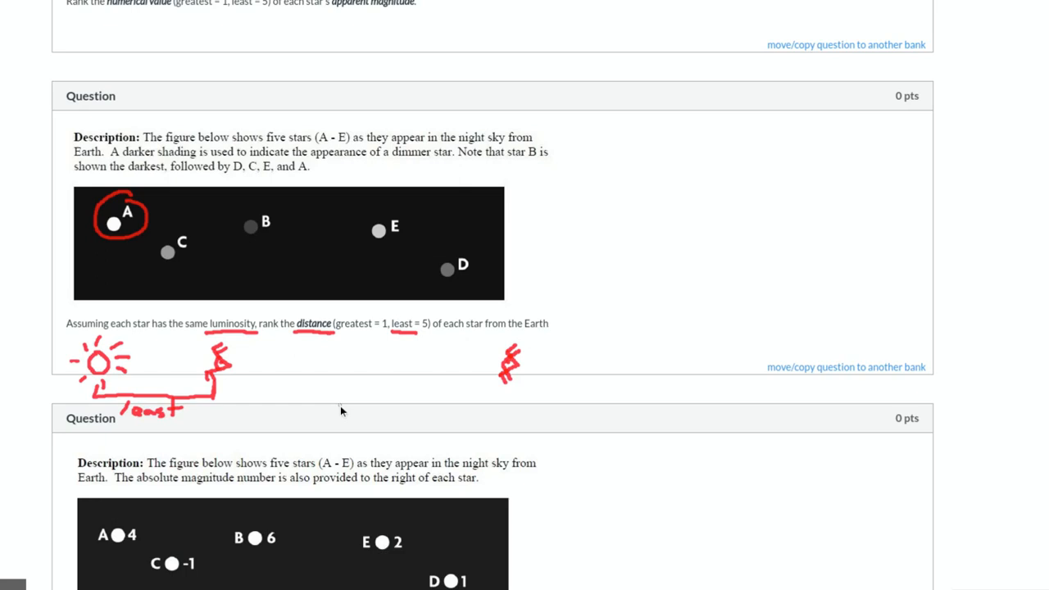
pyautogui.moveTo(564, 166)
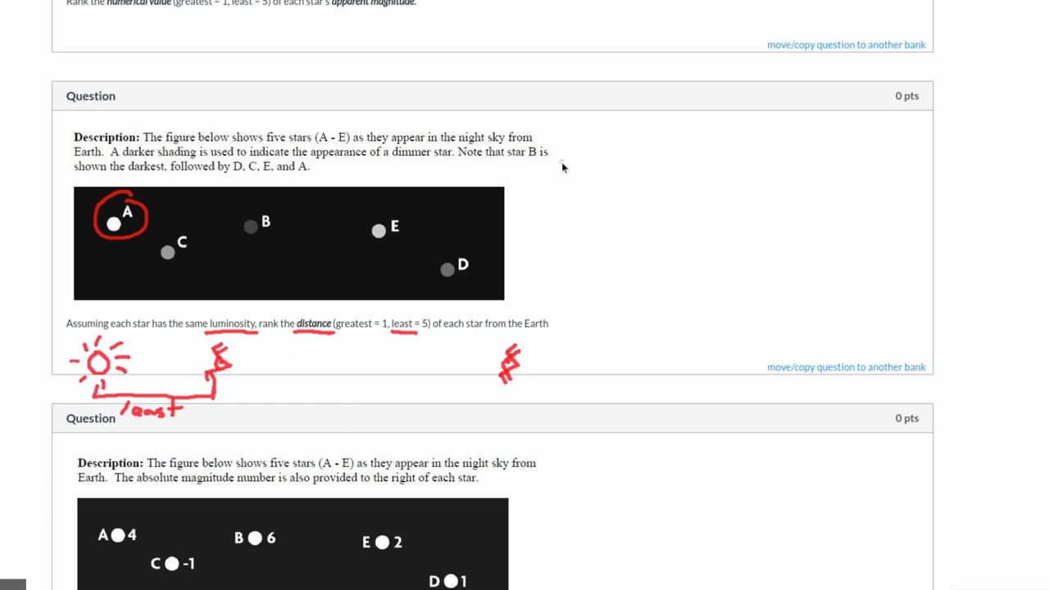
pyautogui.moveTo(557, 277)
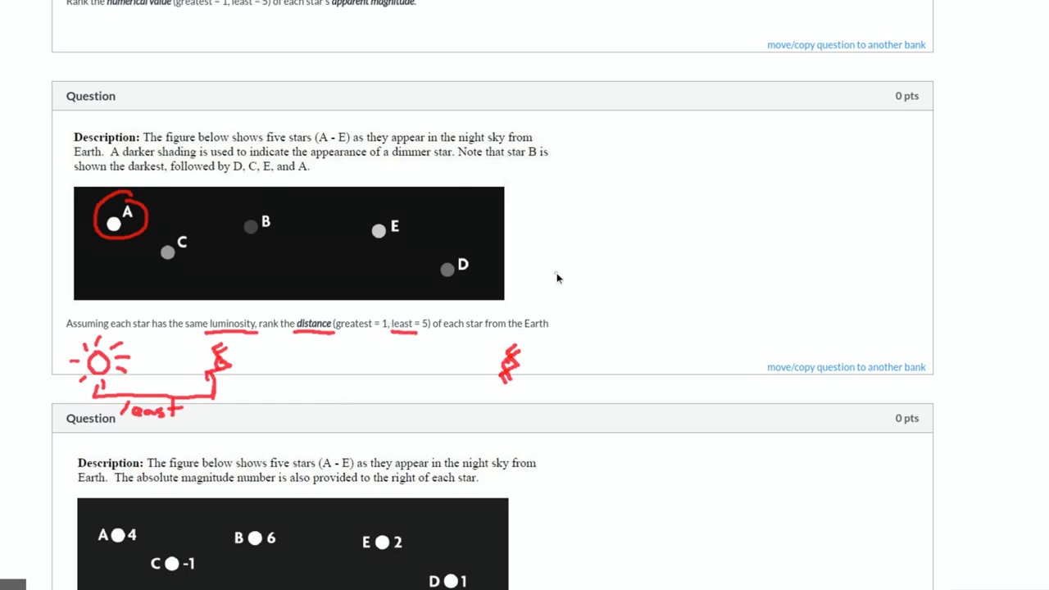
# Draft the partial ranking '5. Star A', '4.', '1. Star B', '2. S' beside the star field
pyautogui.moveTo(541, 275); pyautogui.dragTo(558, 298)
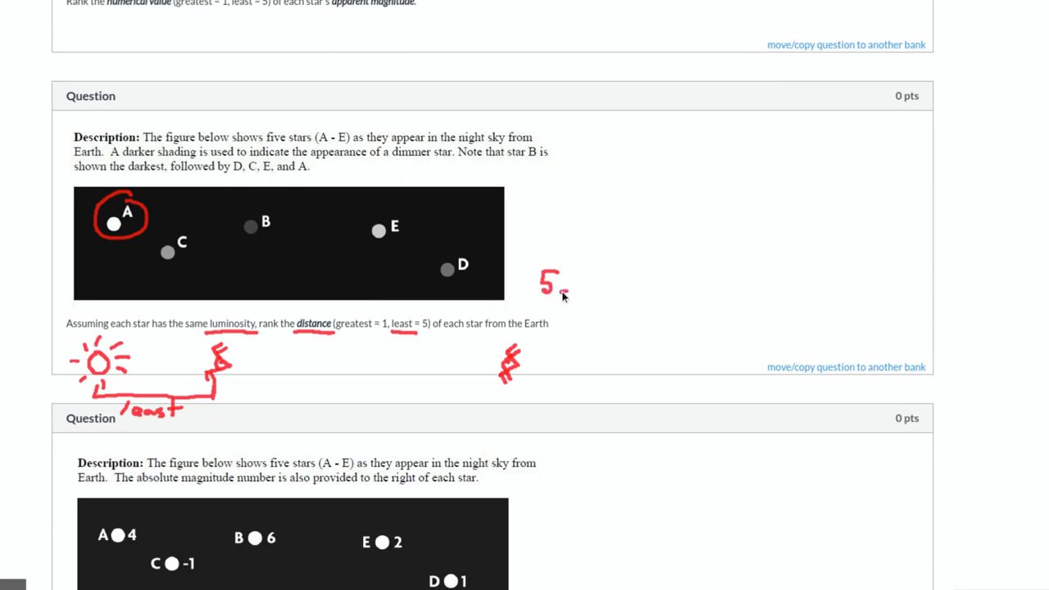
pyautogui.moveTo(587, 287); pyautogui.dragTo(599, 271)
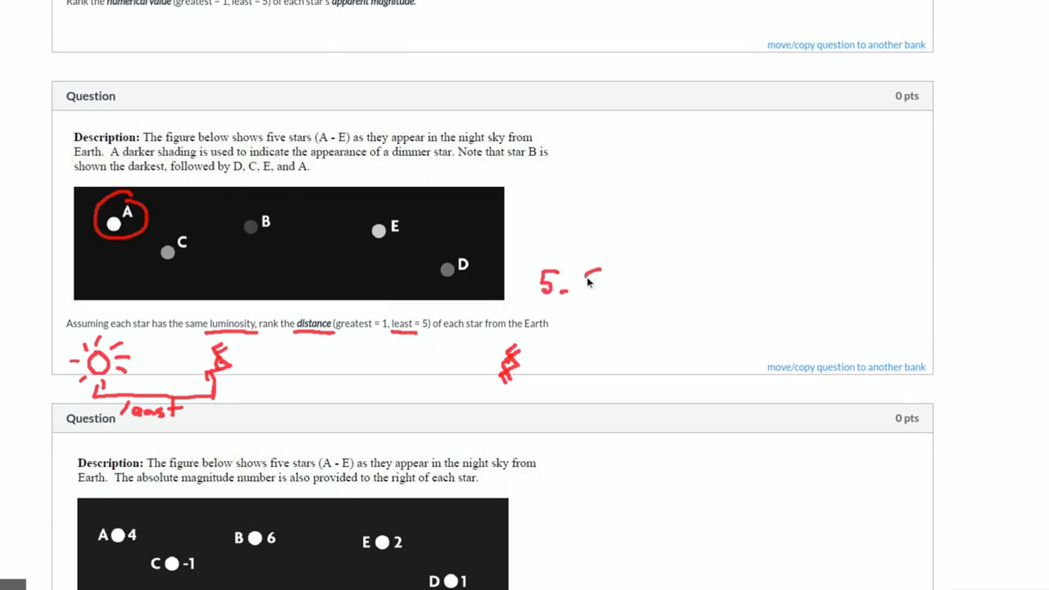
pyautogui.moveTo(583, 278); pyautogui.dragTo(627, 292)
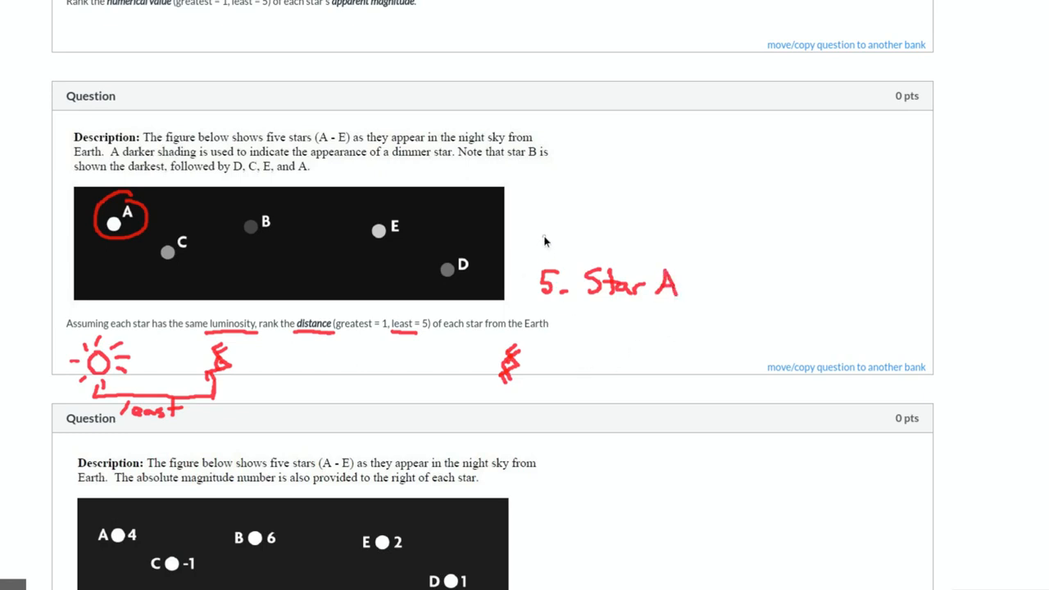
pyautogui.moveTo(542, 230); pyautogui.dragTo(574, 254)
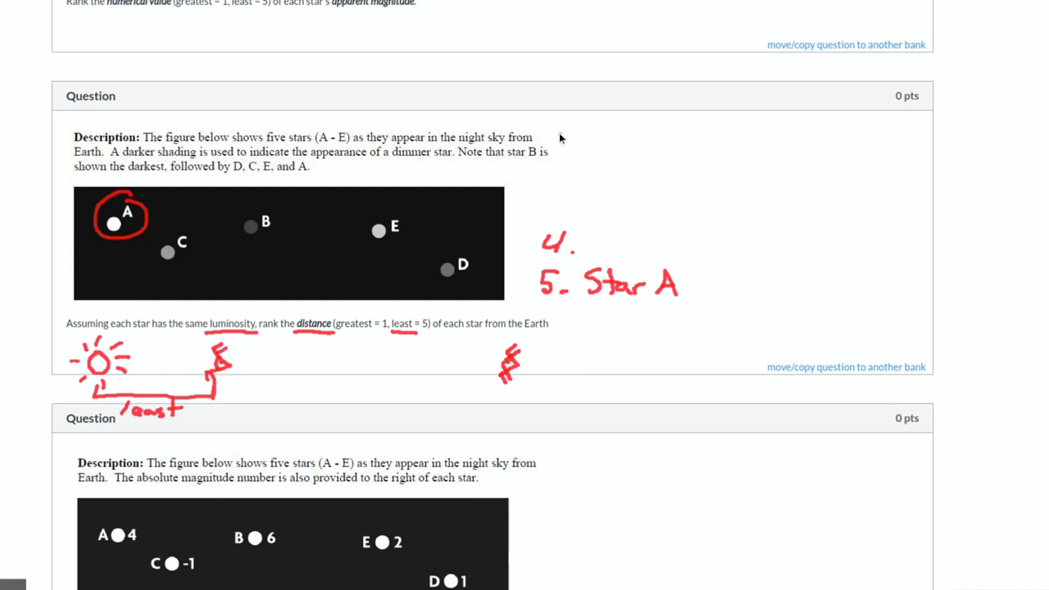
pyautogui.moveTo(554, 123); pyautogui.dragTo(574, 144)
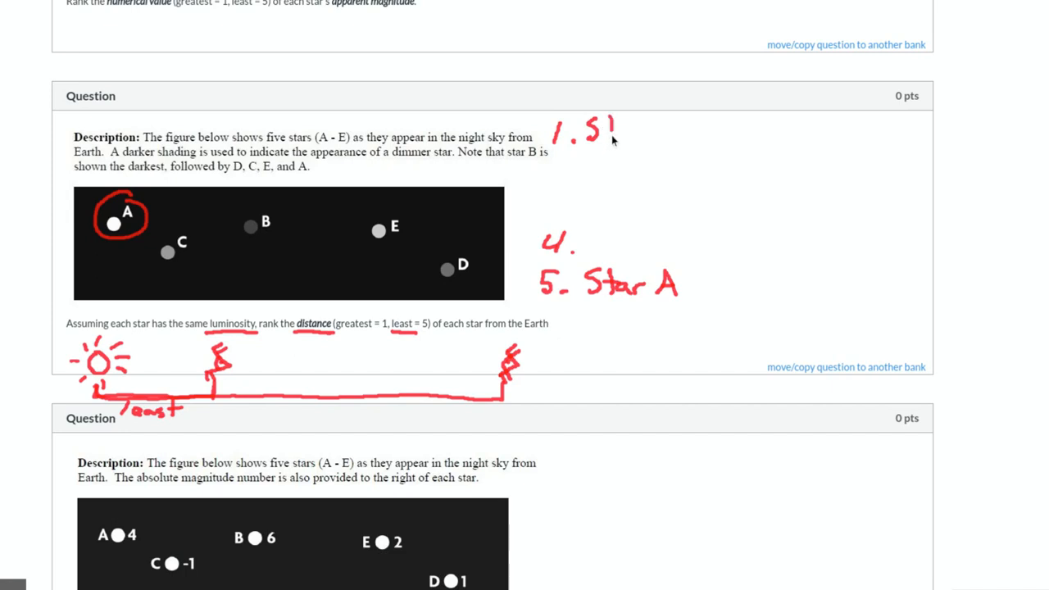
pyautogui.moveTo(566, 131); pyautogui.dragTo(664, 131)
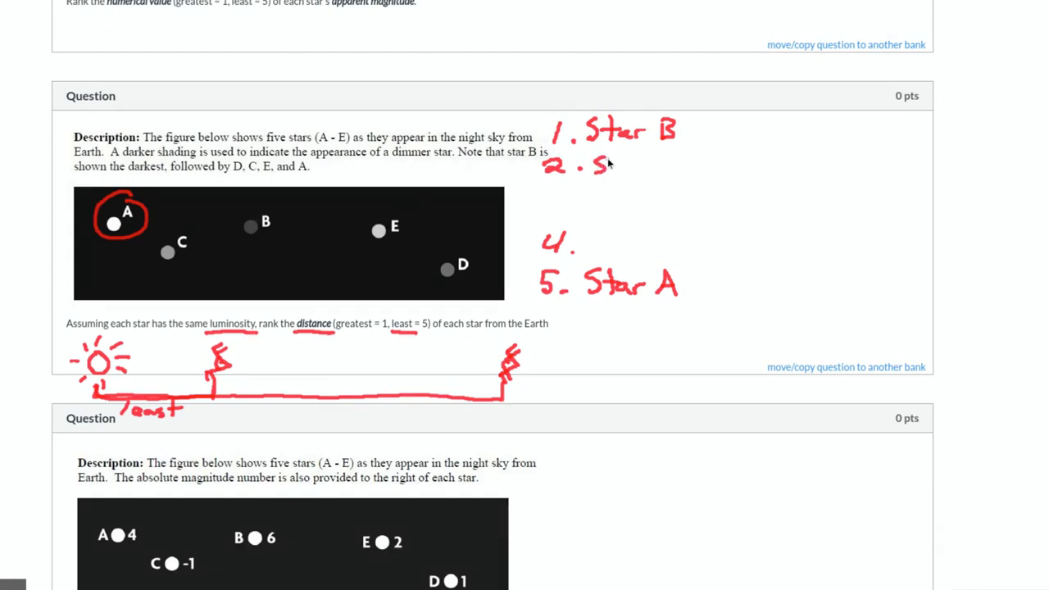
pyautogui.moveTo(599, 163); pyautogui.dragTo(685, 172)
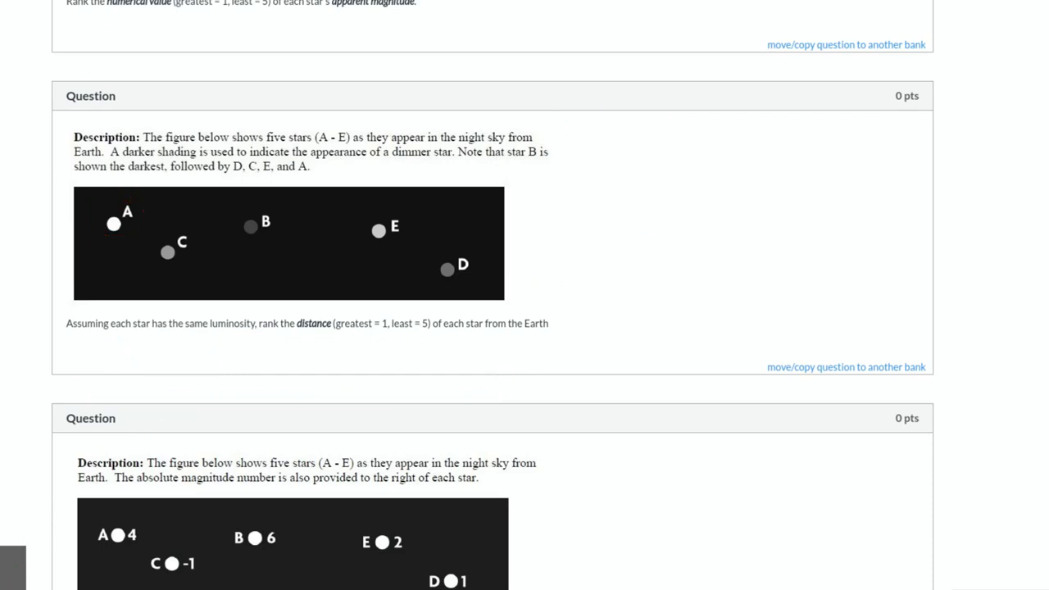
# Scroll to the energy question and write the ranked list starting with 1. Star C at right
pyautogui.scroll(-3)
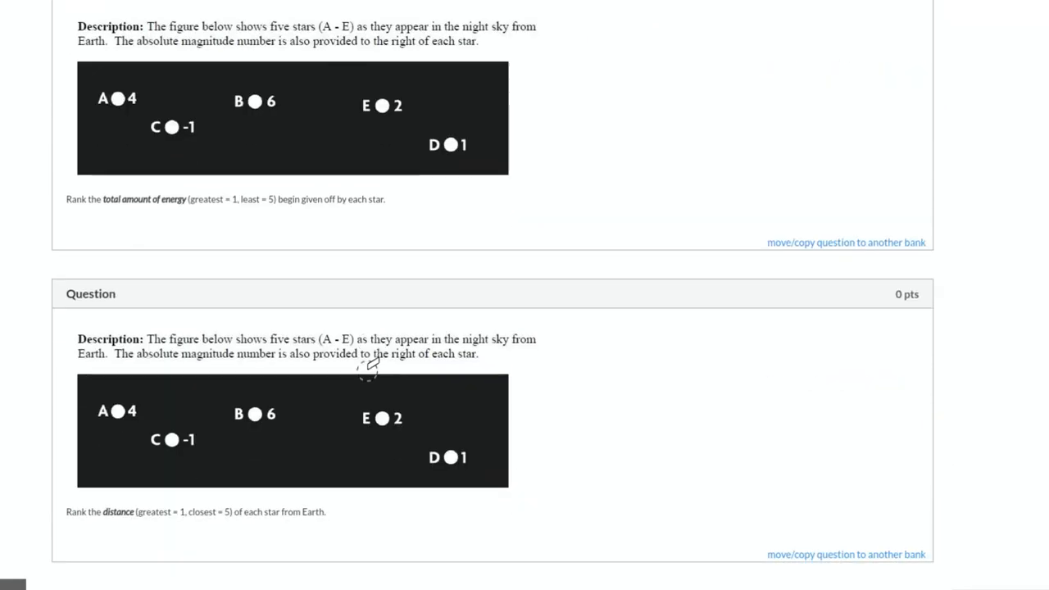
pyautogui.scroll(-3)
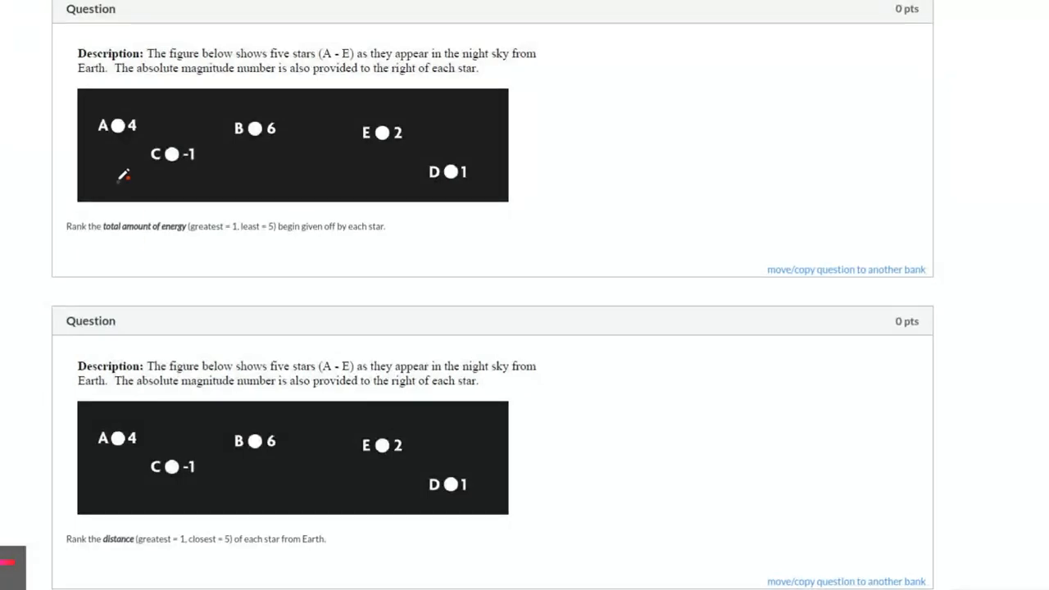
pyautogui.moveTo(418, 138)
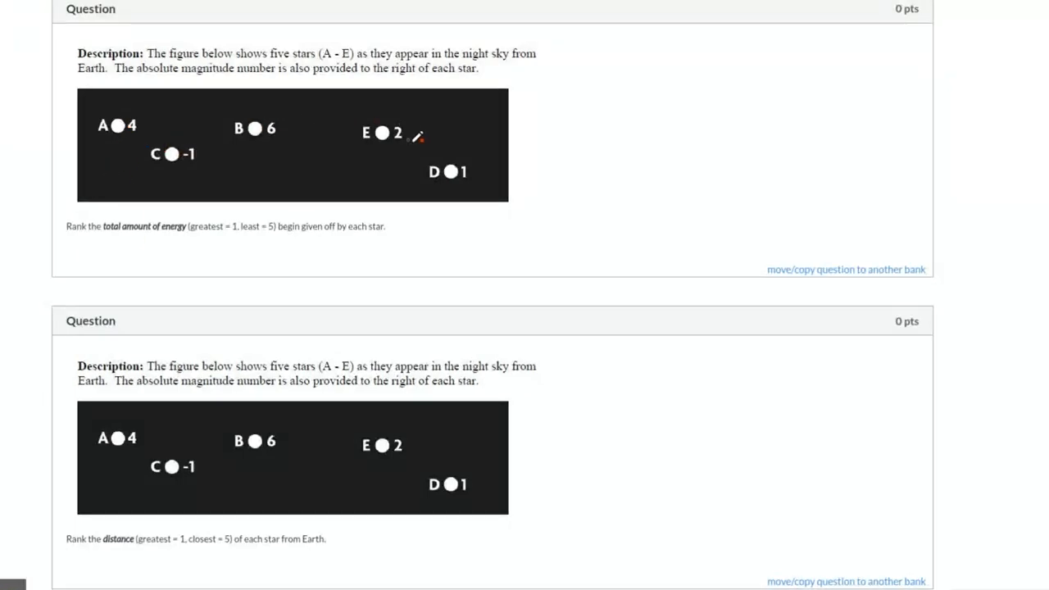
pyautogui.moveTo(331, 128)
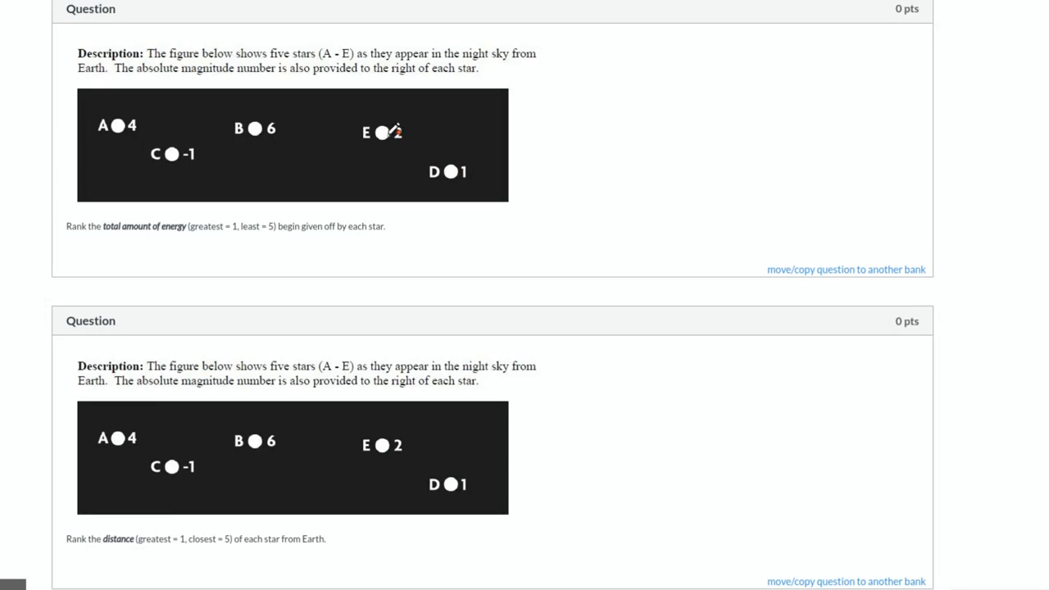
pyautogui.moveTo(394, 129)
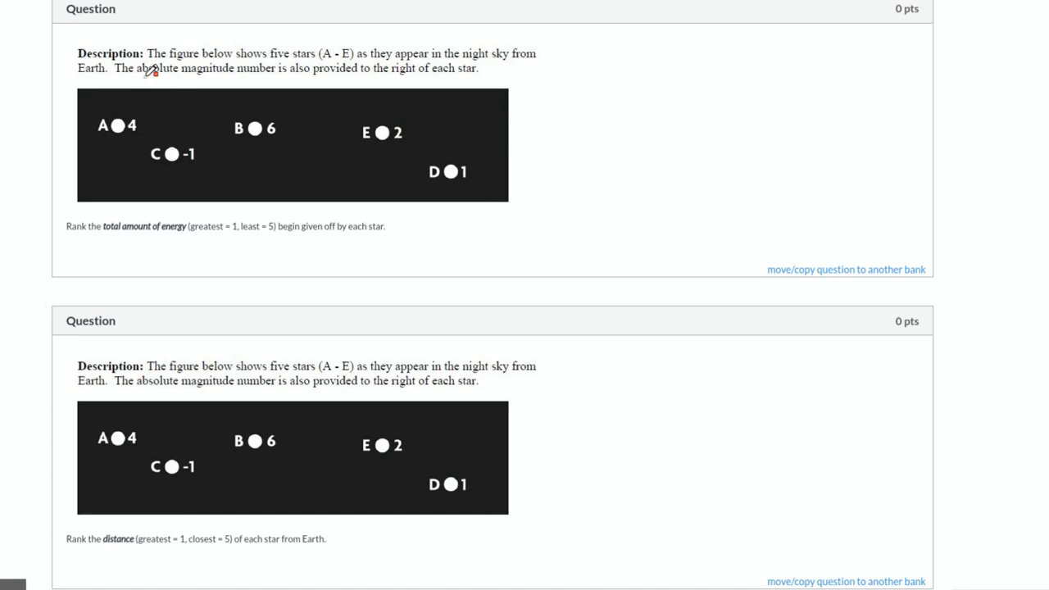
pyautogui.moveTo(145, 92)
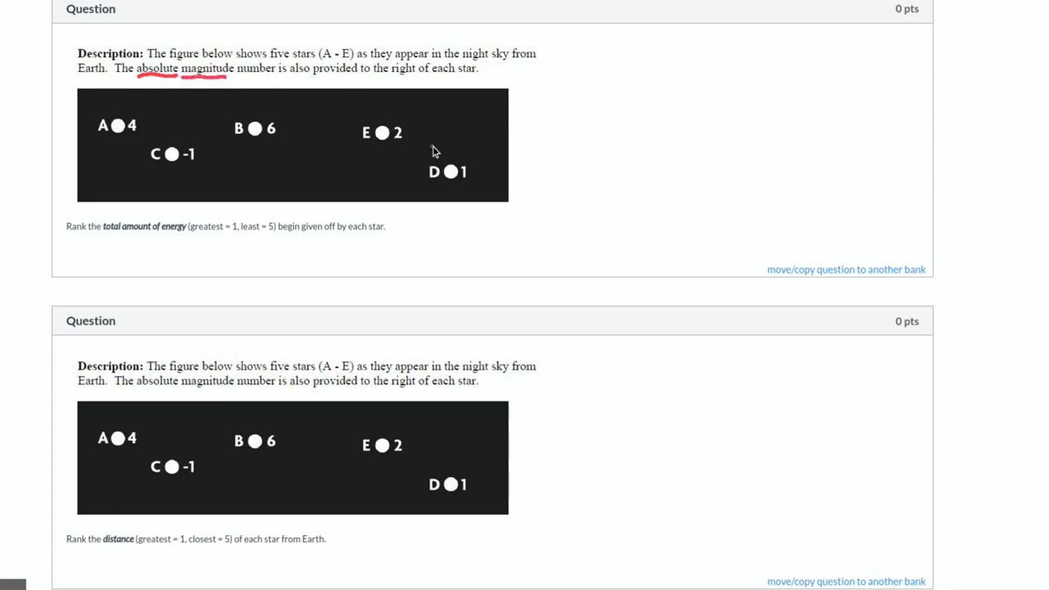
pyautogui.moveTo(201, 167)
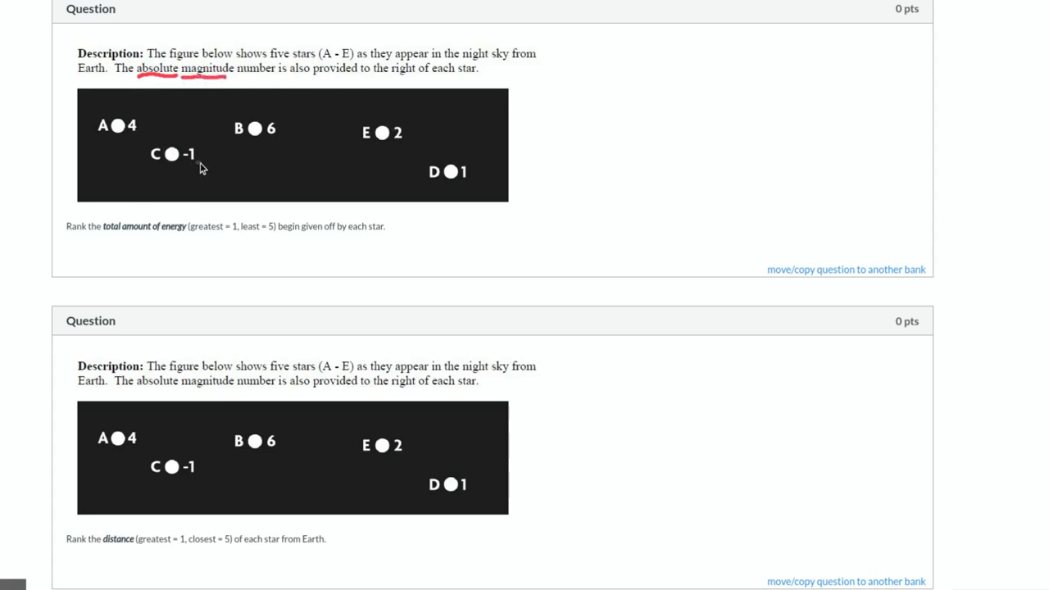
pyautogui.moveTo(269, 137)
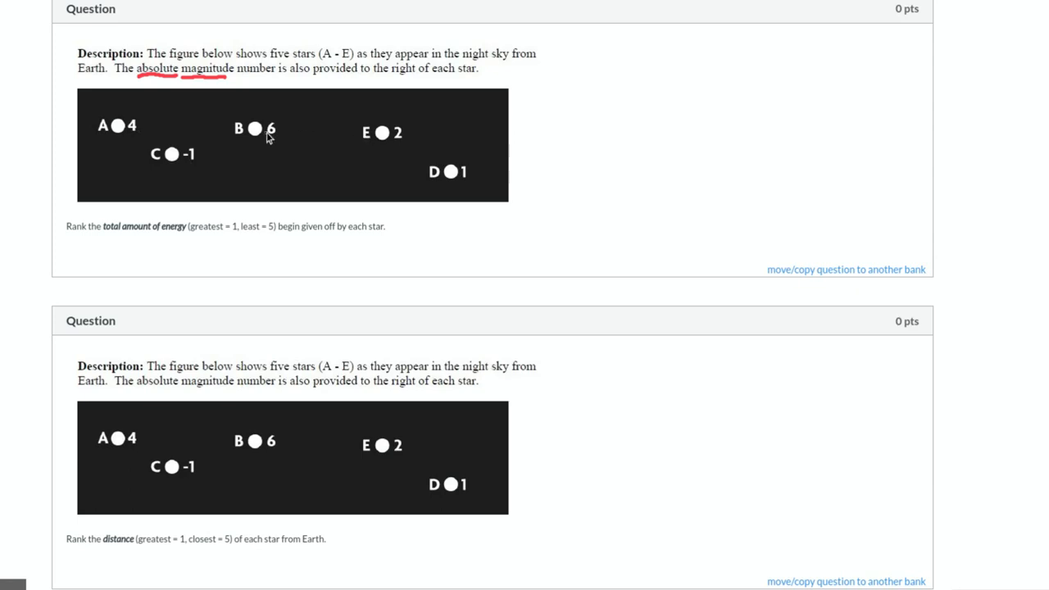
pyautogui.moveTo(308, 139)
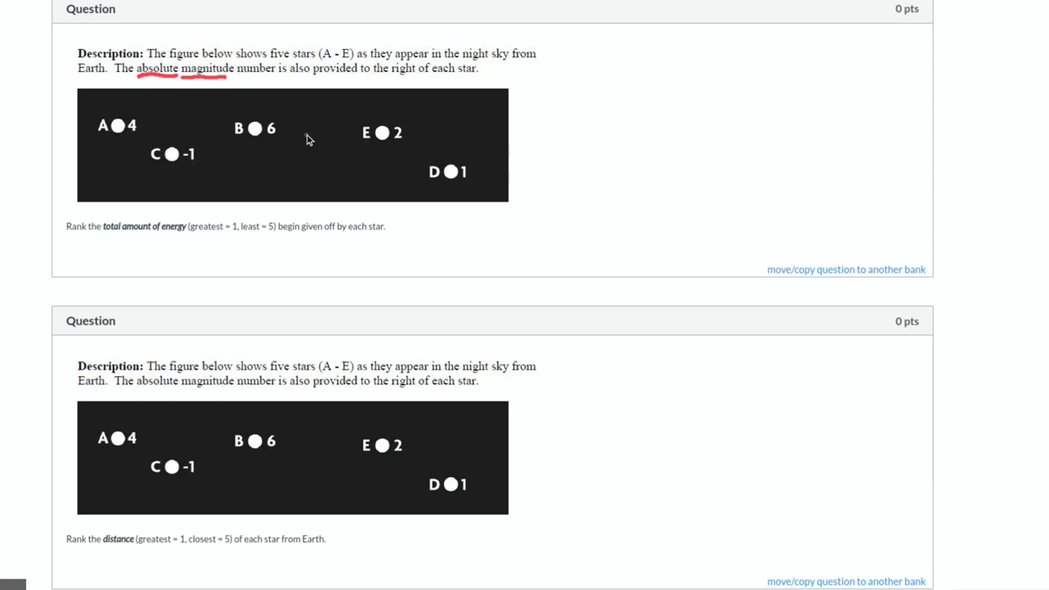
pyautogui.moveTo(395, 159)
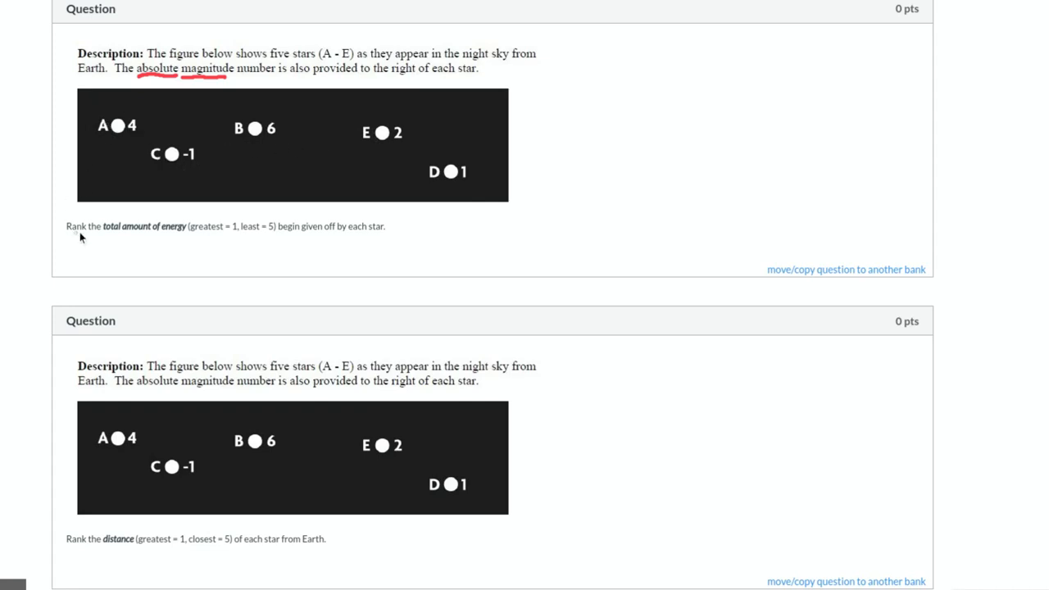
pyautogui.moveTo(95, 269)
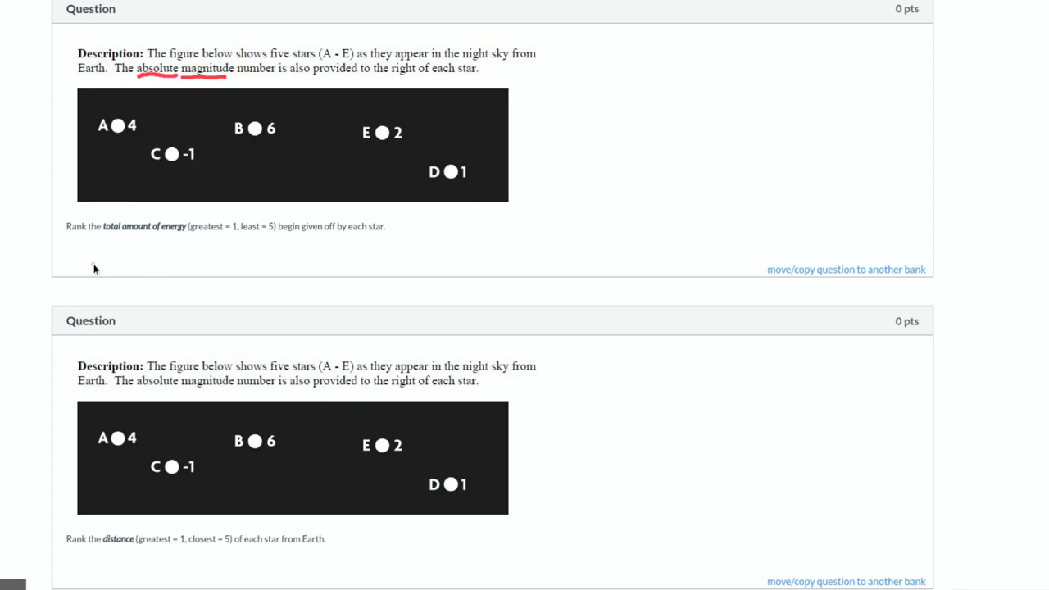
pyautogui.moveTo(170, 243)
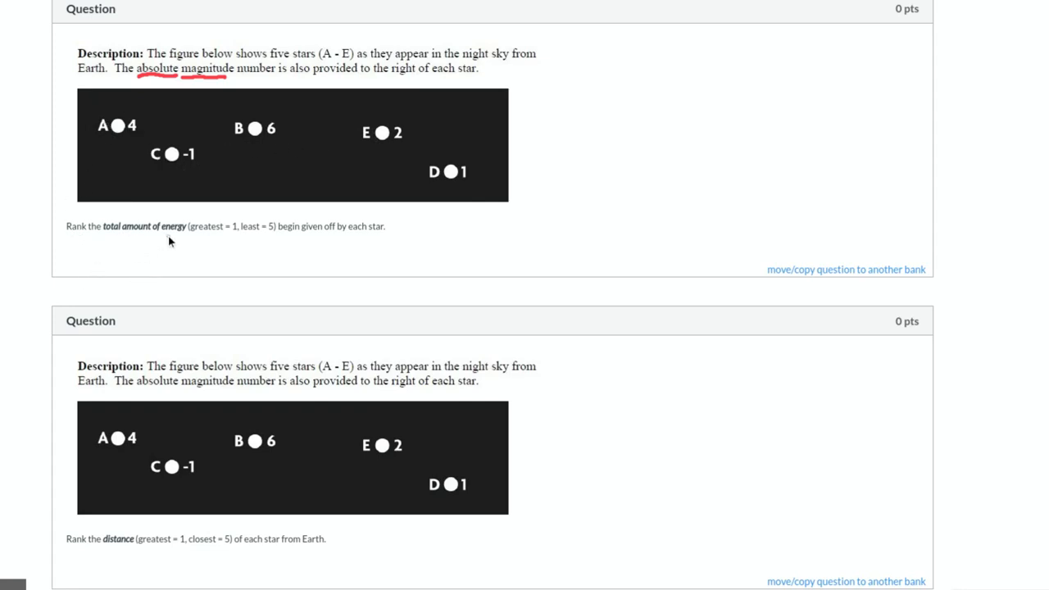
pyautogui.moveTo(138, 258)
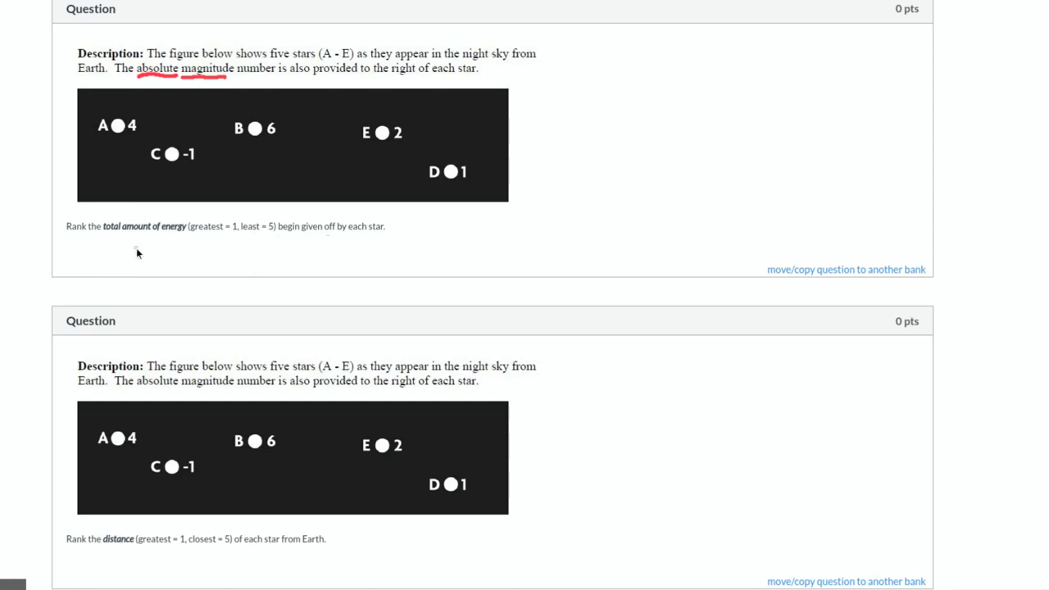
pyautogui.moveTo(125, 226)
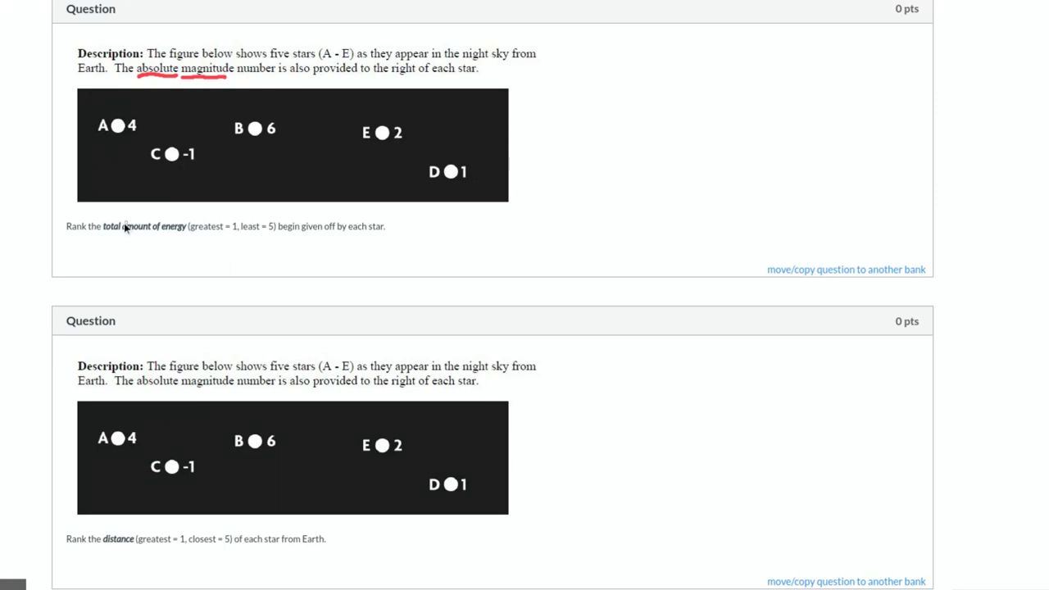
pyautogui.moveTo(189, 147)
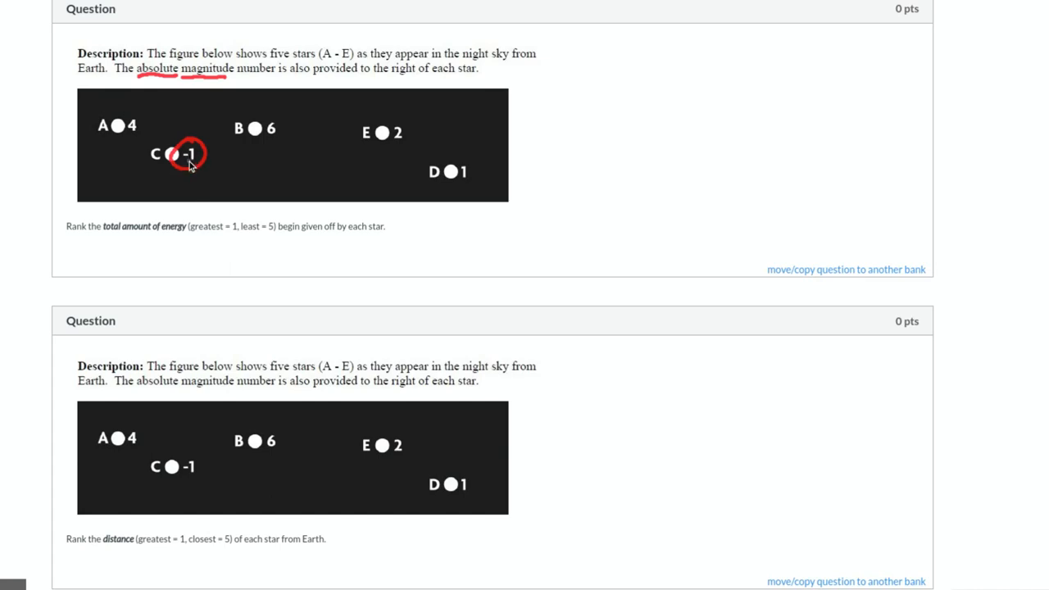
pyautogui.moveTo(184, 160)
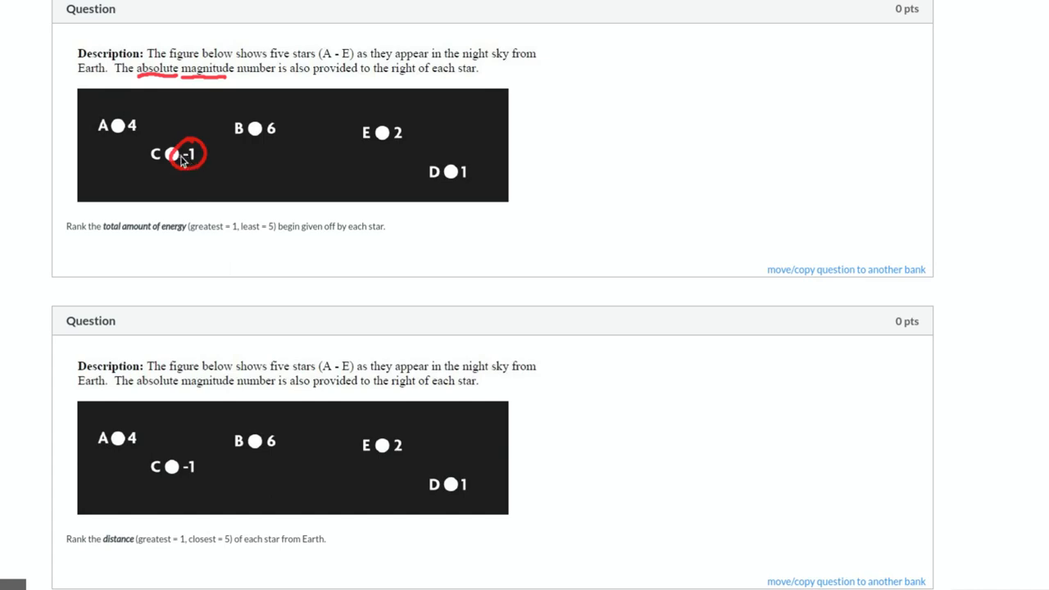
pyautogui.moveTo(194, 167)
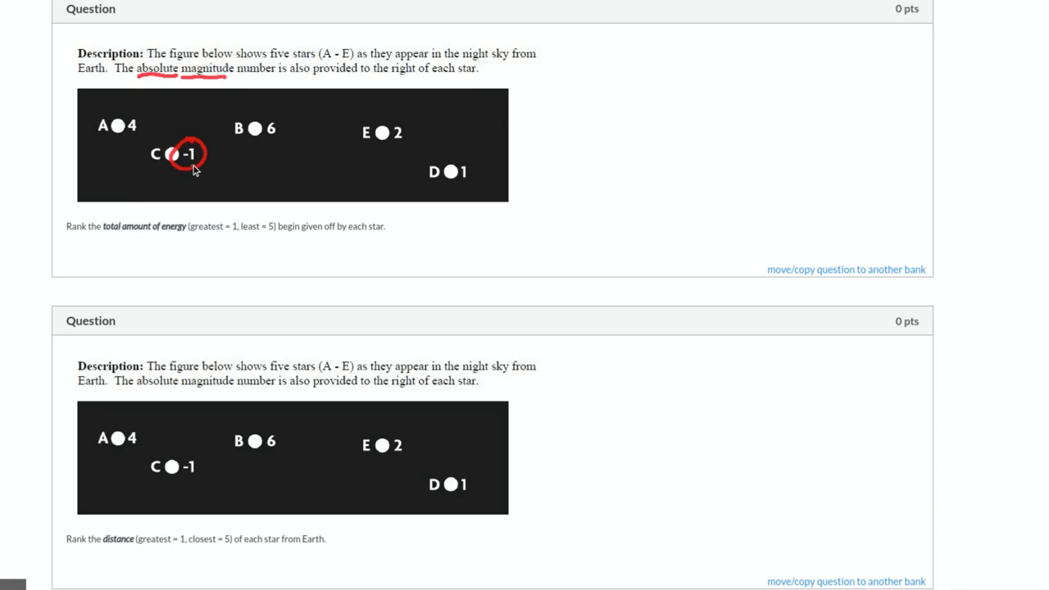
pyautogui.moveTo(194, 162)
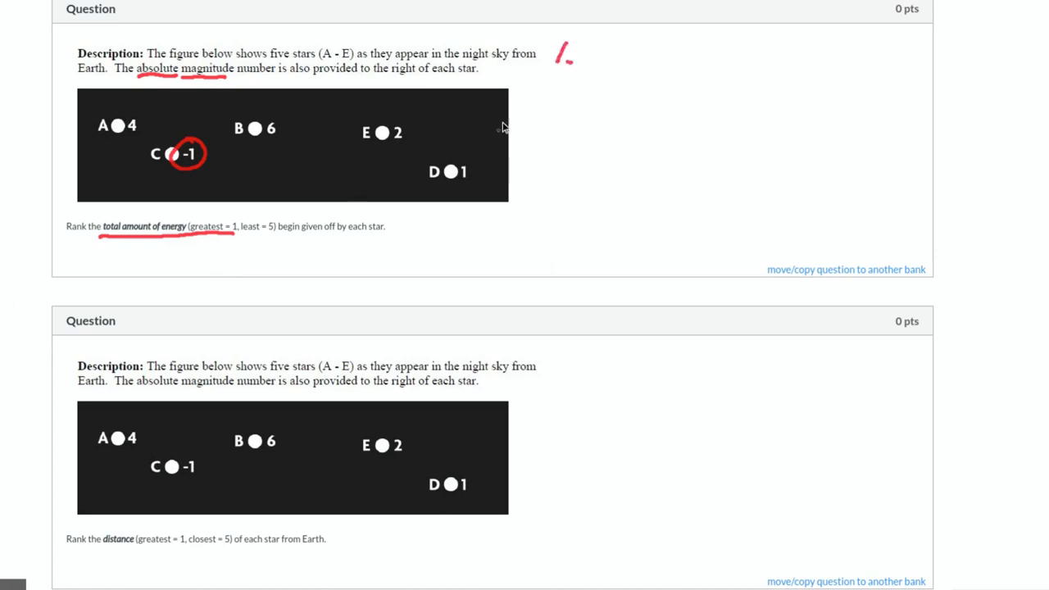
pyautogui.moveTo(594, 41); pyautogui.dragTo(606, 66)
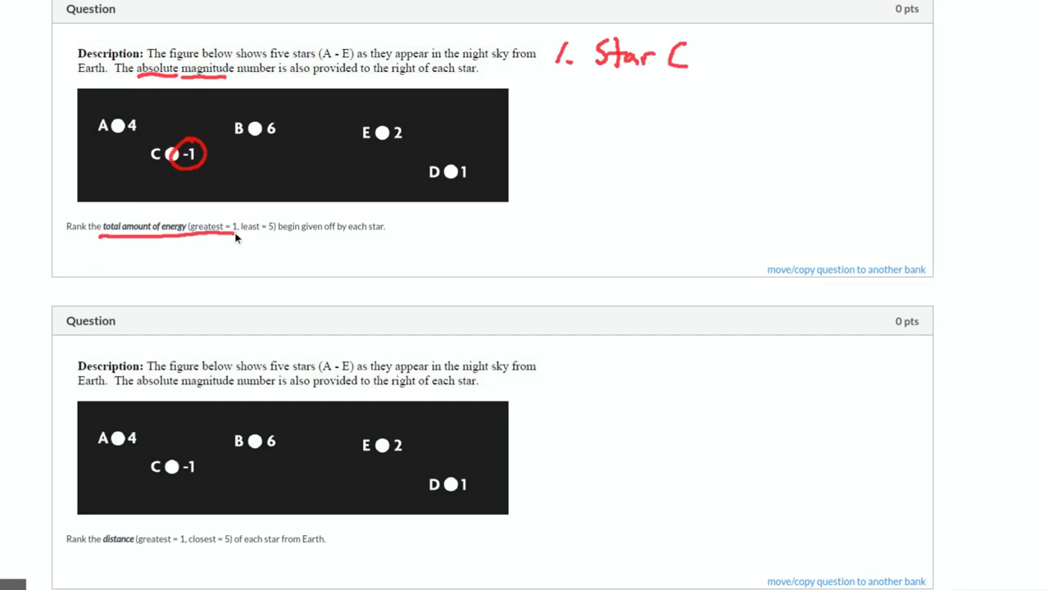
pyautogui.moveTo(566, 86); pyautogui.dragTo(554, 111)
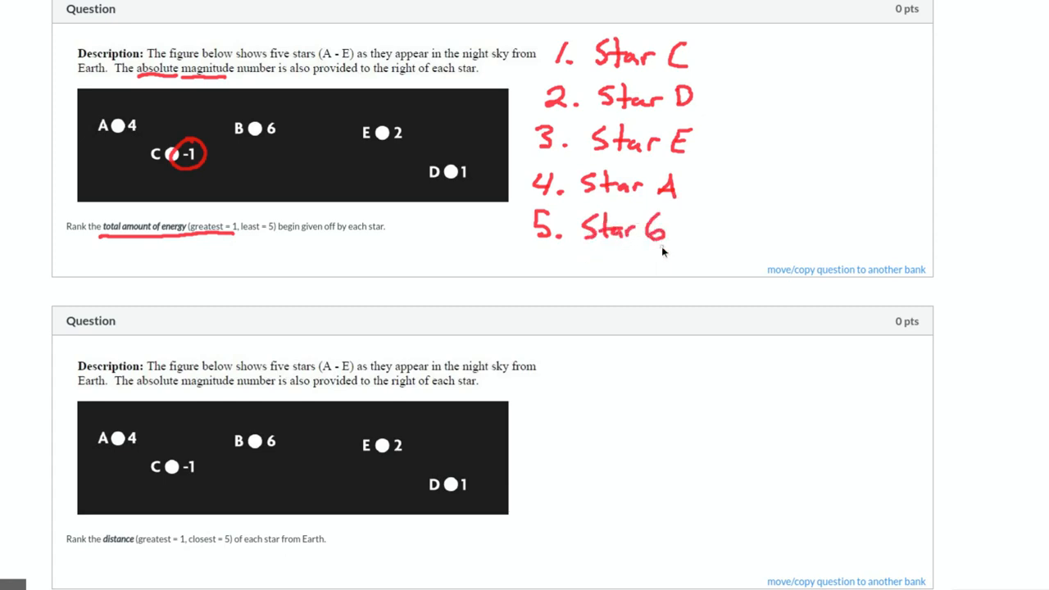
# Scroll down to the next distance-ranking question
pyautogui.scroll(-3)
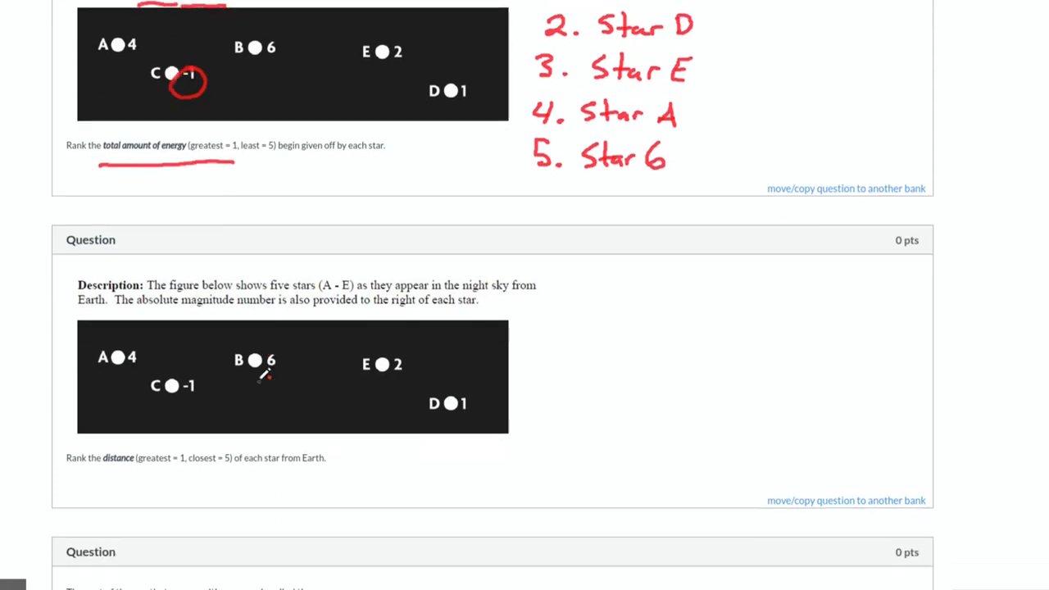
pyautogui.scroll(-3)
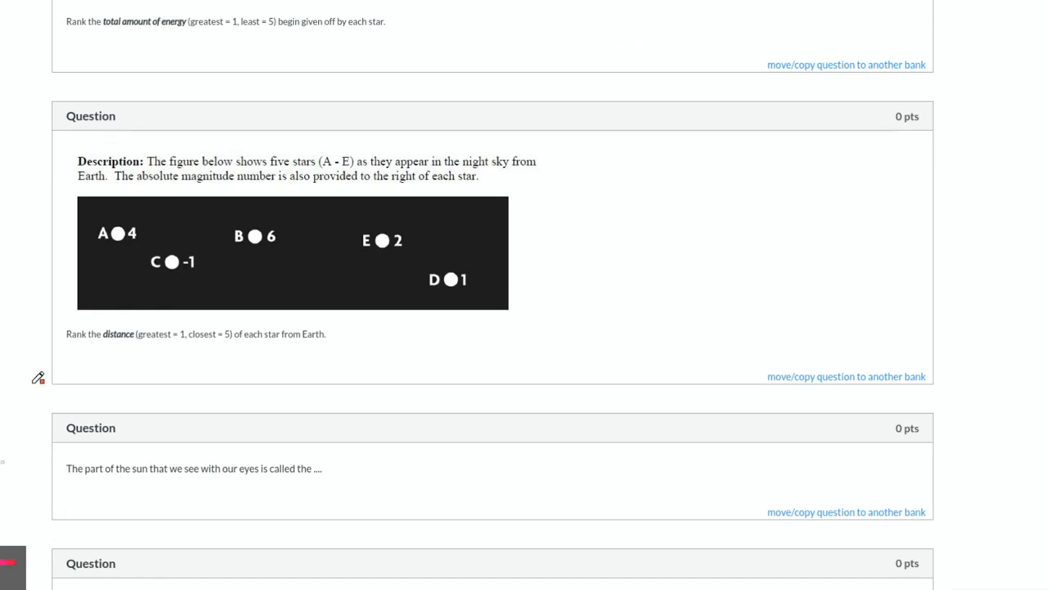
pyautogui.moveTo(364, 226)
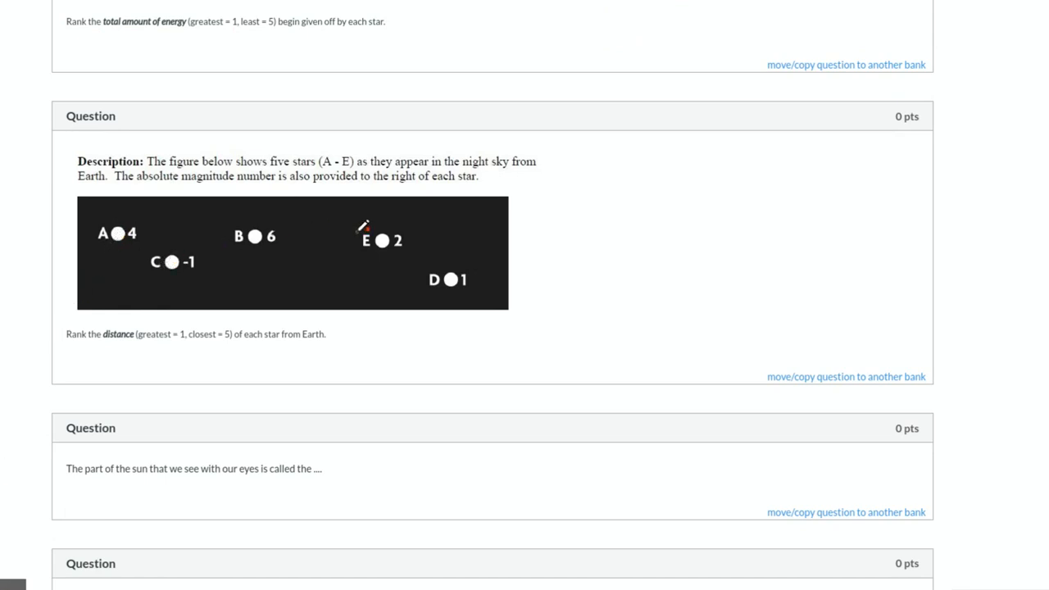
pyautogui.moveTo(449, 280)
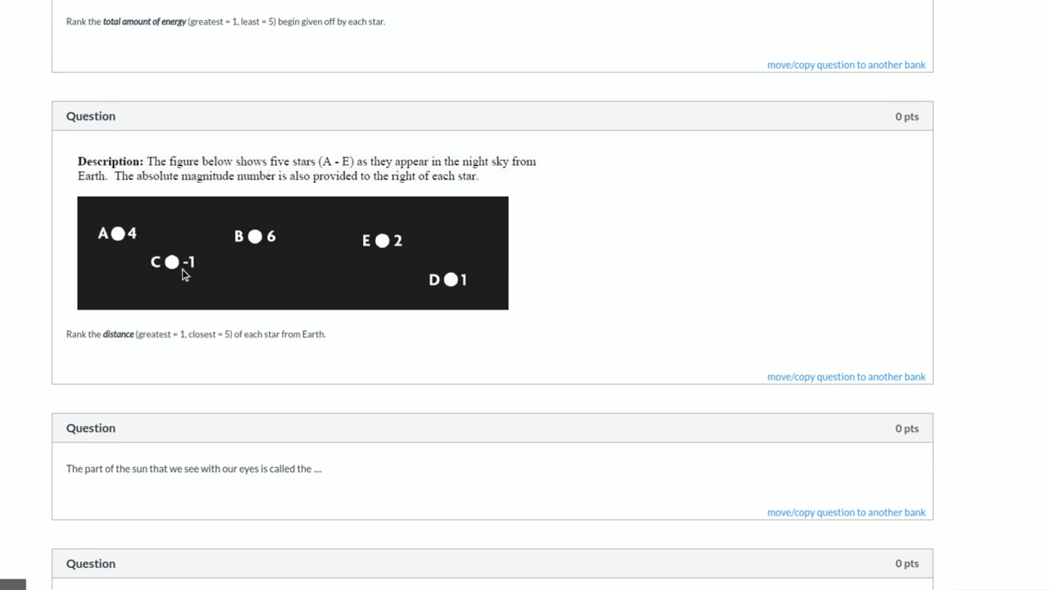
pyautogui.moveTo(167, 254)
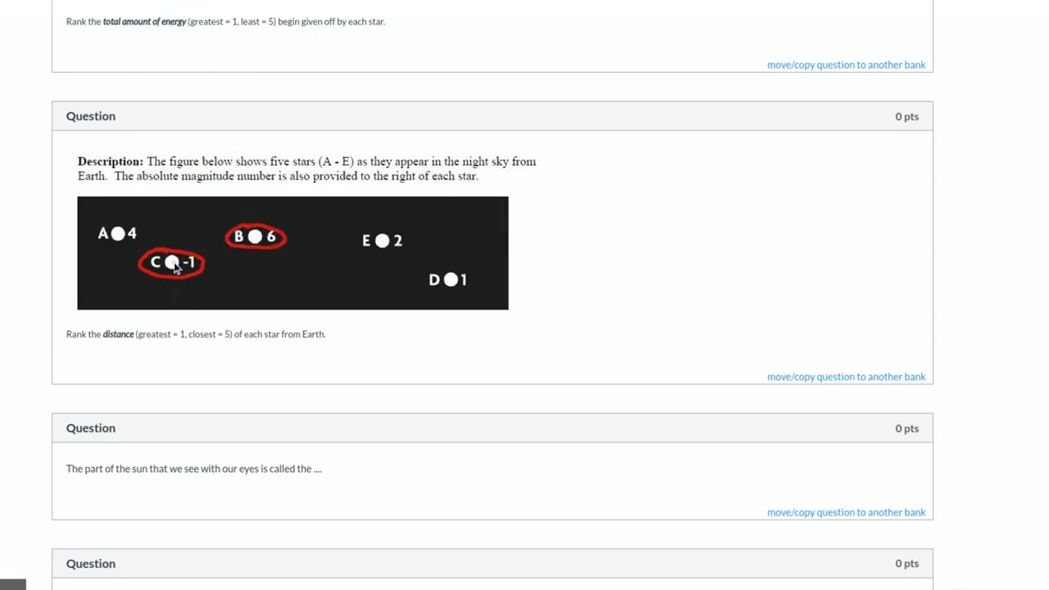
pyautogui.moveTo(266, 244)
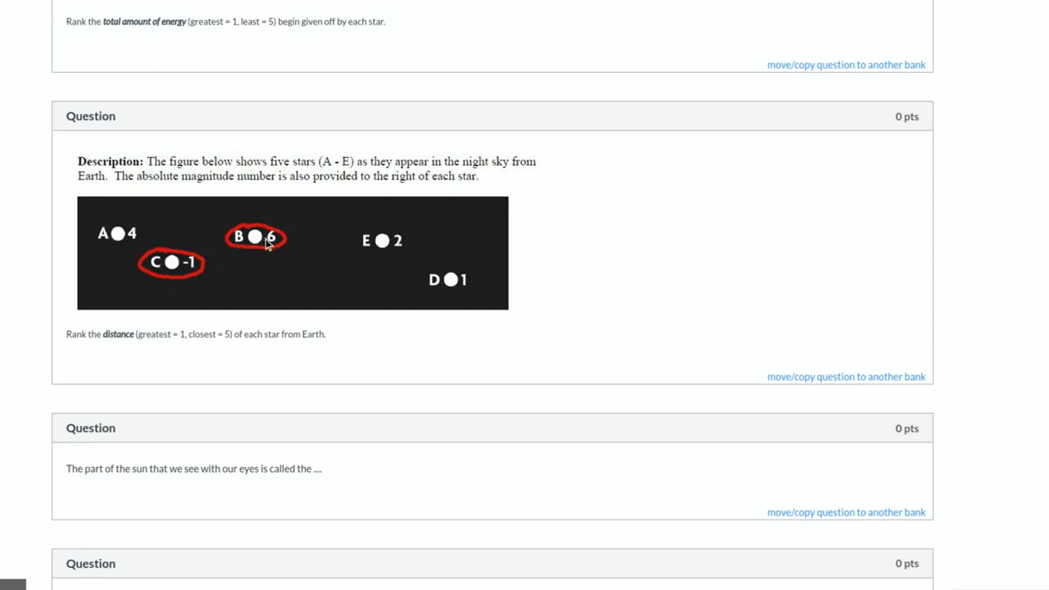
pyautogui.moveTo(87, 353)
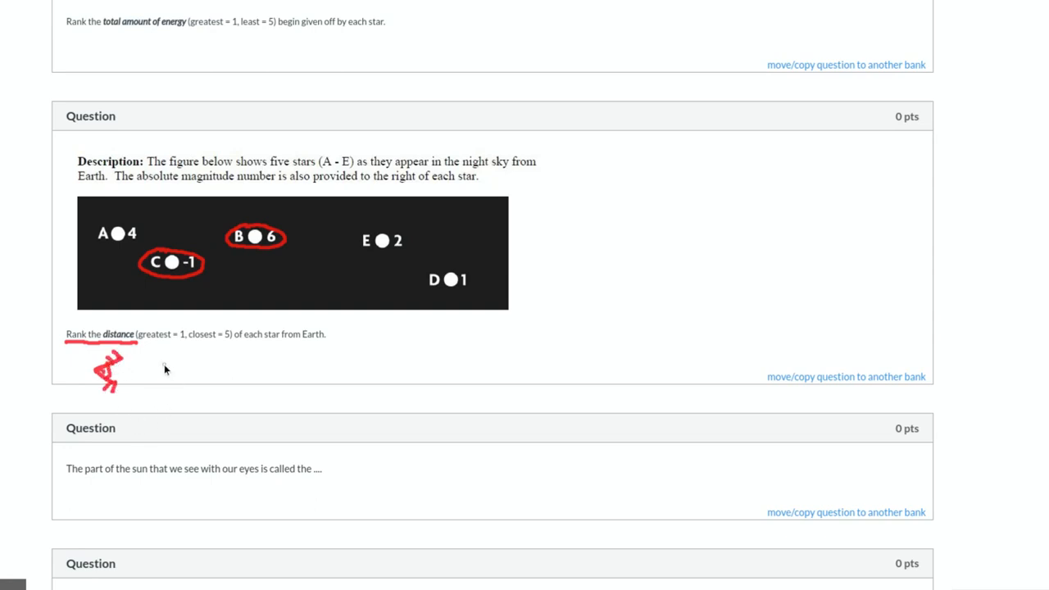
pyautogui.moveTo(207, 366)
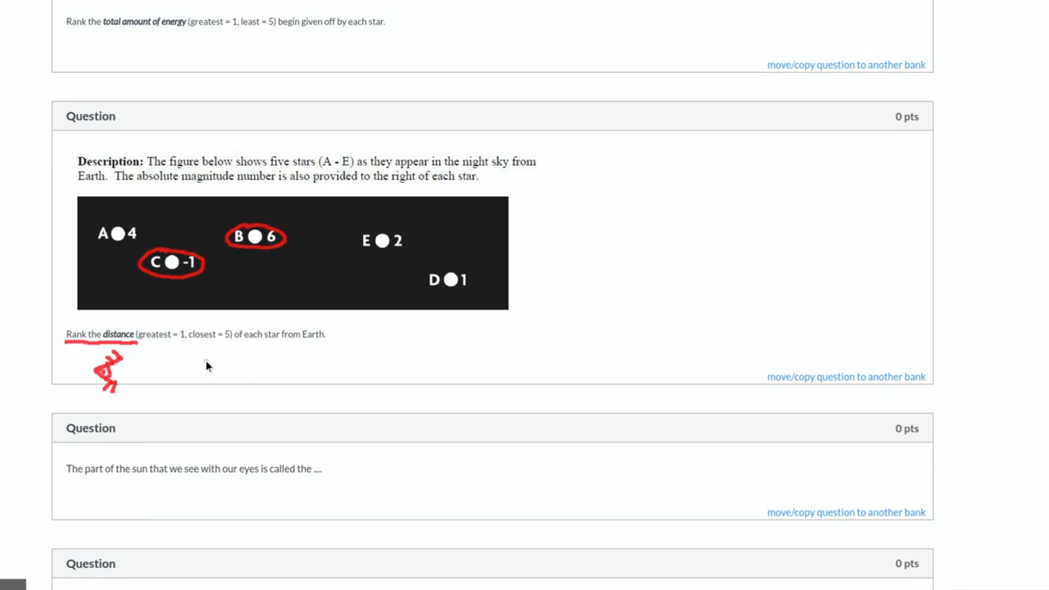
pyautogui.moveTo(193, 256)
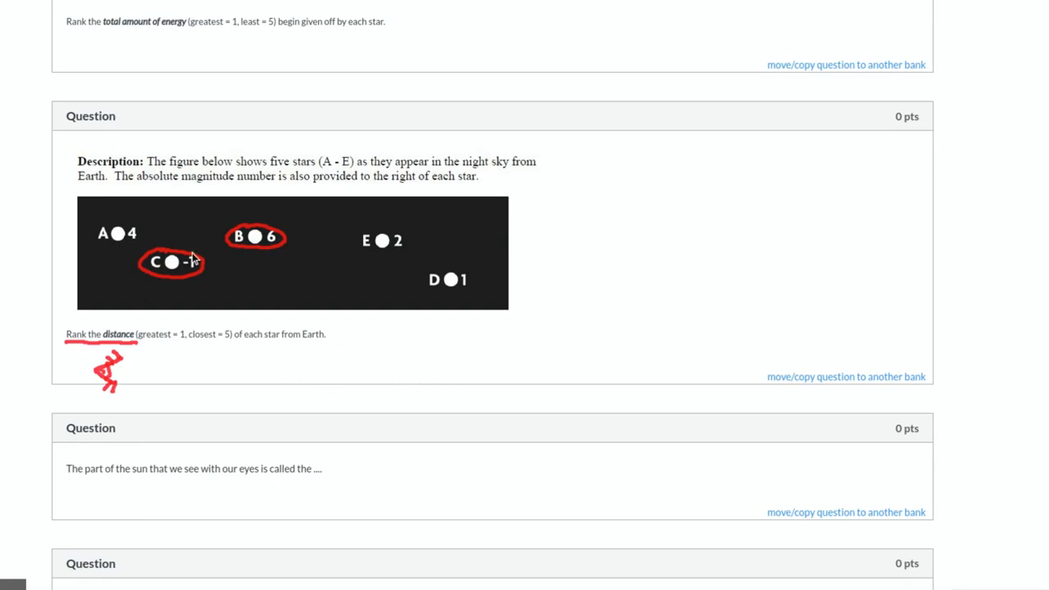
pyautogui.moveTo(344, 364)
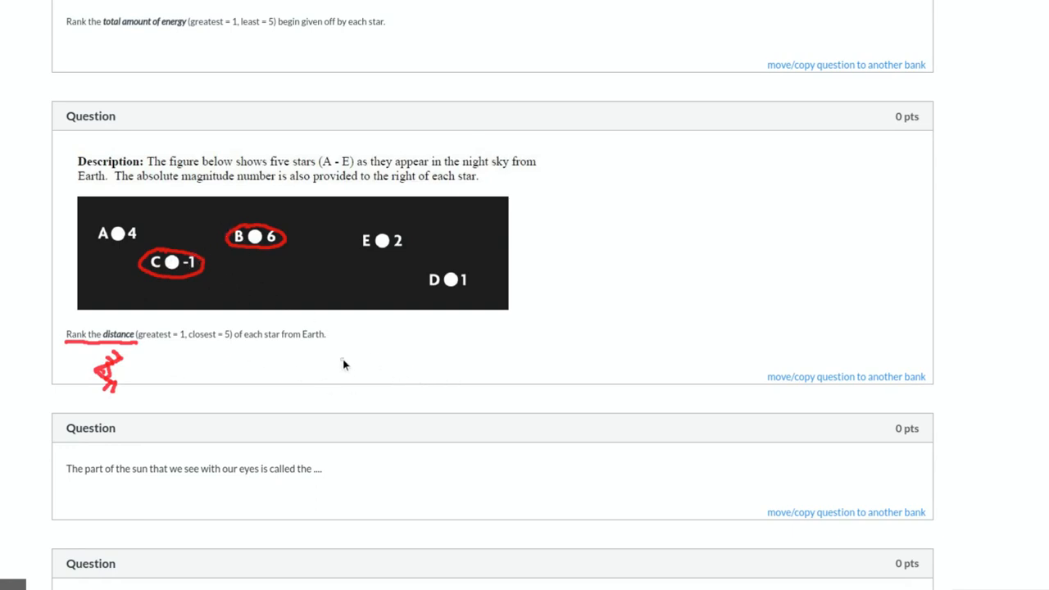
pyautogui.moveTo(177, 275)
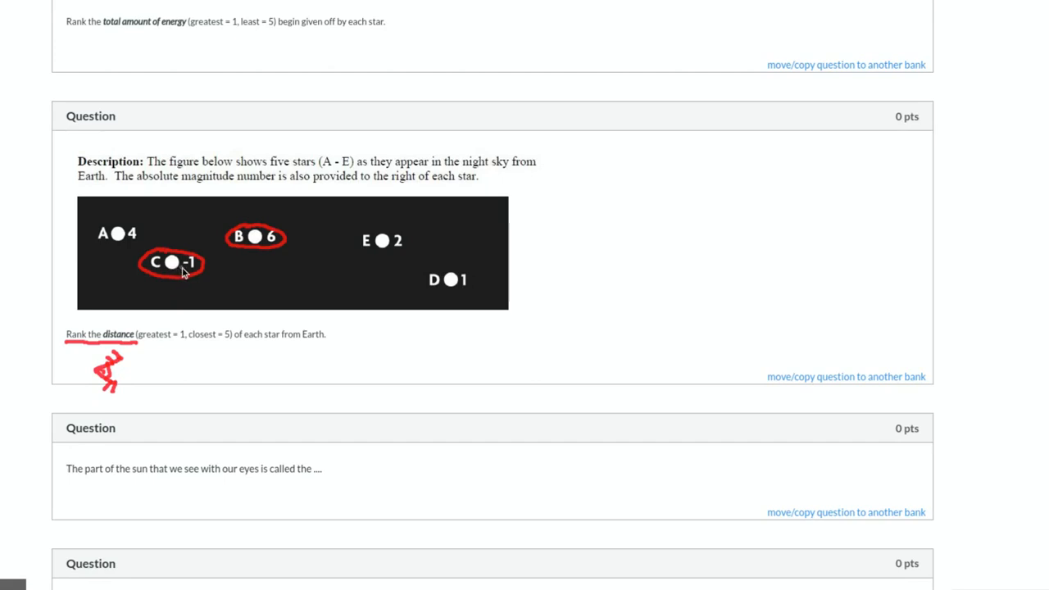
pyautogui.moveTo(181, 276)
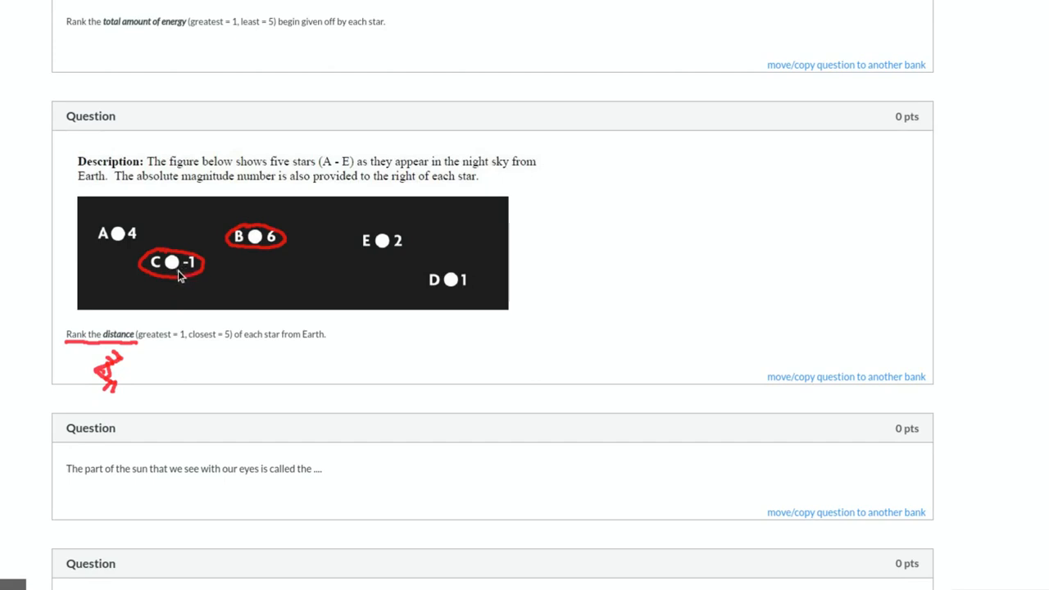
pyautogui.moveTo(271, 245)
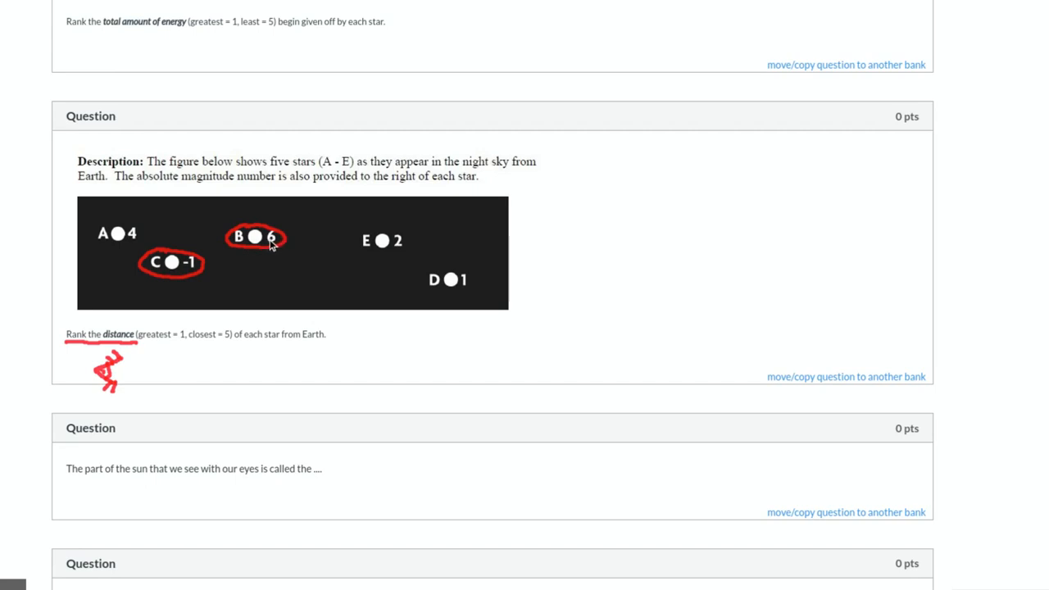
pyautogui.moveTo(210, 285)
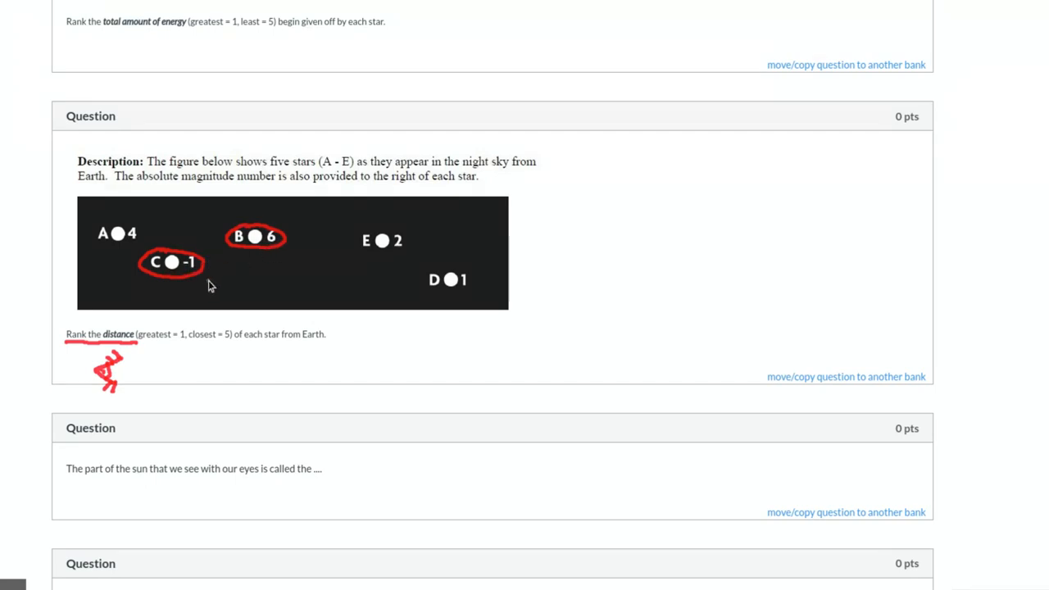
pyautogui.moveTo(299, 371)
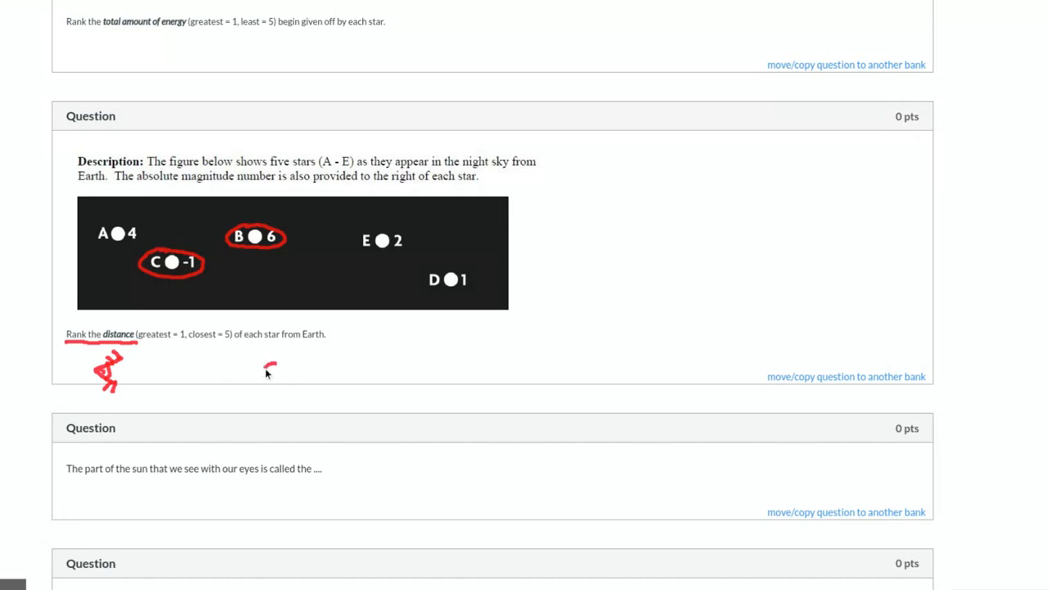
# Sketch a small sun labelled Star B and a large sun labelled Star C, then begin the ranking
pyautogui.moveTo(266, 377); pyautogui.dragTo(279, 364)
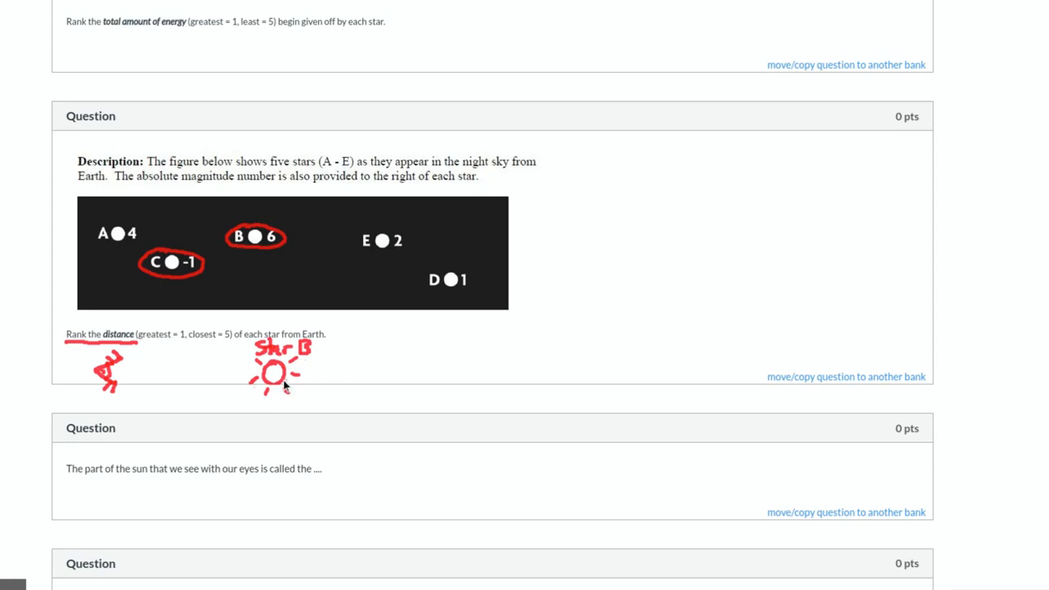
pyautogui.moveTo(681, 367)
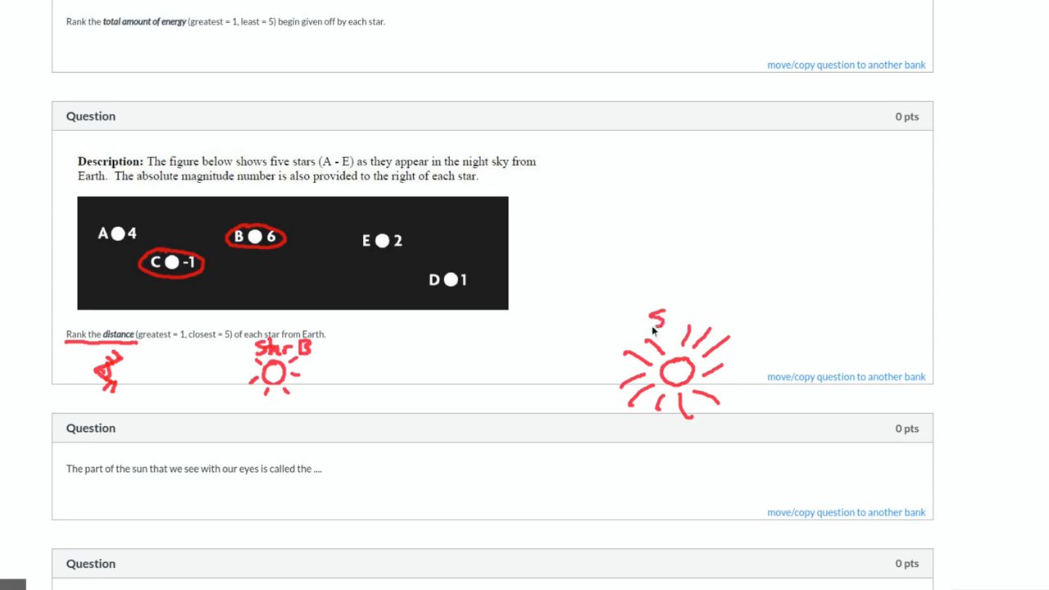
pyautogui.moveTo(653, 318); pyautogui.dragTo(729, 320)
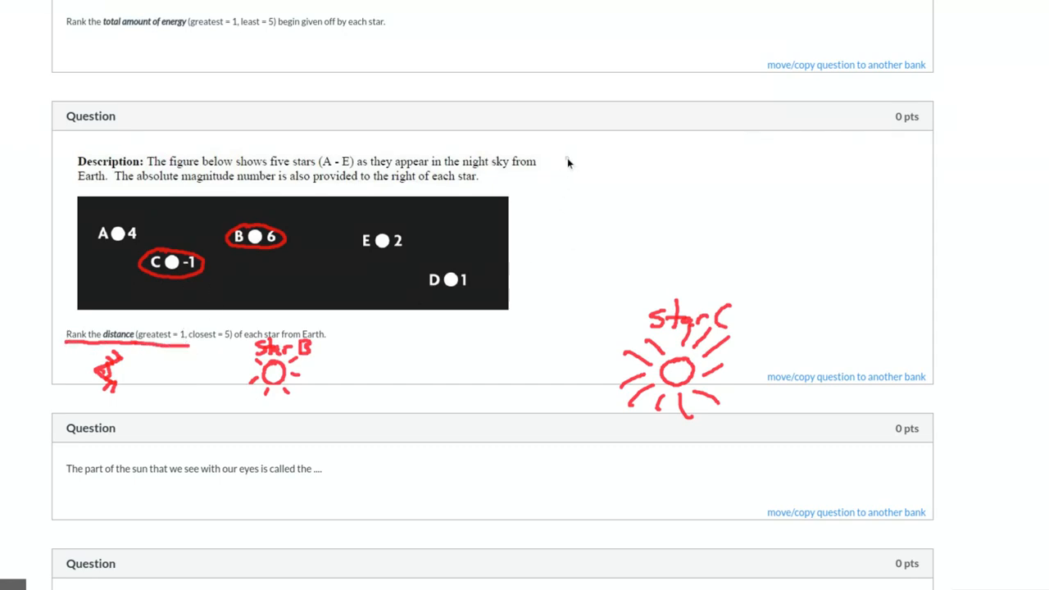
pyautogui.moveTo(561, 168); pyautogui.dragTo(575, 151)
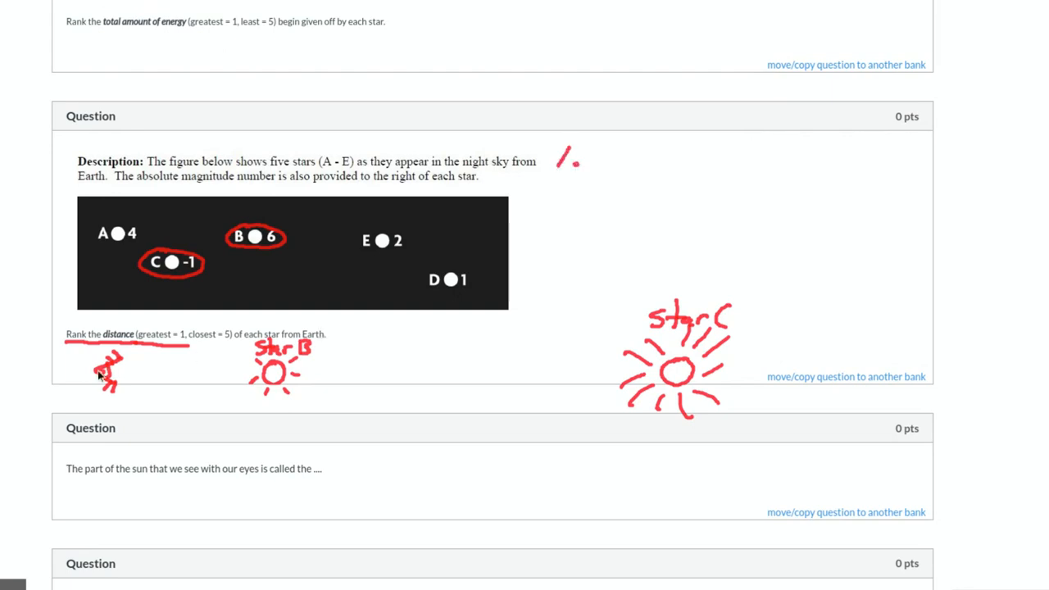
pyautogui.moveTo(605, 151)
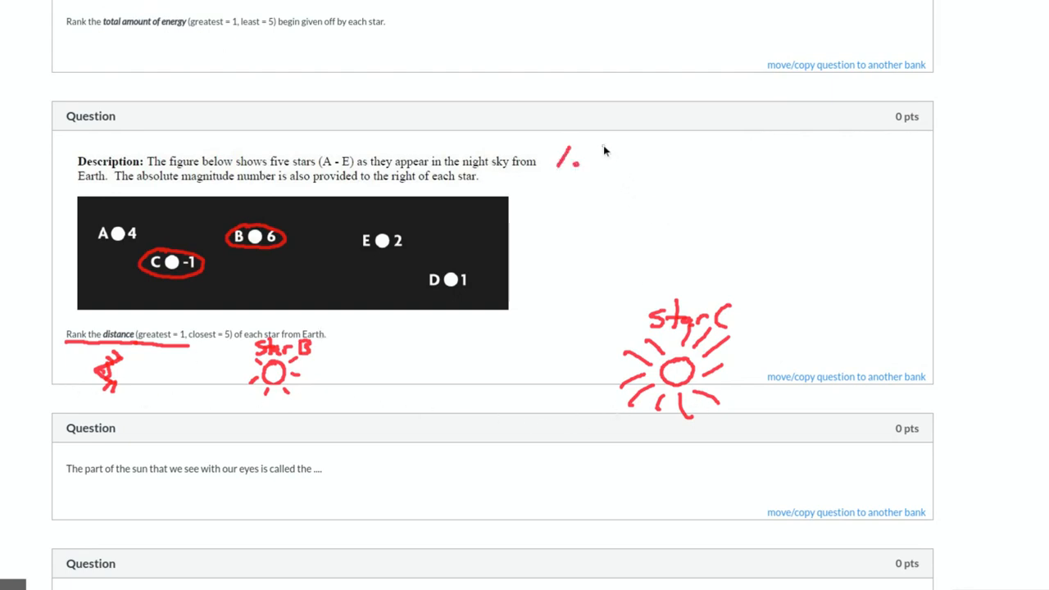
# Handwrite Star C in first place and Star B in fifth place beside the figure
pyautogui.moveTo(590, 161); pyautogui.dragTo(648, 160)
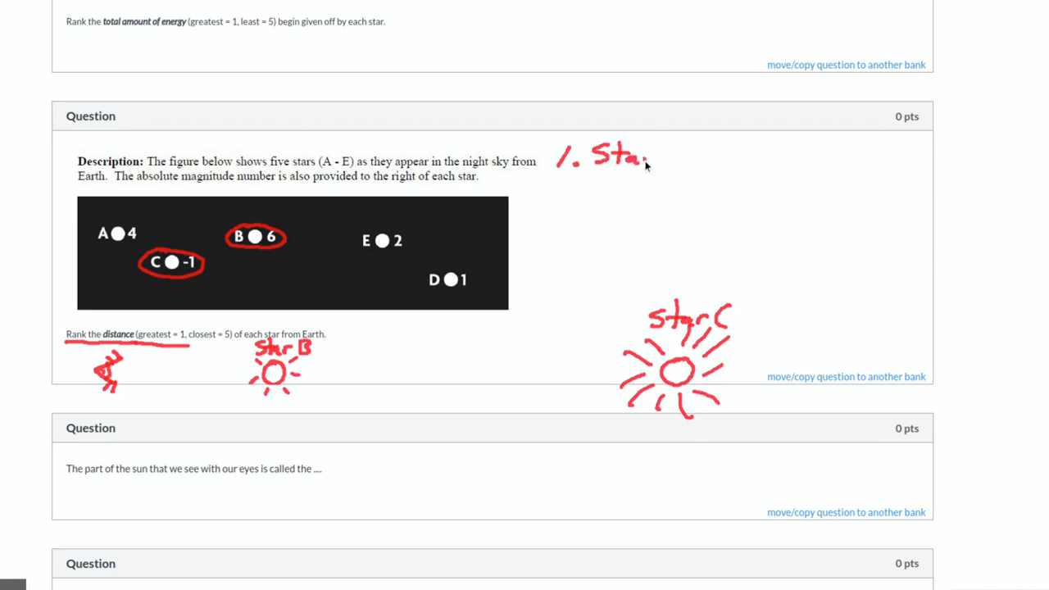
pyautogui.moveTo(648, 161); pyautogui.dragTo(688, 167)
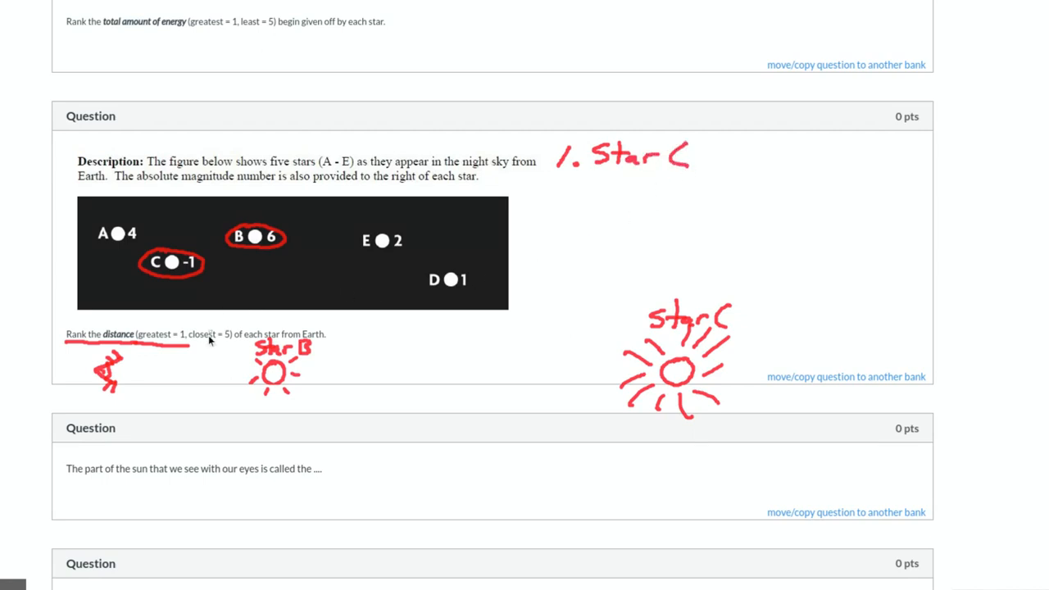
pyautogui.moveTo(558, 284)
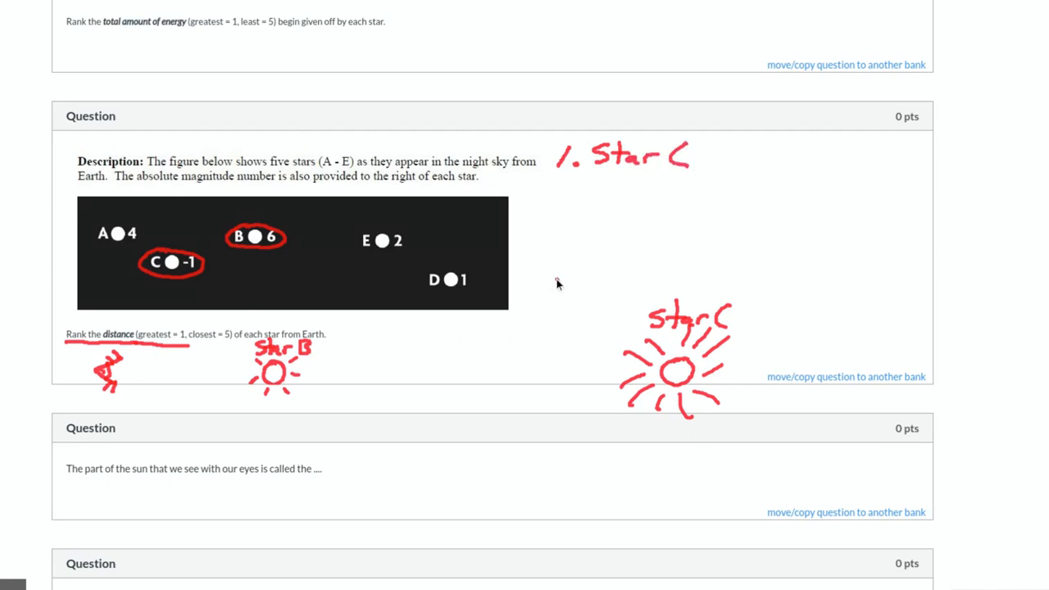
pyautogui.moveTo(544, 279); pyautogui.dragTo(582, 299)
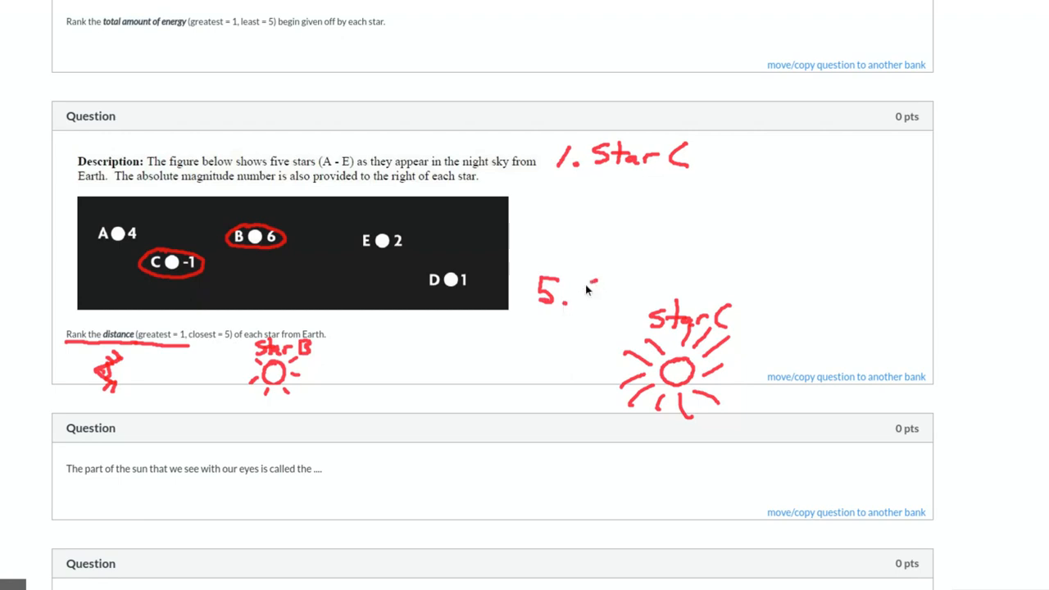
pyautogui.moveTo(582, 295); pyautogui.dragTo(647, 295)
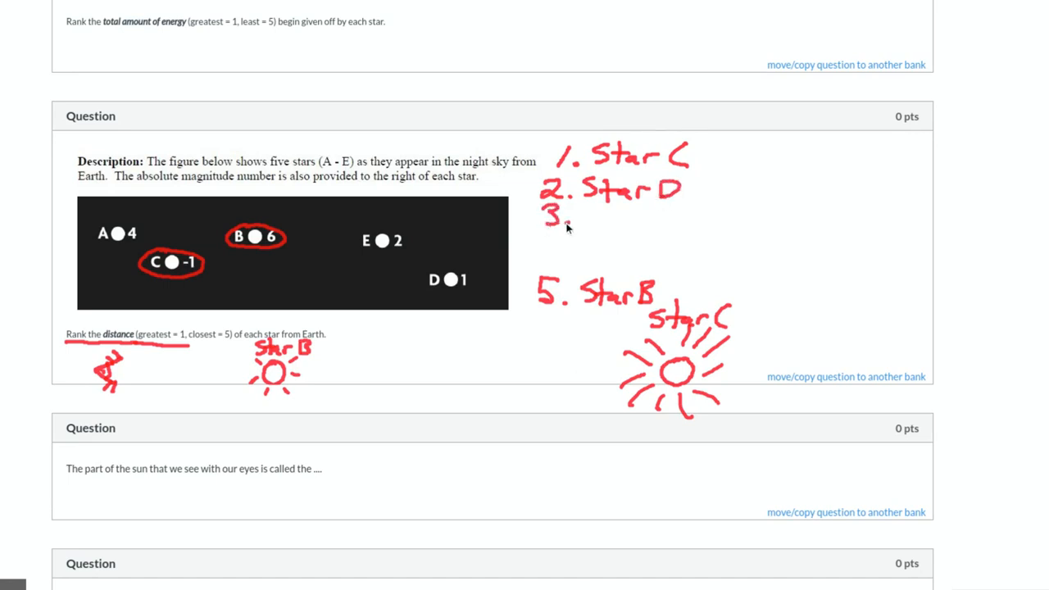
# Fill in Star E as third and Star A as fourth to complete the distance ranking
pyautogui.moveTo(582, 221); pyautogui.dragTo(636, 230)
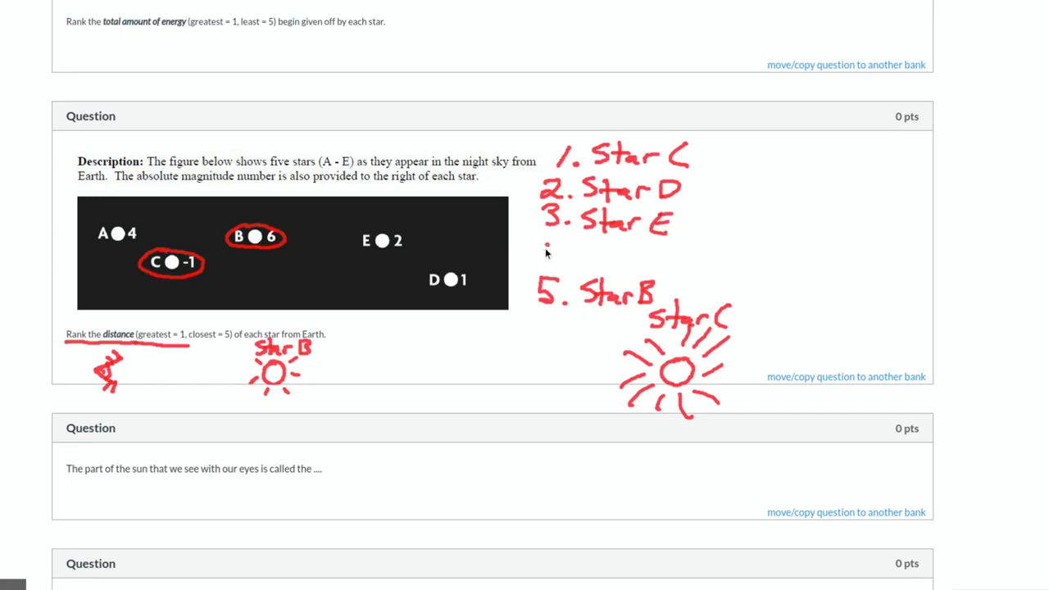
pyautogui.moveTo(541, 254); pyautogui.dragTo(623, 259)
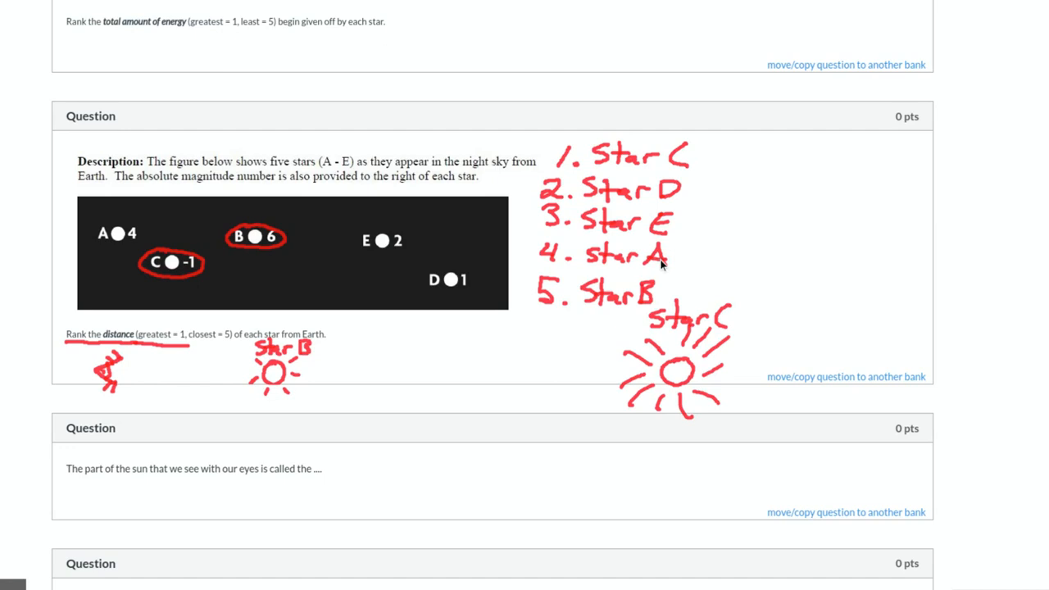
pyautogui.moveTo(606, 177)
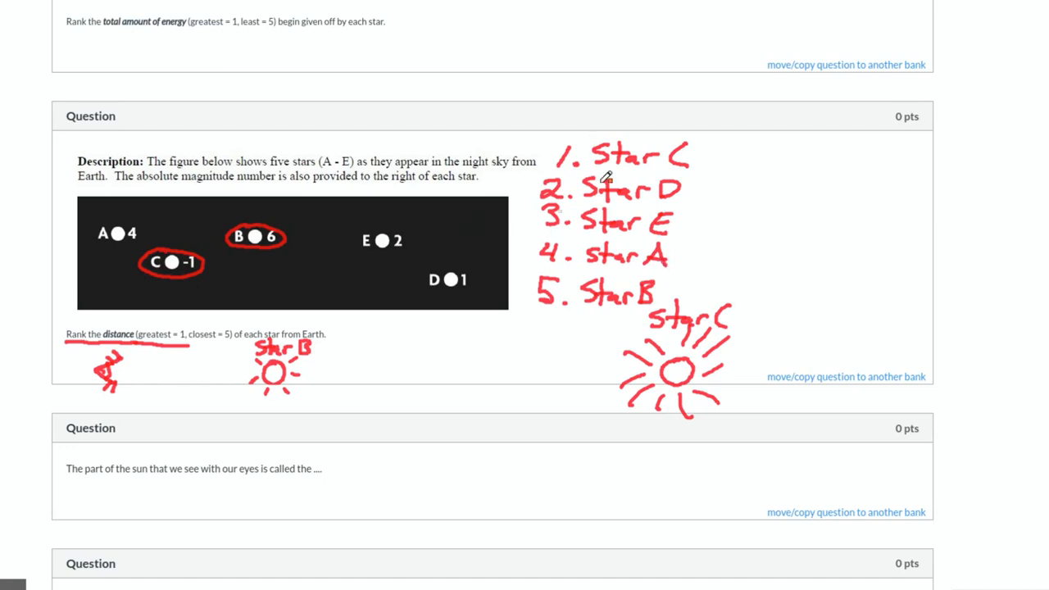